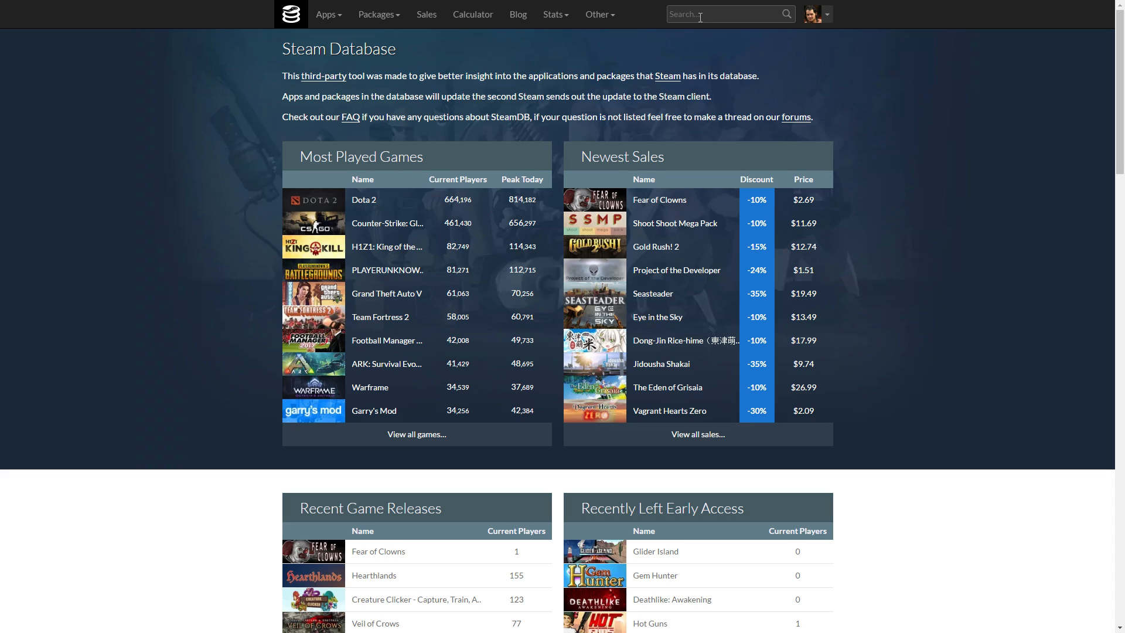
Search SteamDB for Subnautica and open app 264710's Depots section.
click(725, 13)
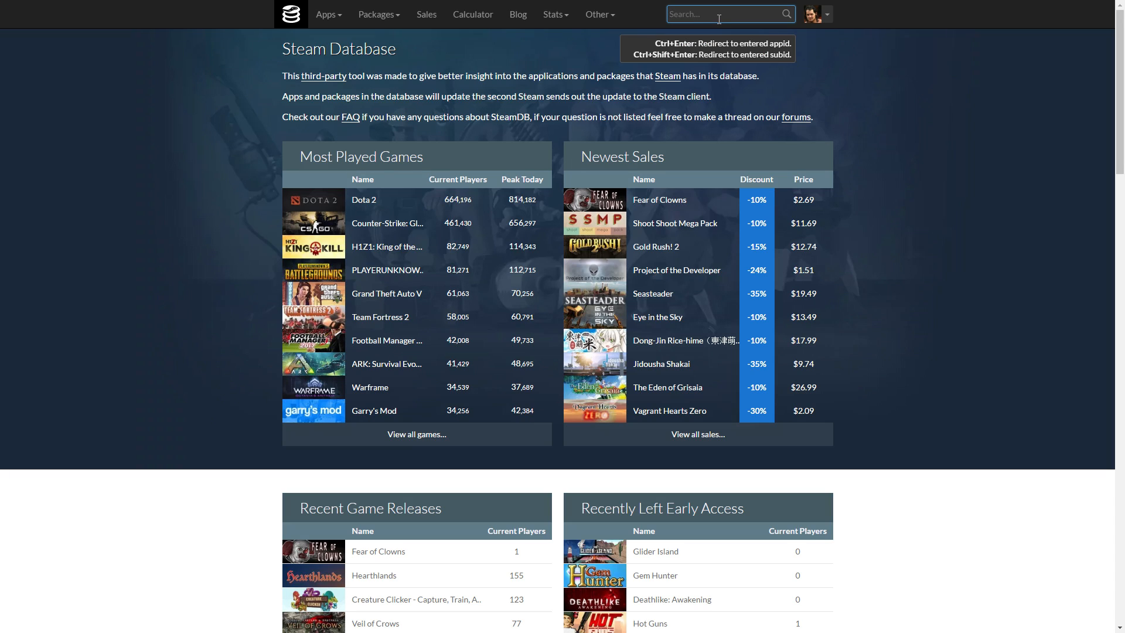
text(Subnautica)
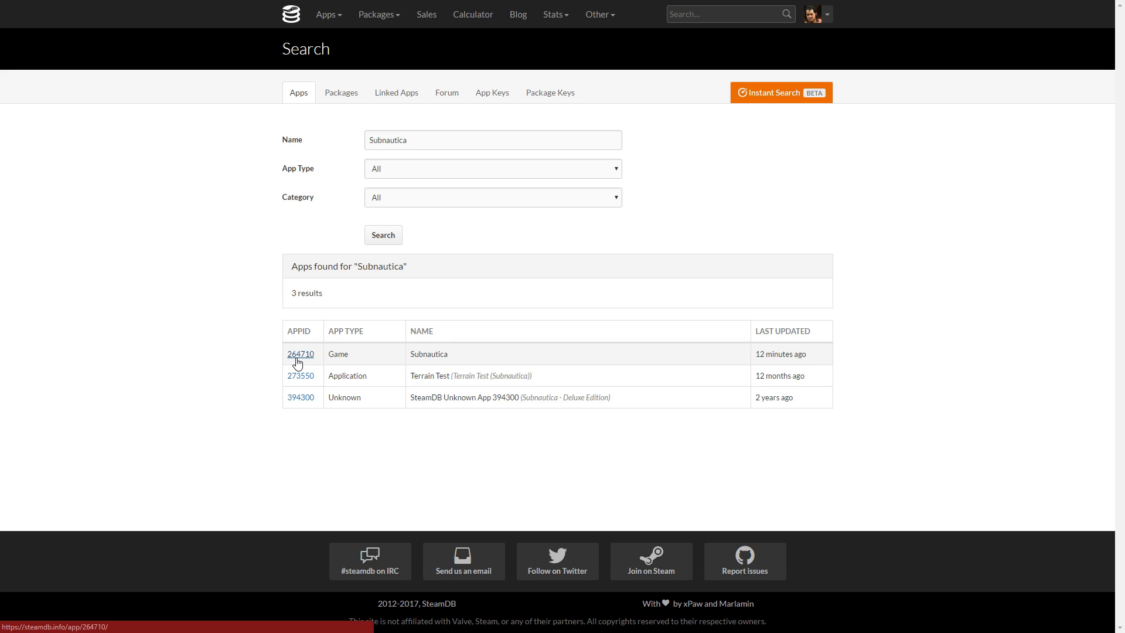
click(300, 354)
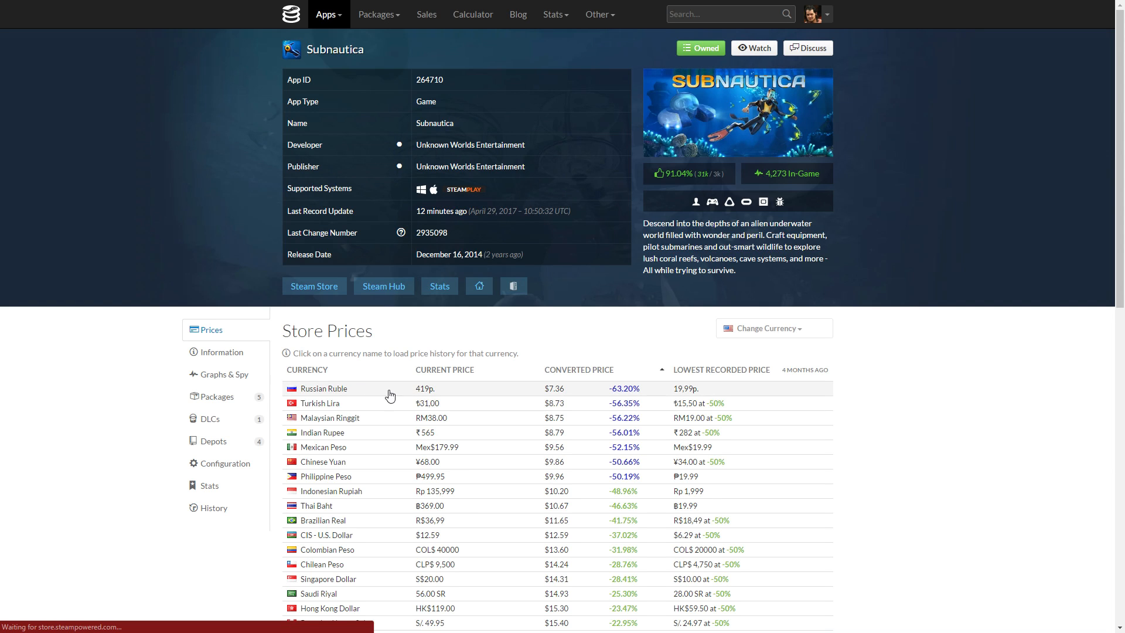
mouse_move(540, 431)
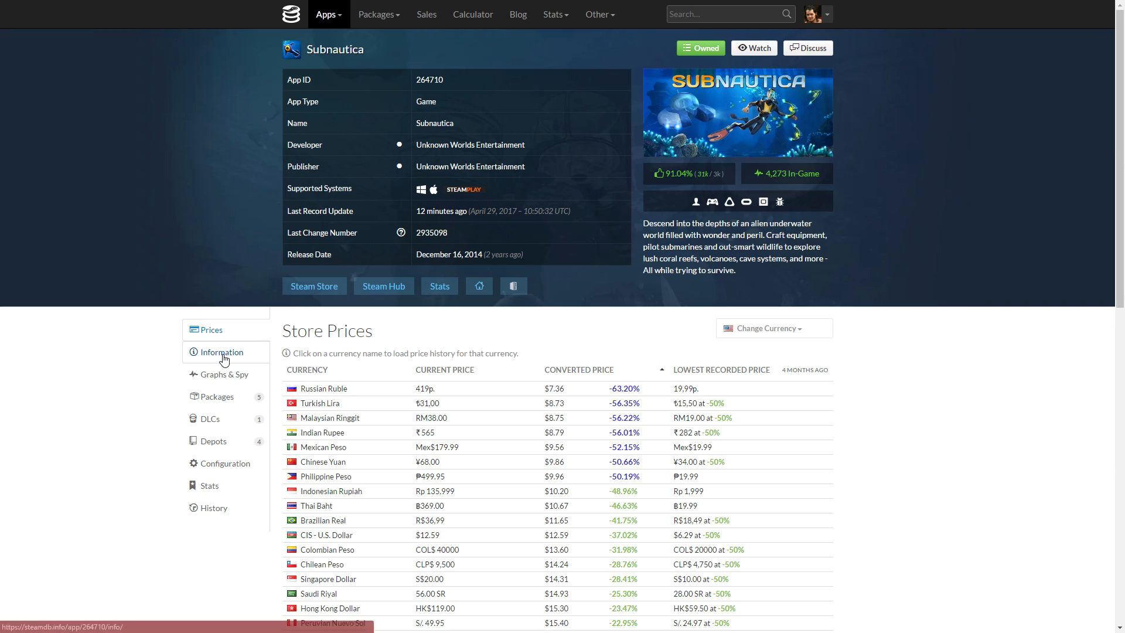
click(212, 440)
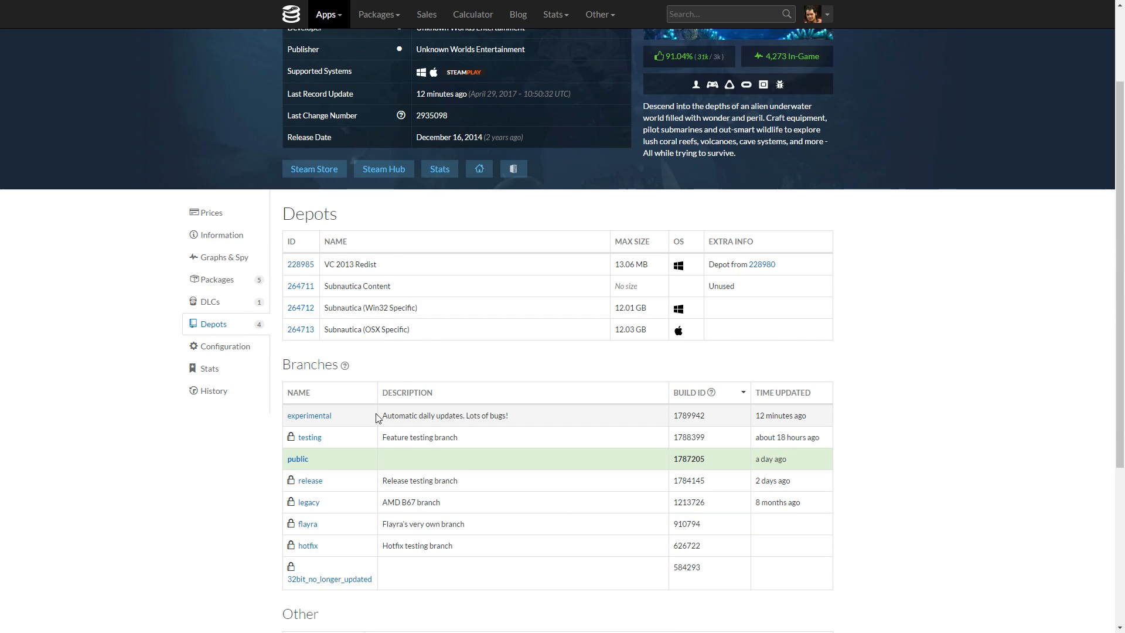
scroll(up, 3)
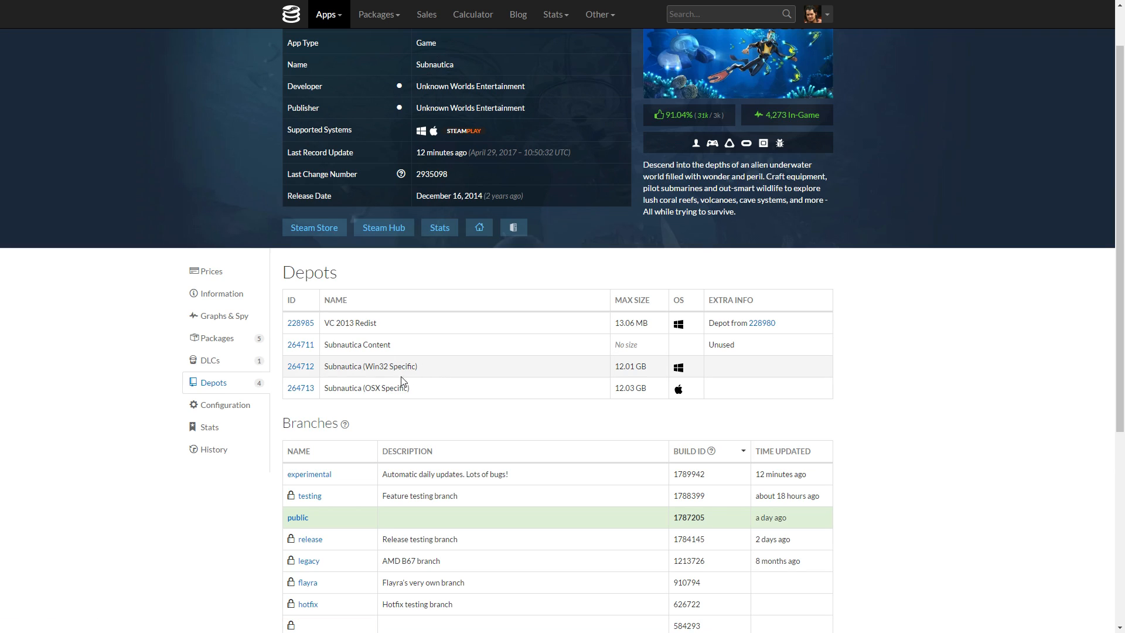
mouse_move(345, 368)
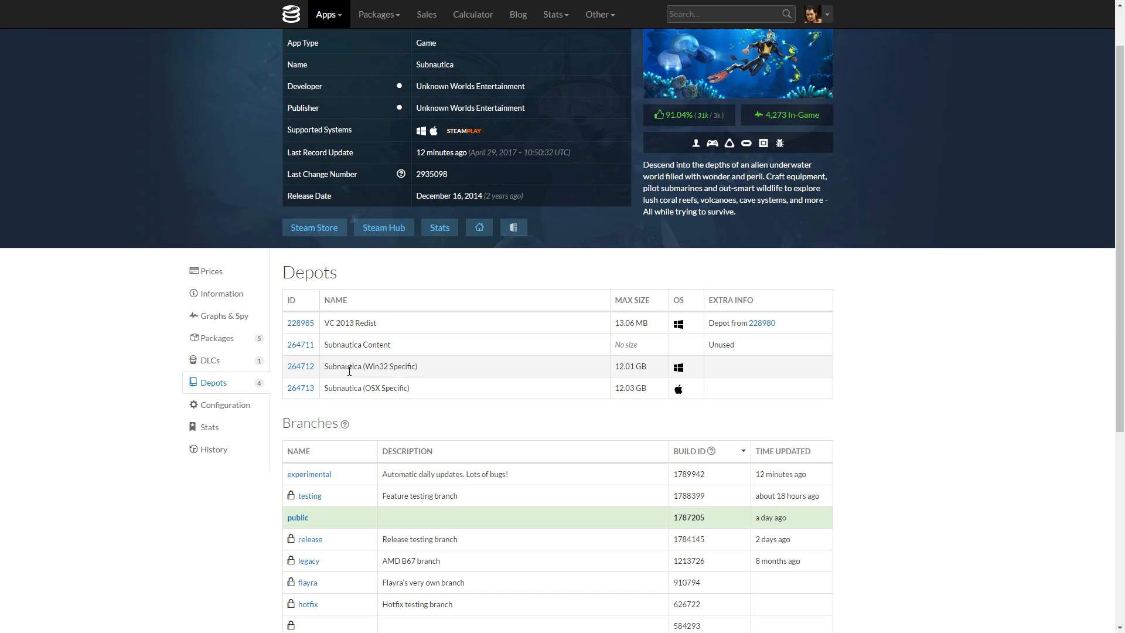
Open the Win32 depot's manifest history and scroll back to the December 2014 entries.
click(301, 366)
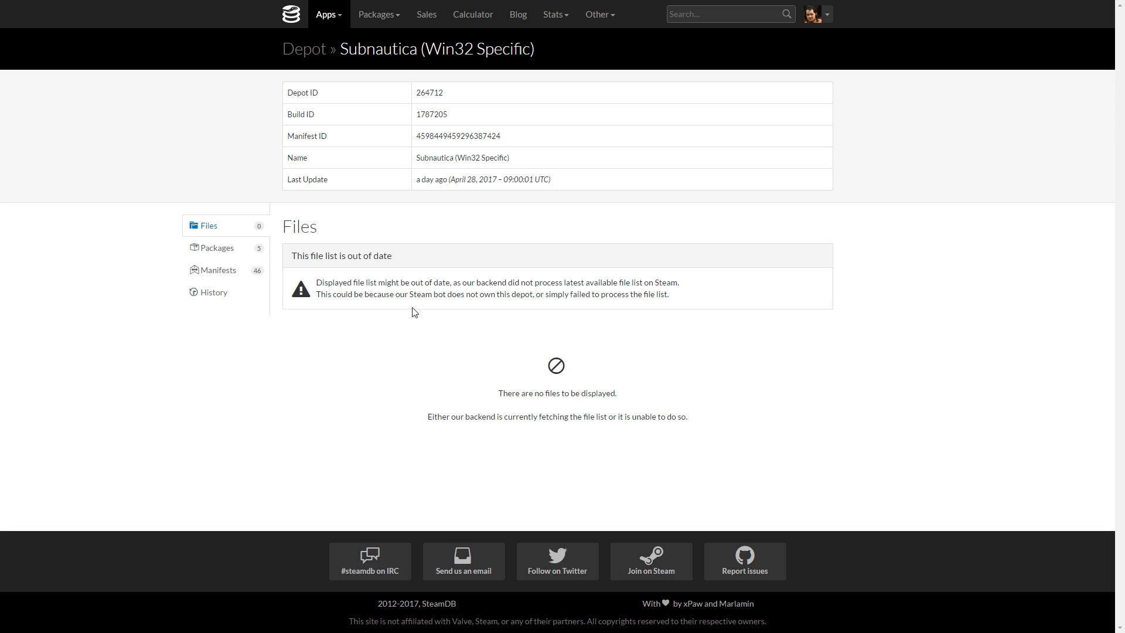
mouse_move(352, 284)
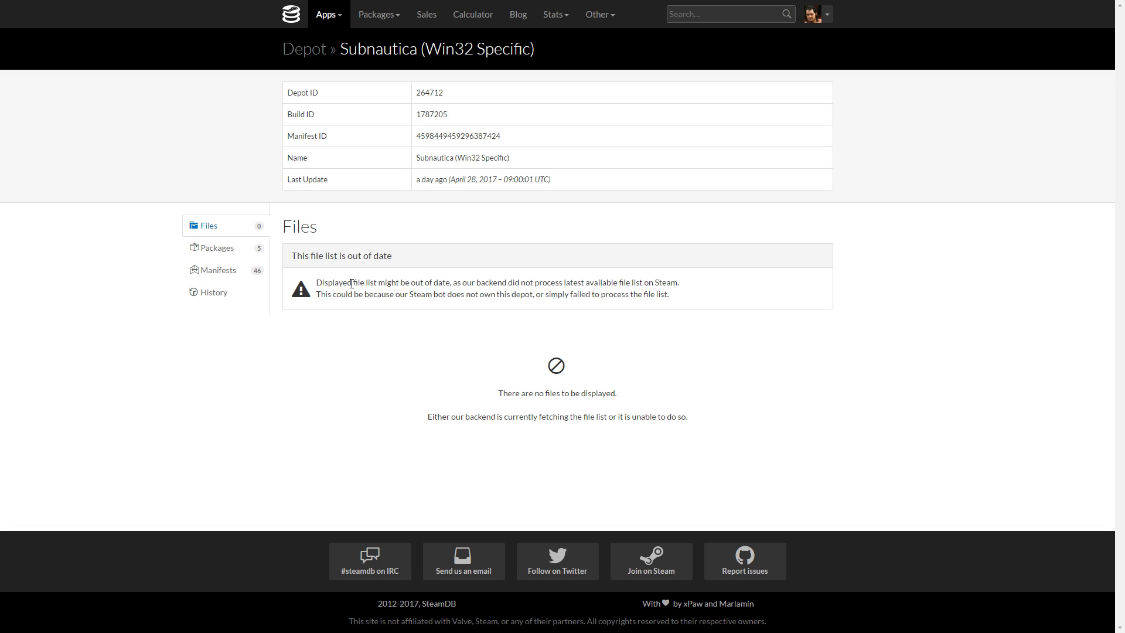
mouse_move(216, 270)
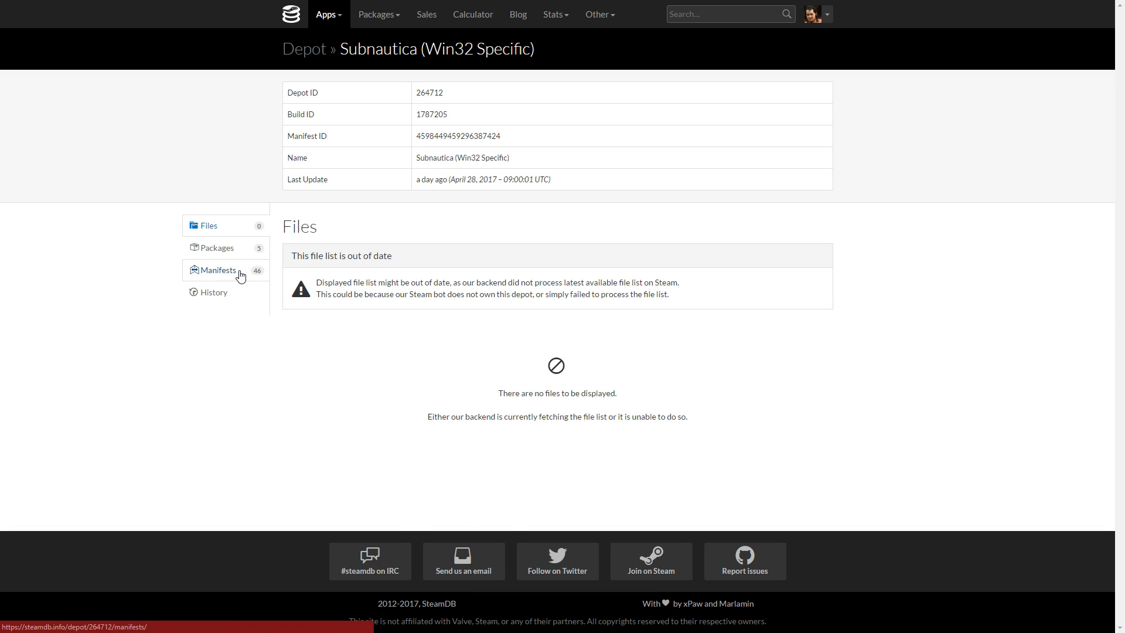
click(217, 271)
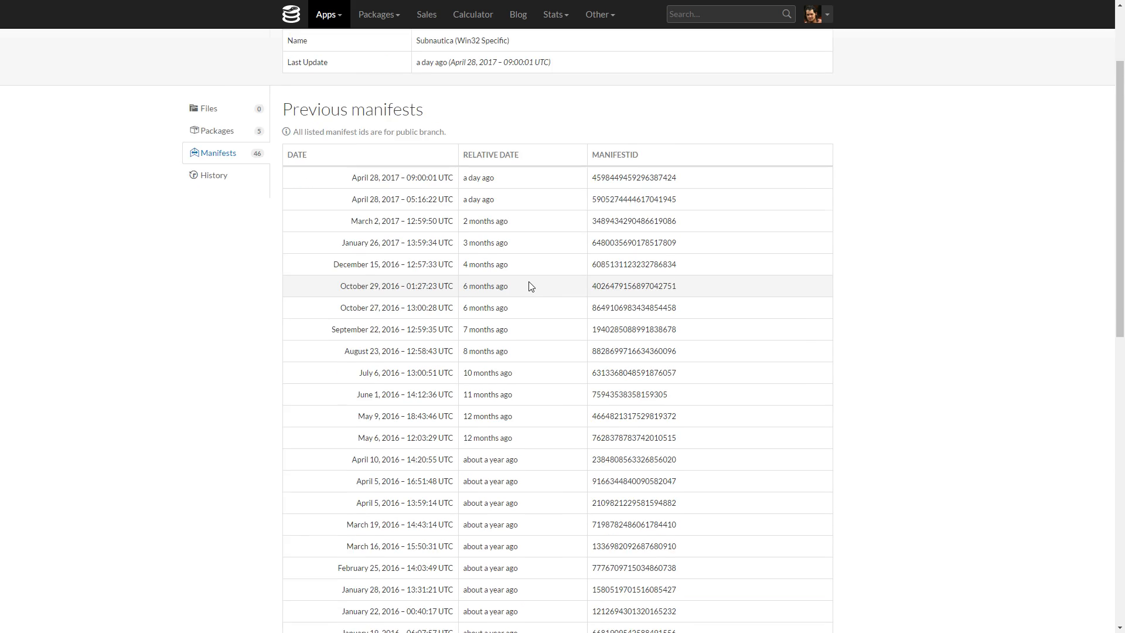
scroll(down, 3)
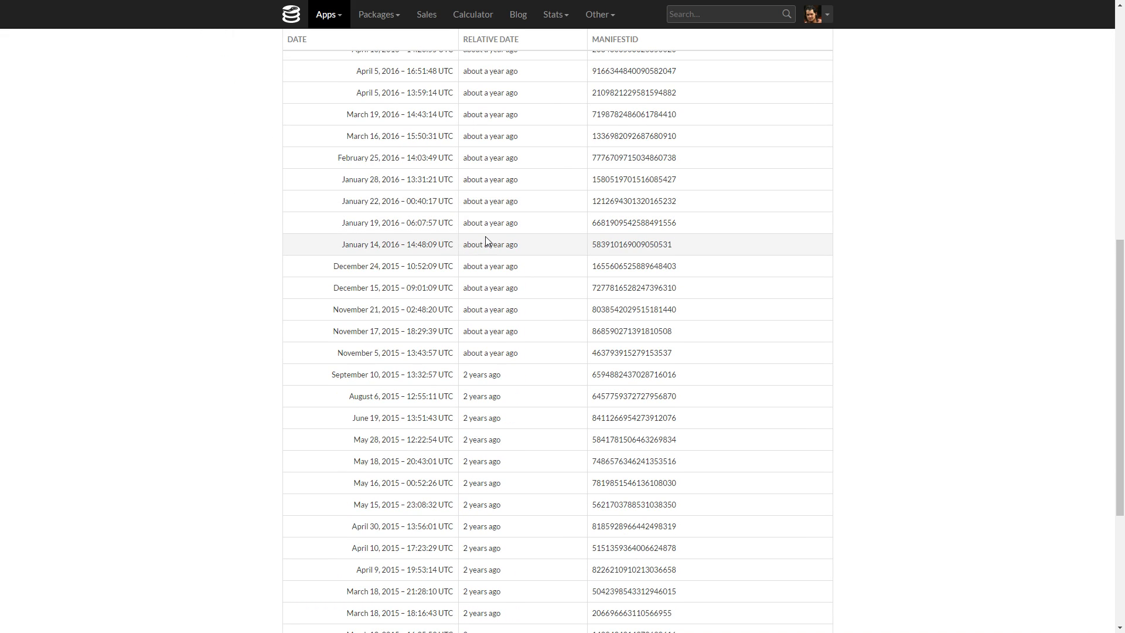
scroll(down, 3)
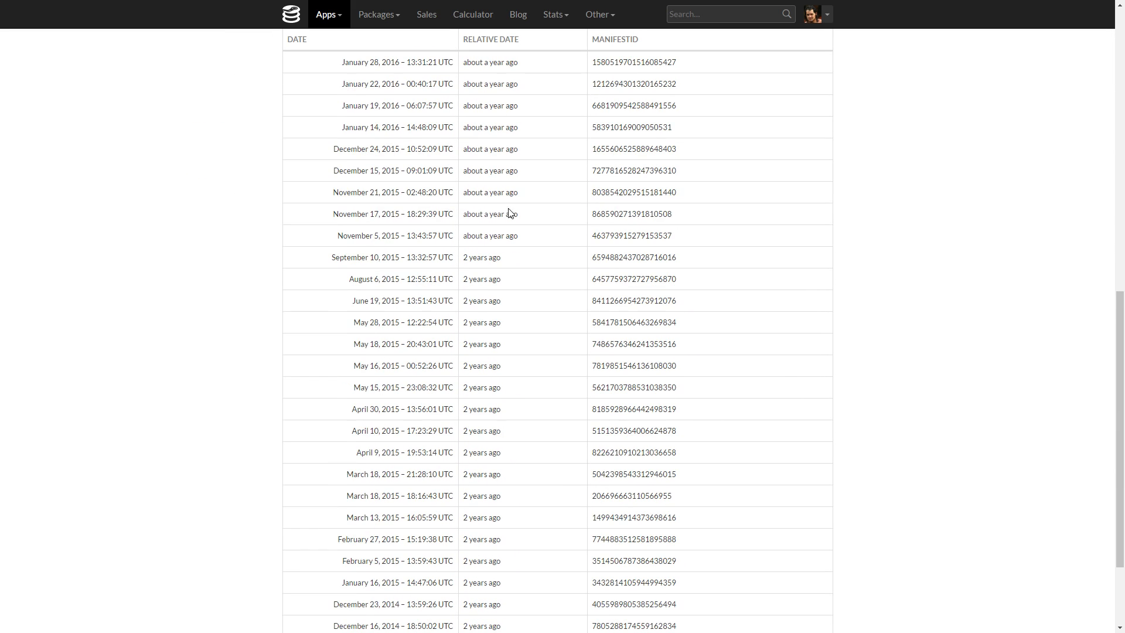
scroll(down, 3)
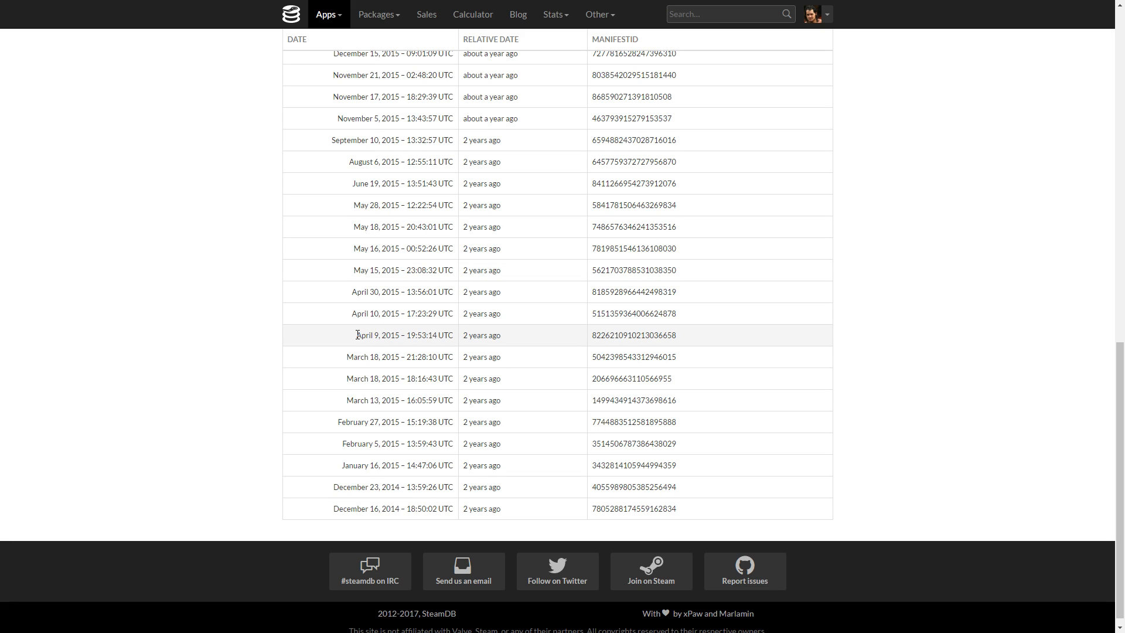
mouse_move(623, 330)
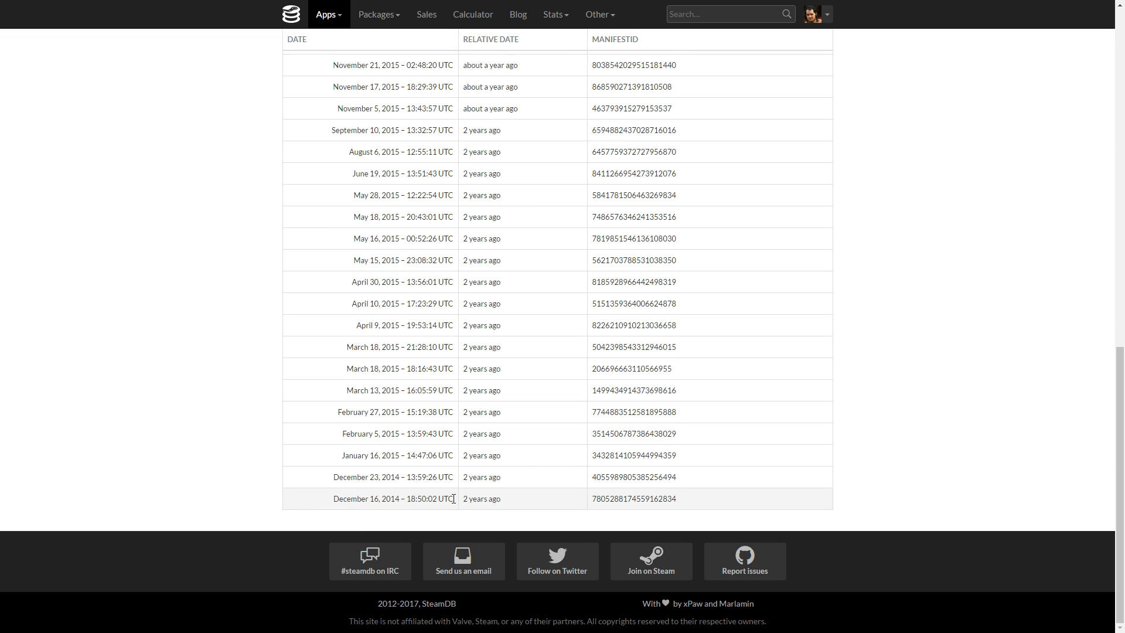
scroll(up, 3)
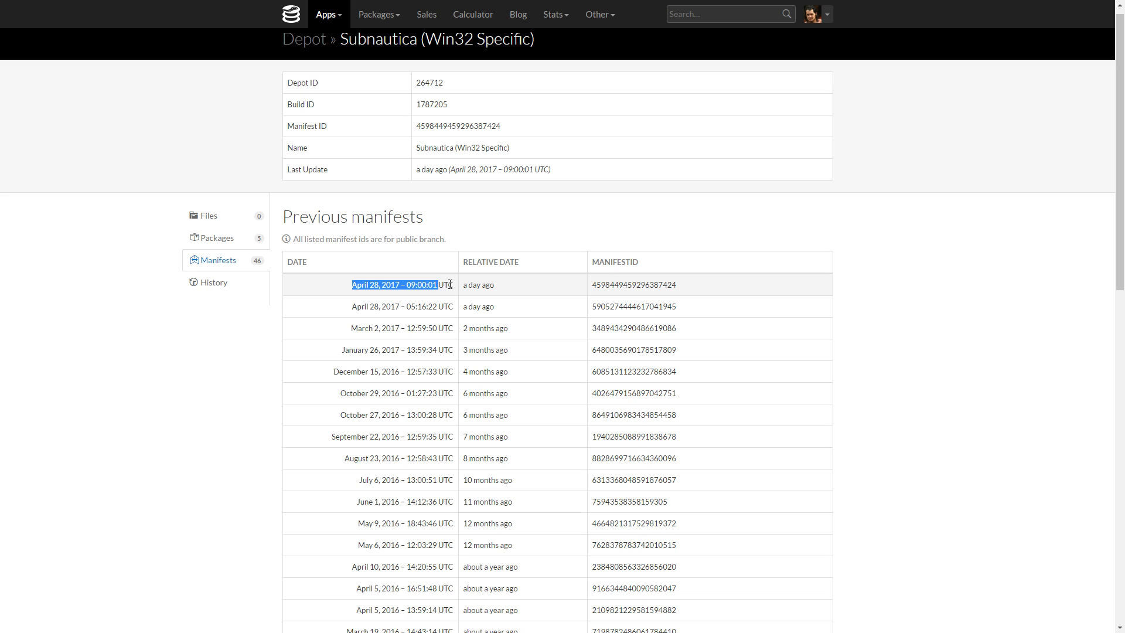
scroll(down, 3)
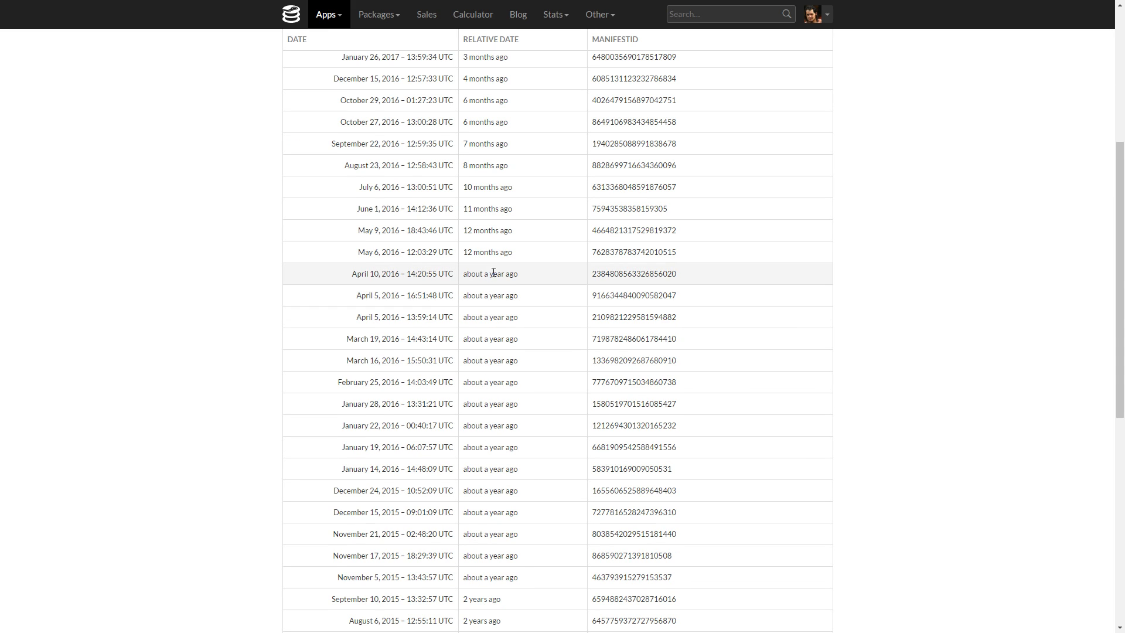
scroll(down, 3)
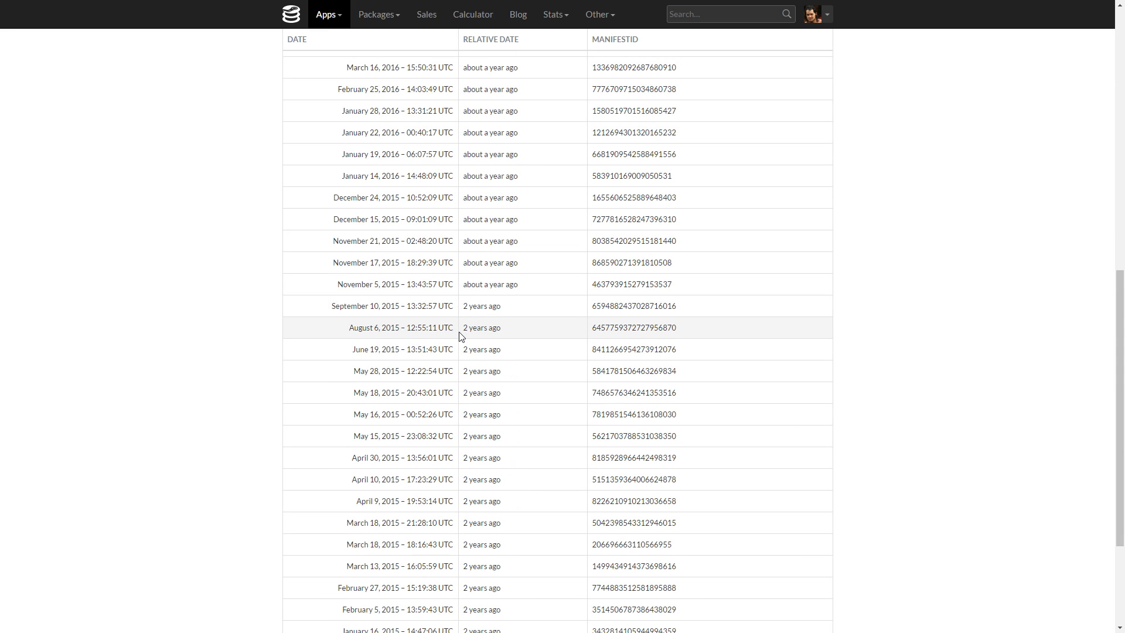
mouse_move(472, 329)
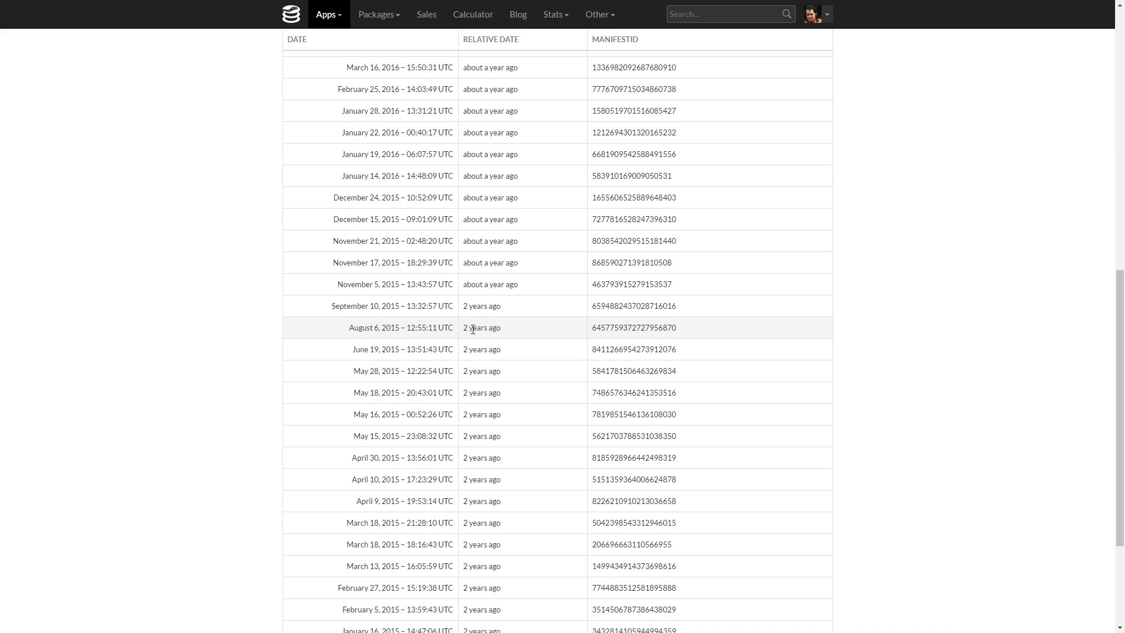
scroll(down, 3)
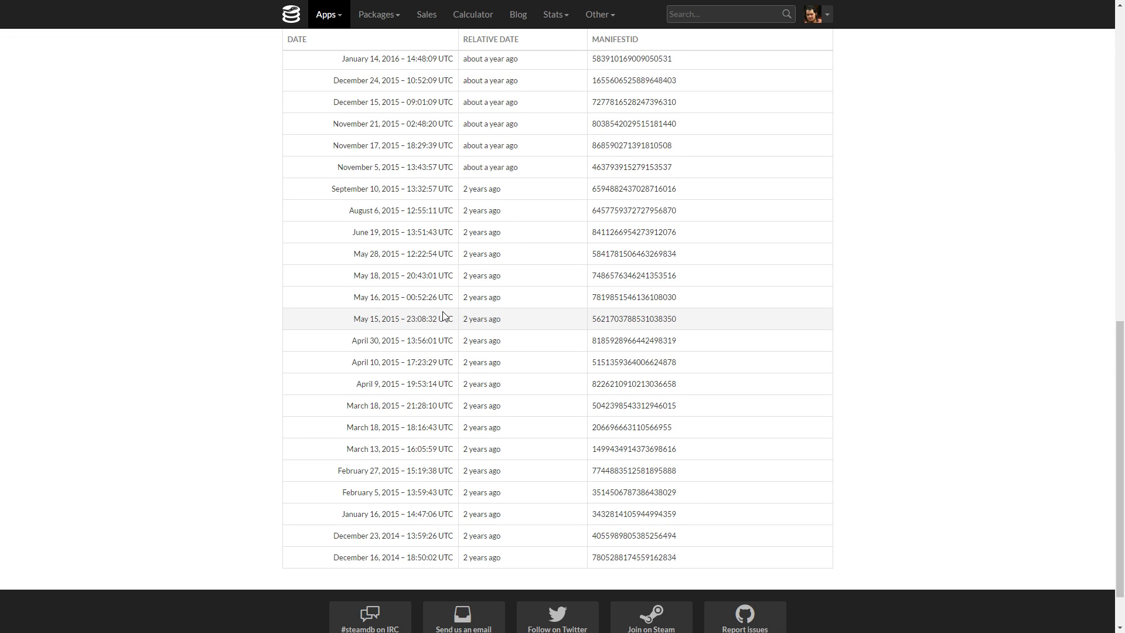
mouse_move(681, 297)
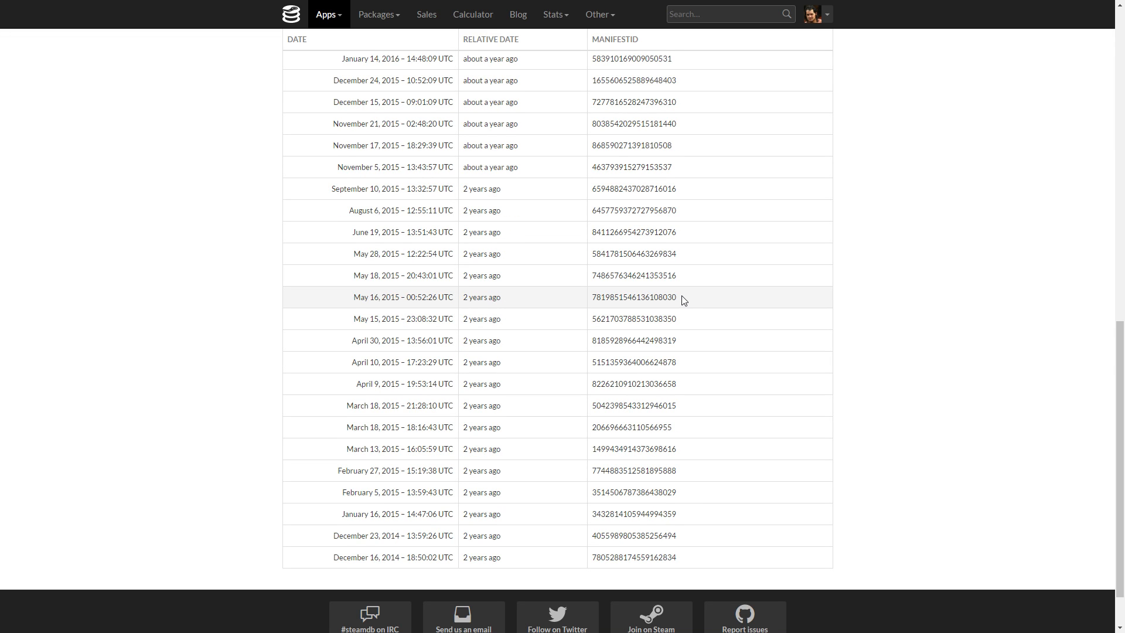
mouse_move(543, 406)
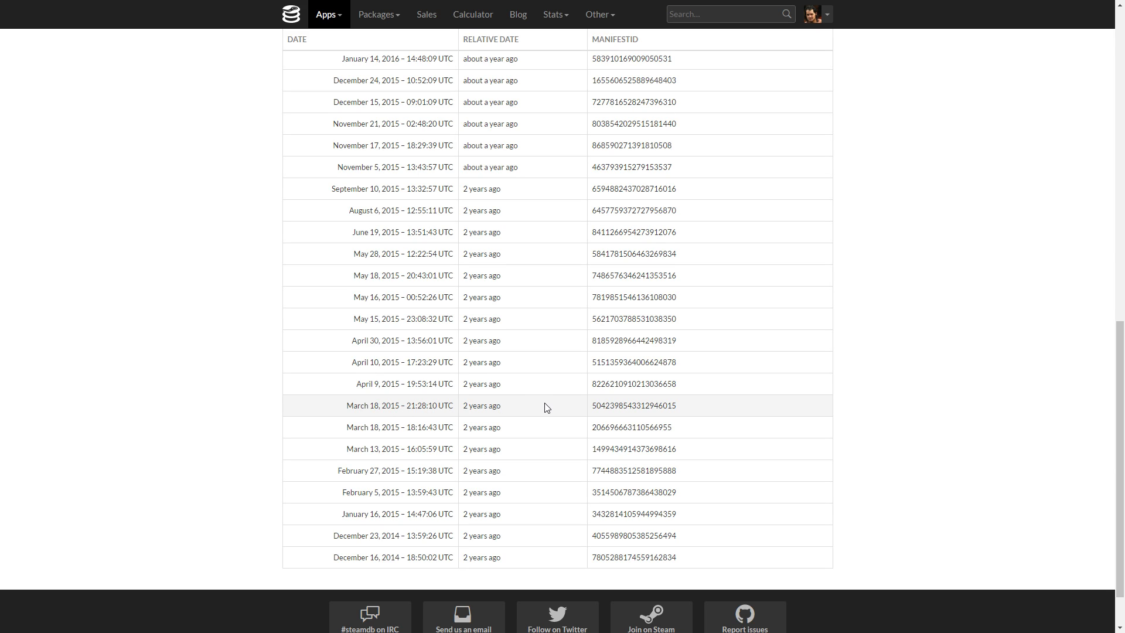
mouse_move(498, 393)
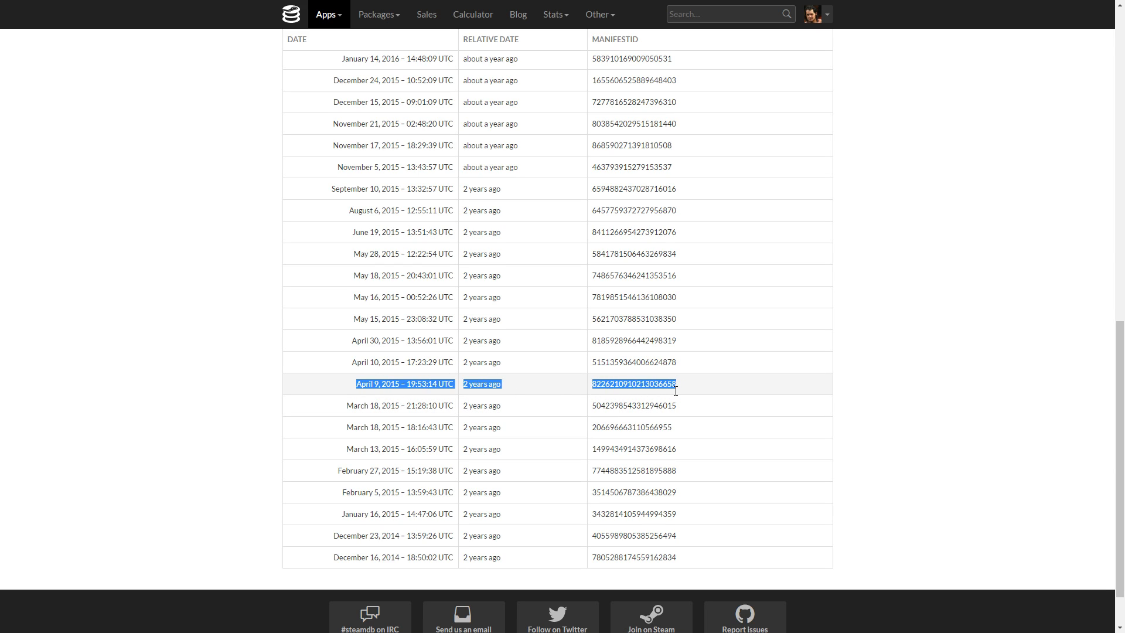
mouse_move(326, 386)
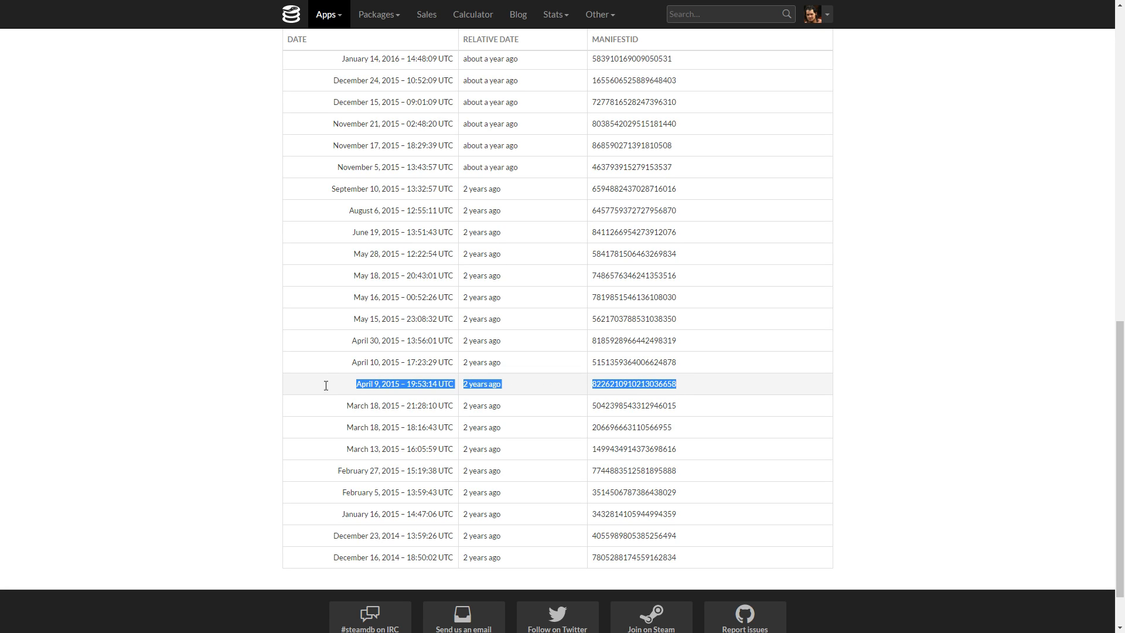
click(962, 144)
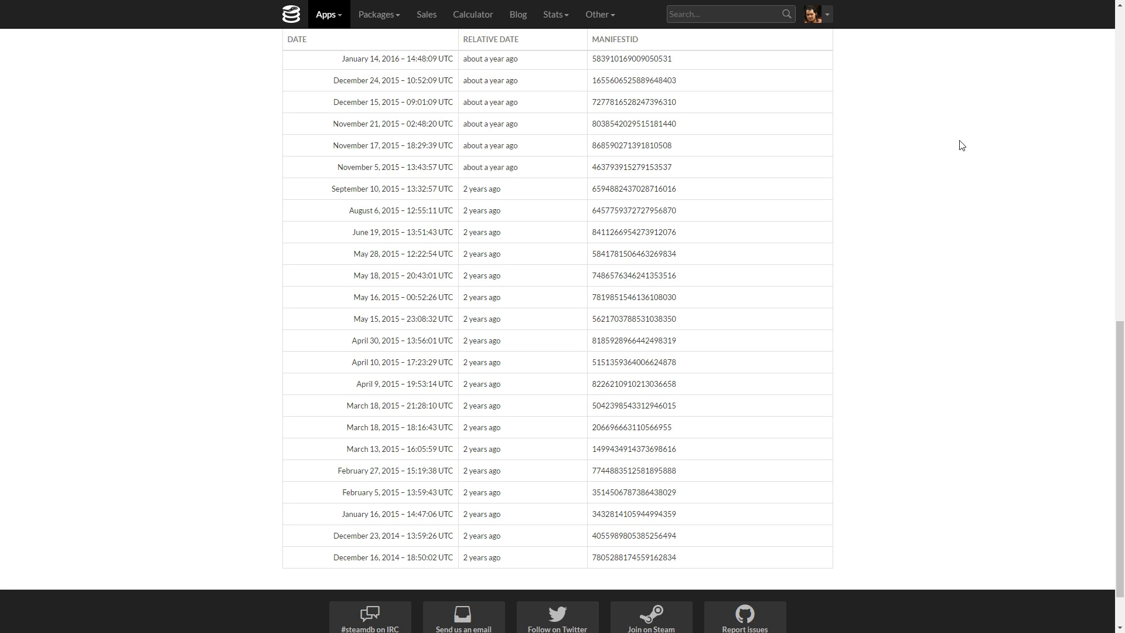
mouse_move(854, 566)
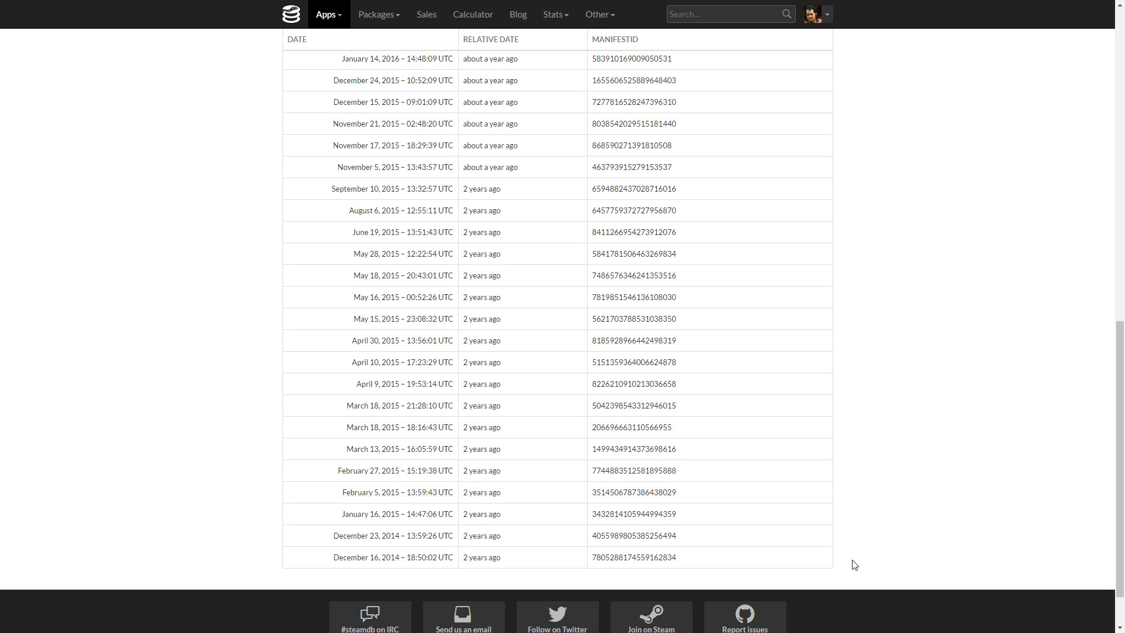
mouse_move(1026, 595)
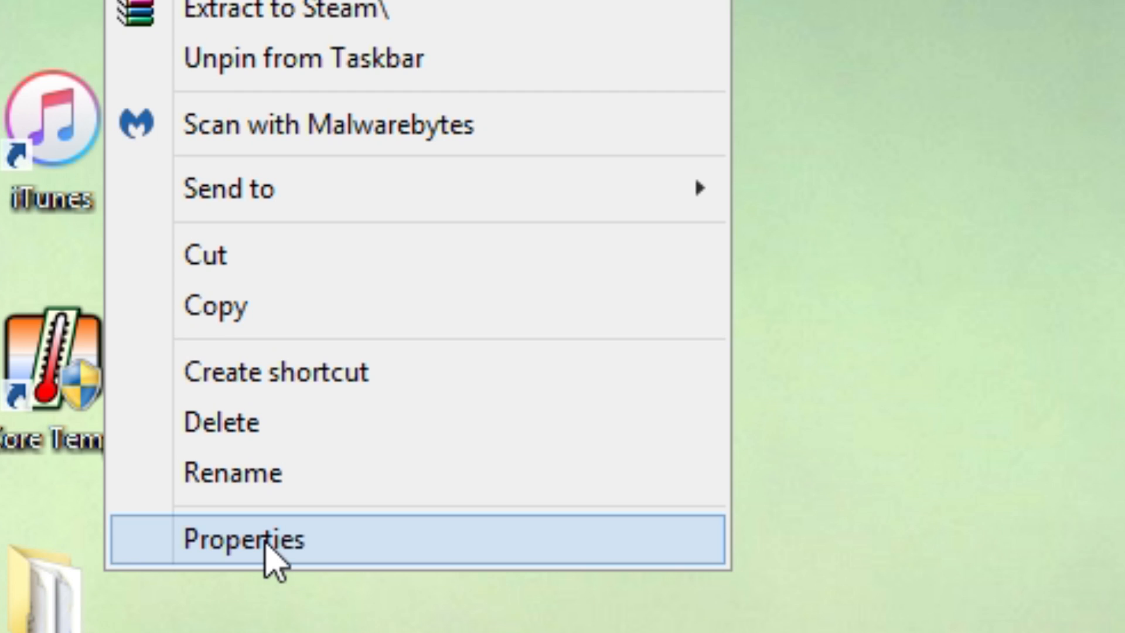
Replace the launch option at the end of the Steam shortcut's Target with -console.
click(242, 540)
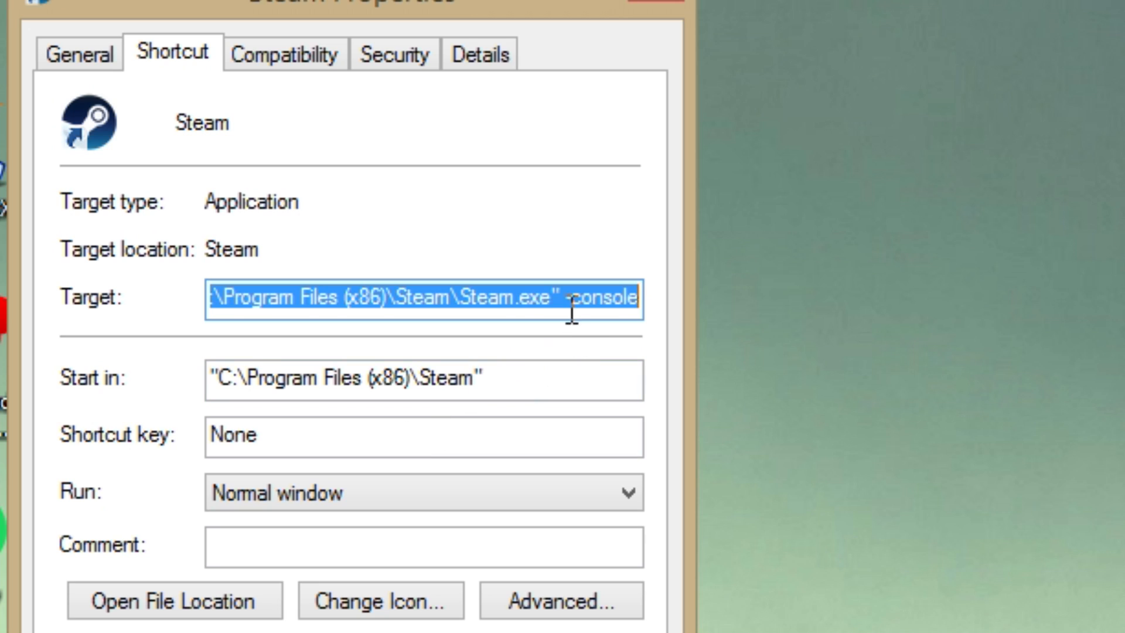
click(582, 300)
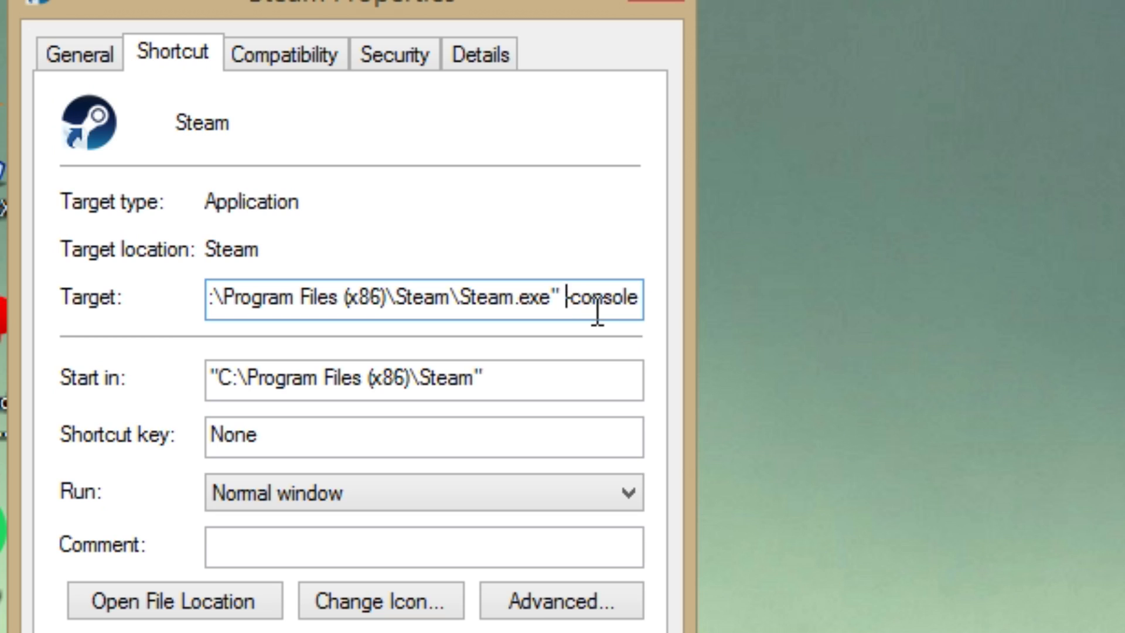
double_click(610, 299)
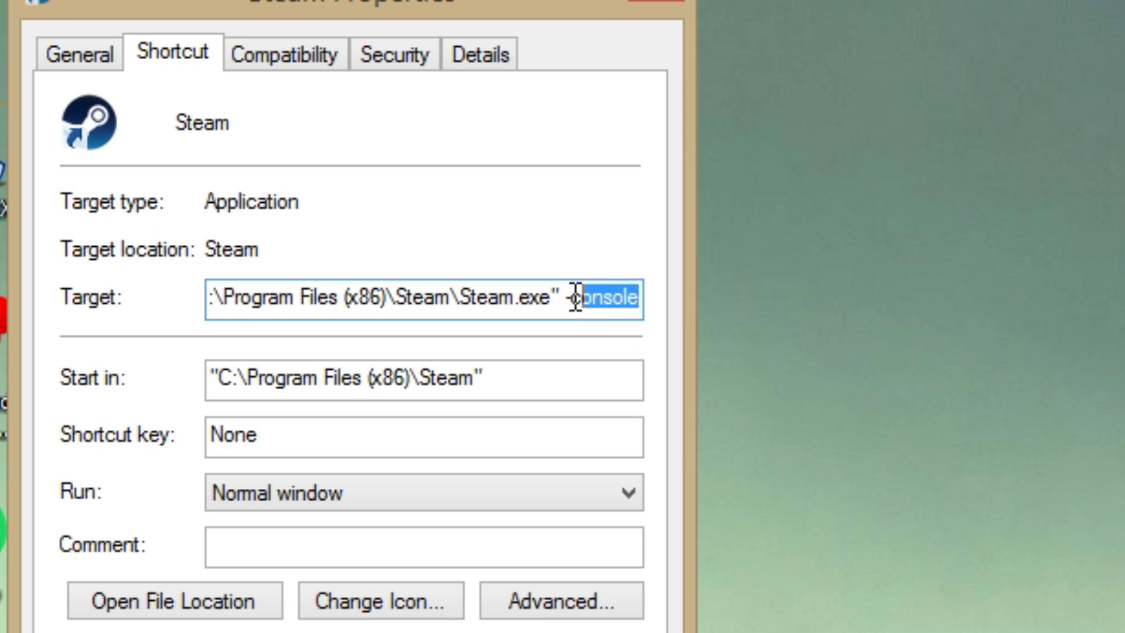
key(Delete)
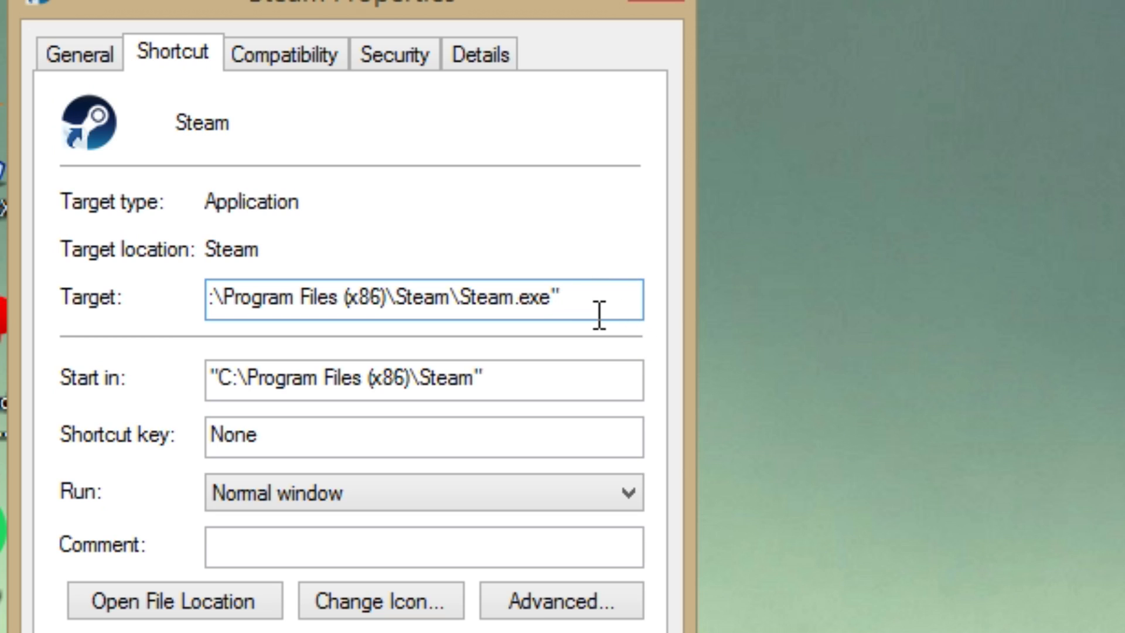
click(560, 300)
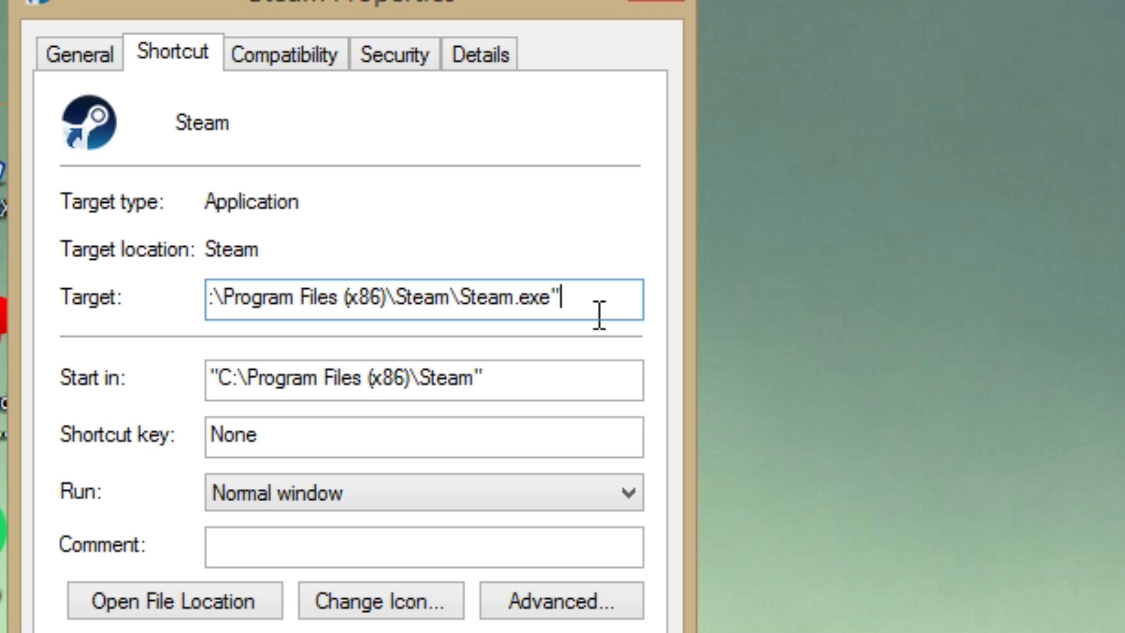
text(-)
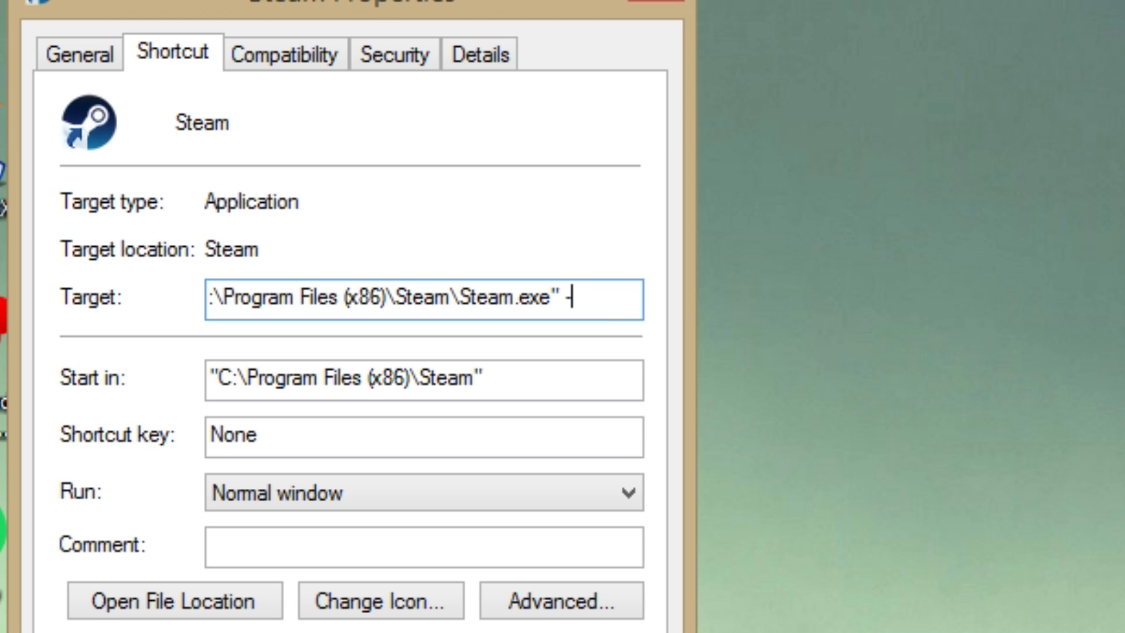
text(console)
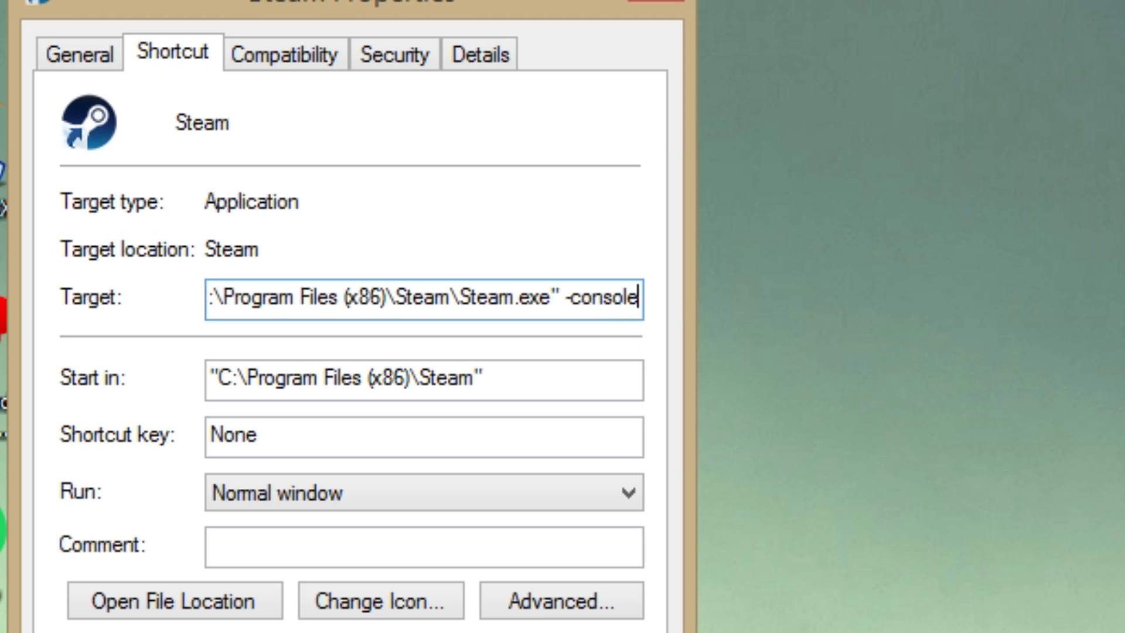
key(ctrl+a)
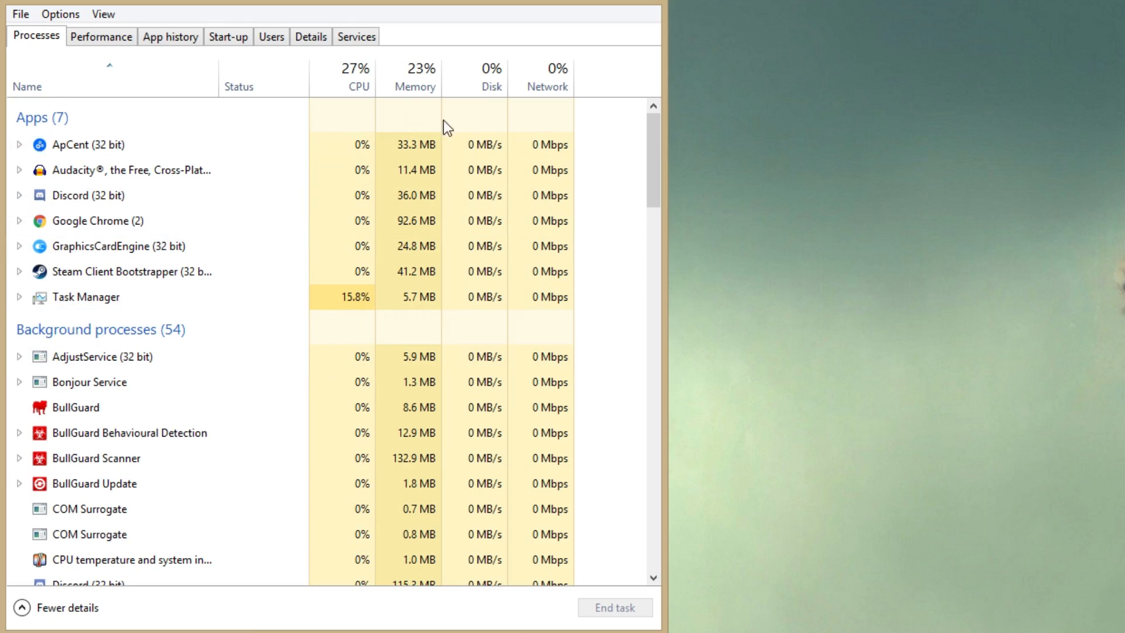
Scroll through Task Manager's Steam client processes, then close Task Manager.
scroll(down, 3)
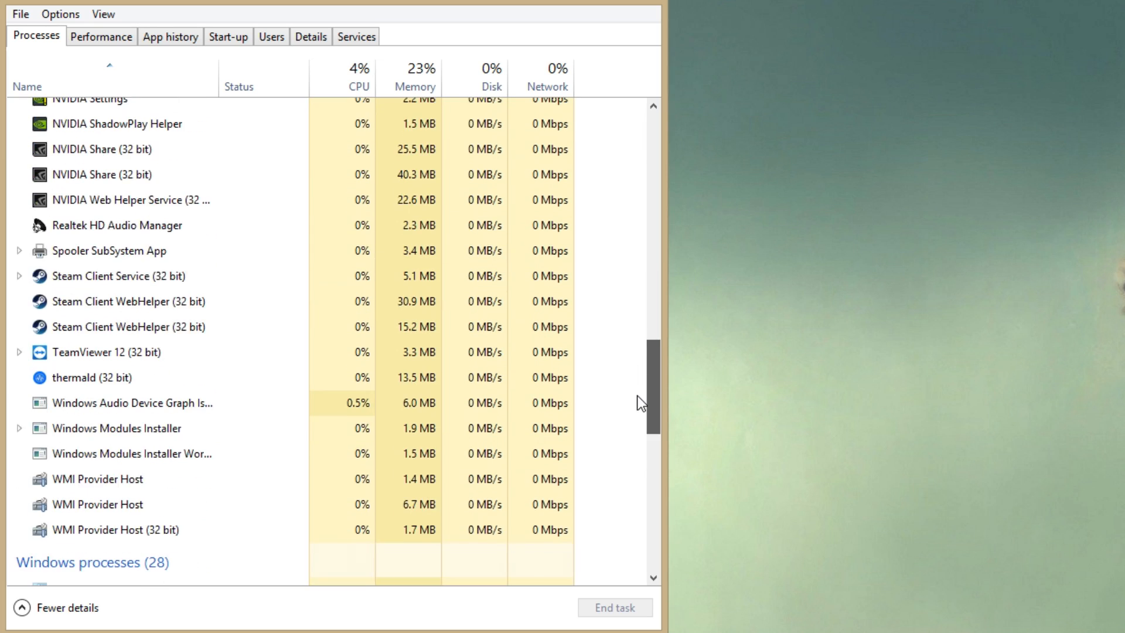
scroll(up, 3)
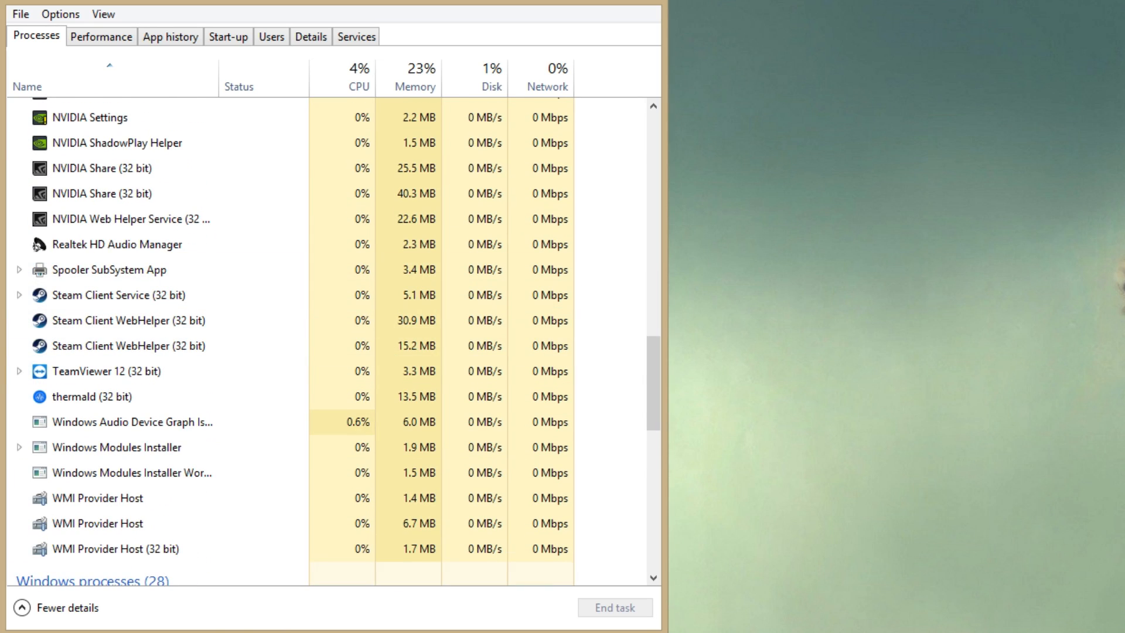
scroll(down, 3)
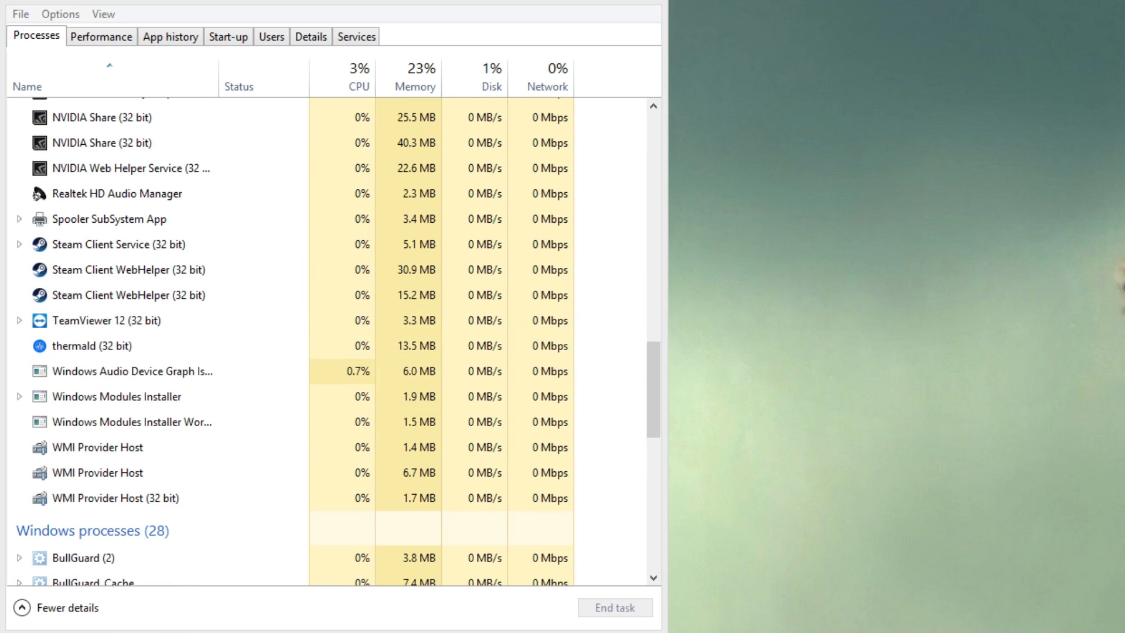
click(118, 244)
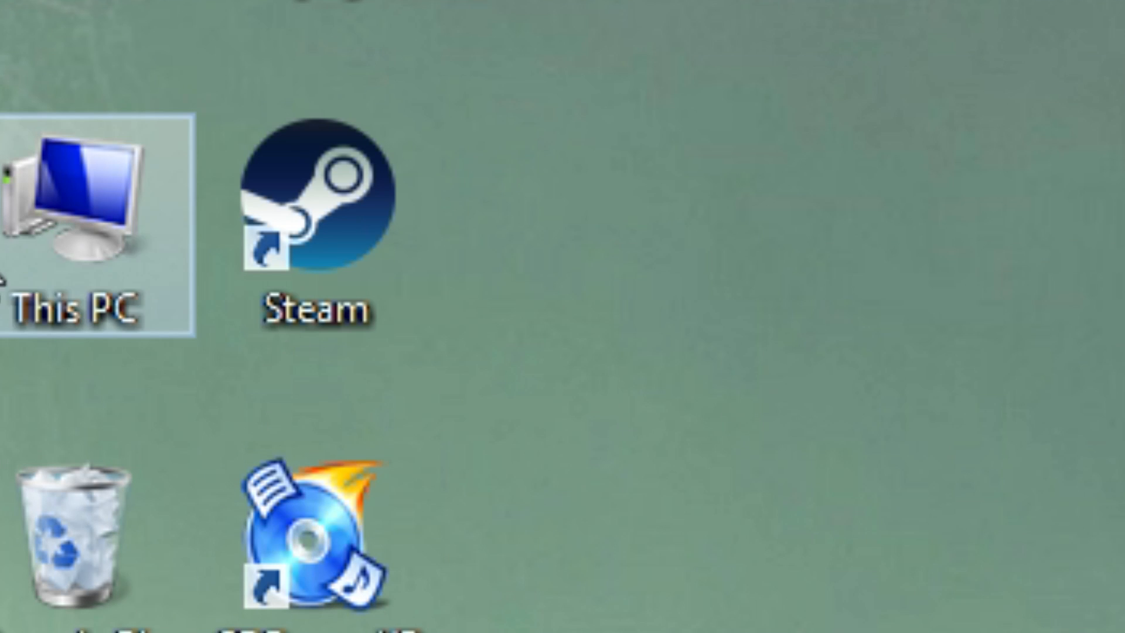
Relaunch Steam from the shortcut and enter download_depot in its console command line.
double_click(323, 201)
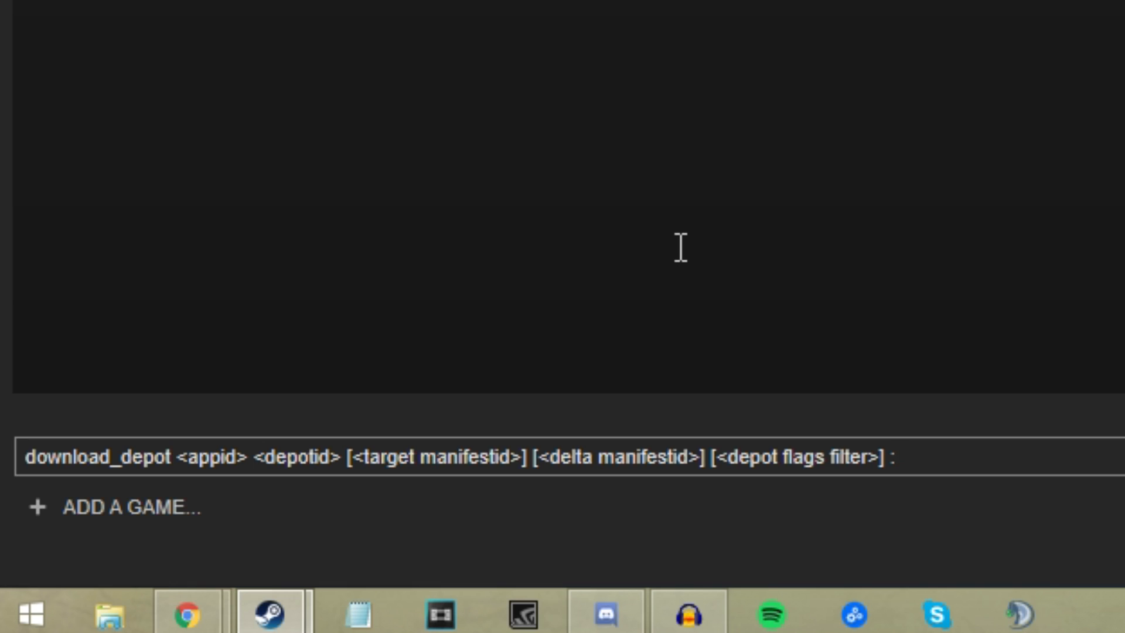
click(898, 458)
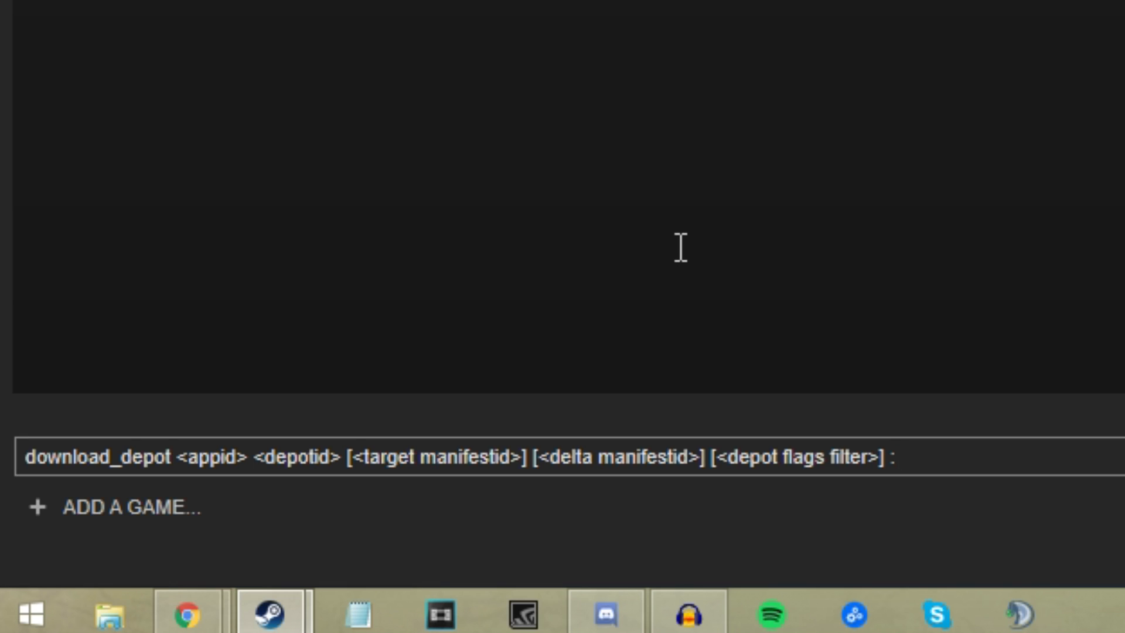
click(901, 457)
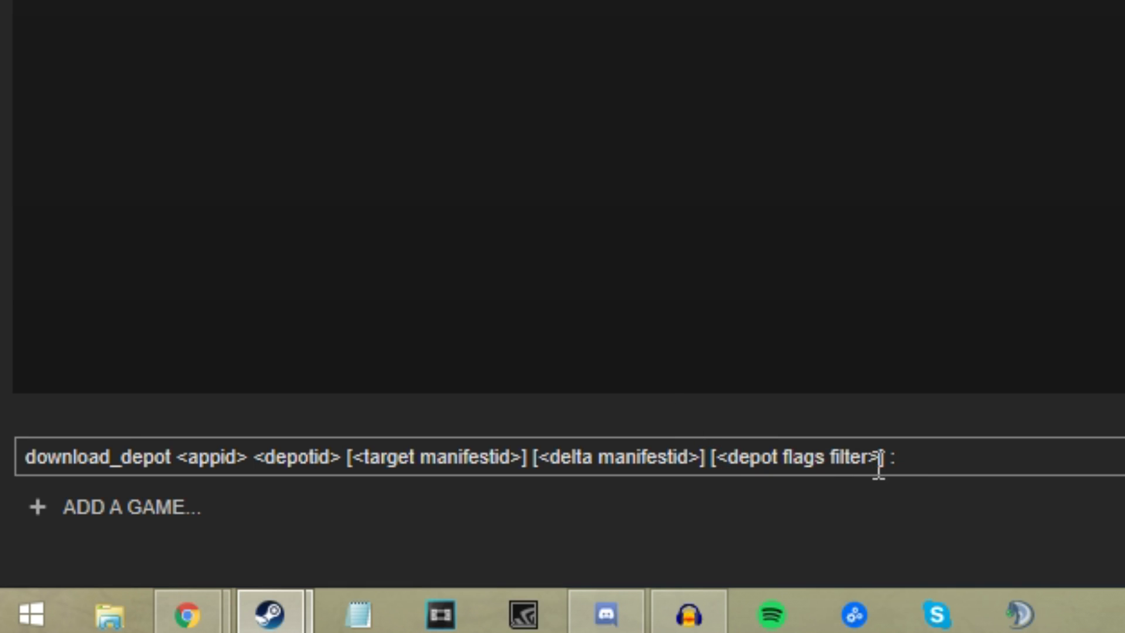
mouse_move(129, 445)
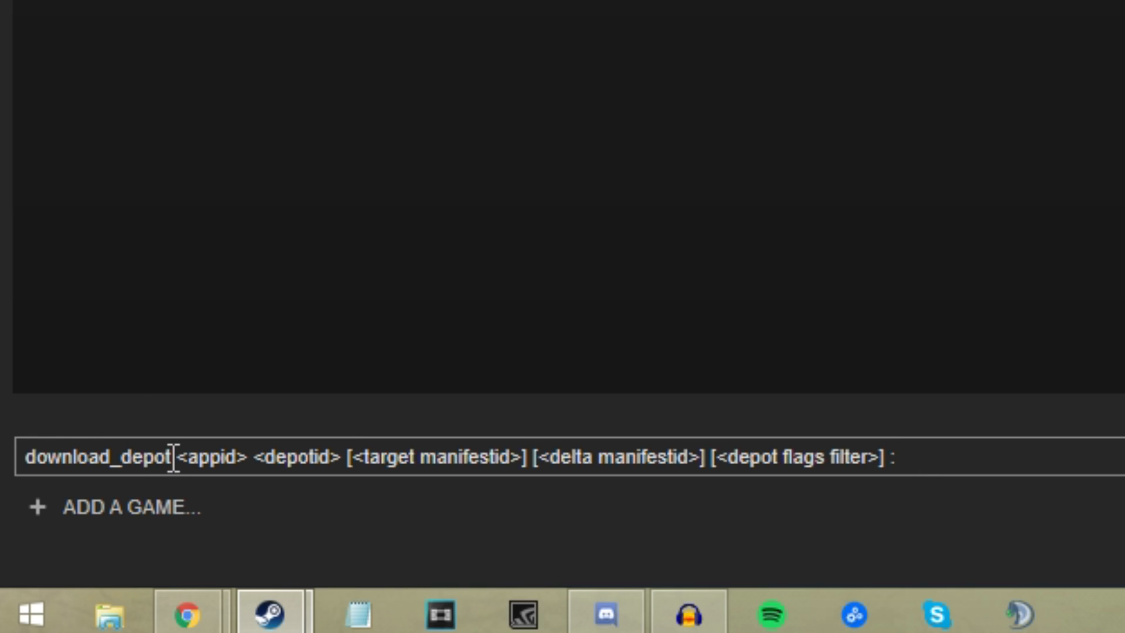
click(900, 457)
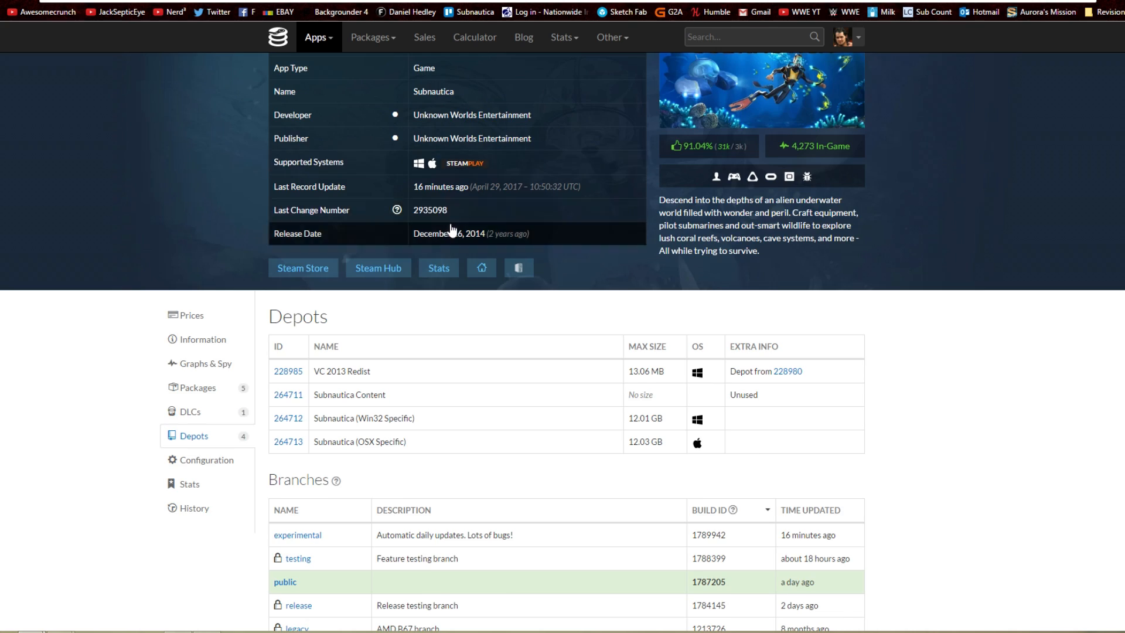
Enter app ID 264710 after download_depot in the Steam console.
scroll(up, 3)
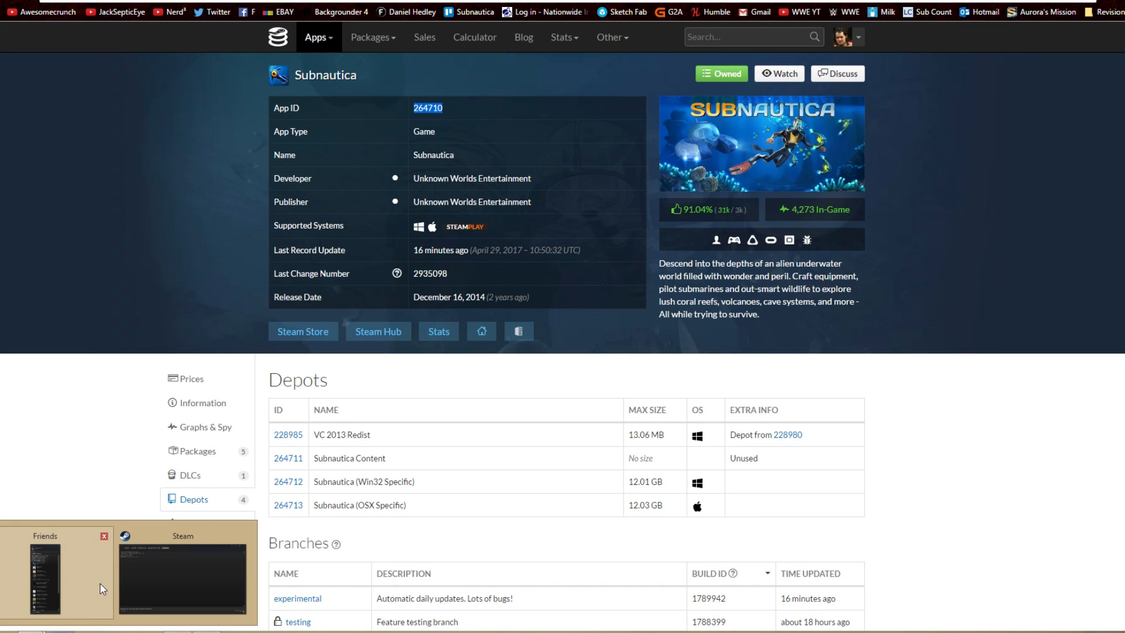
click(182, 575)
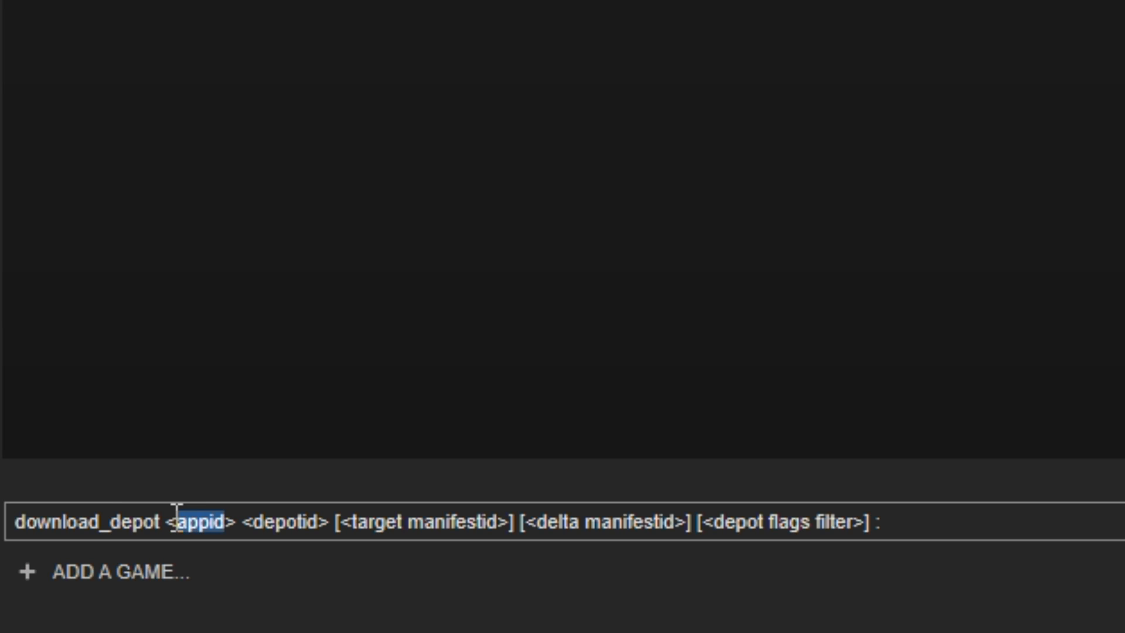
text(264710)
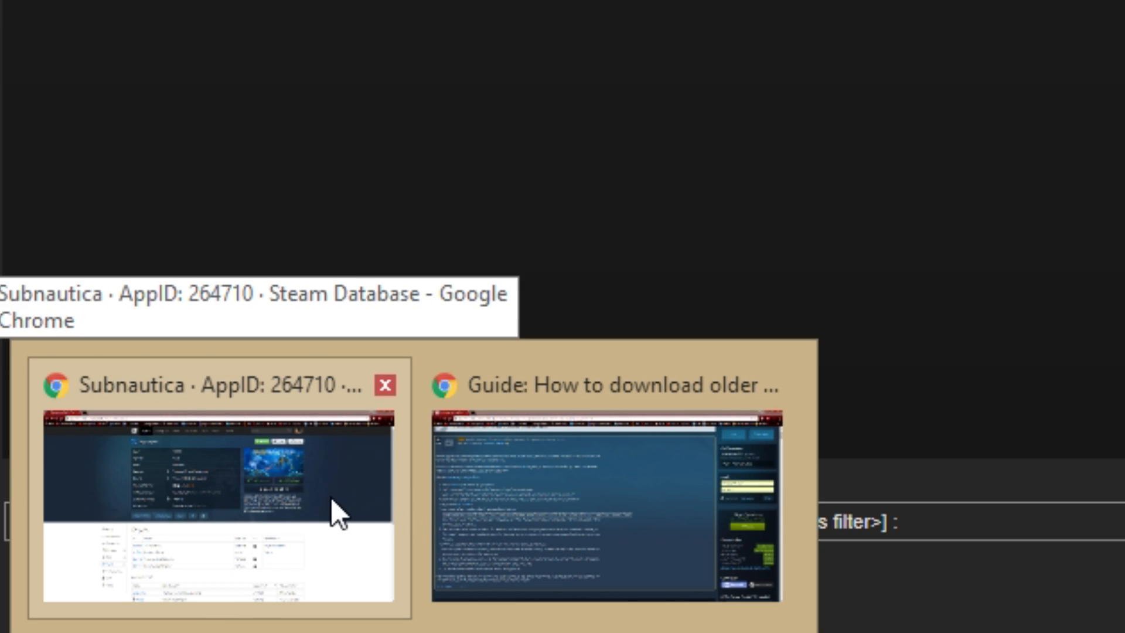
mouse_move(591, 178)
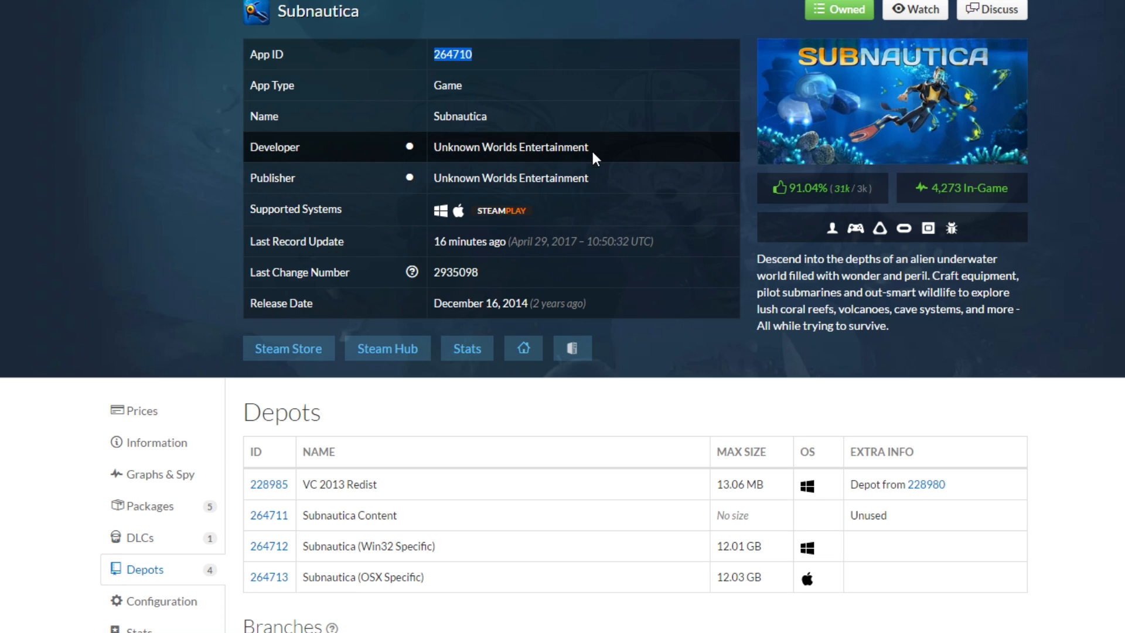
Copy Windows depot ID 264712 from SteamDB into the console command.
scroll(down, 3)
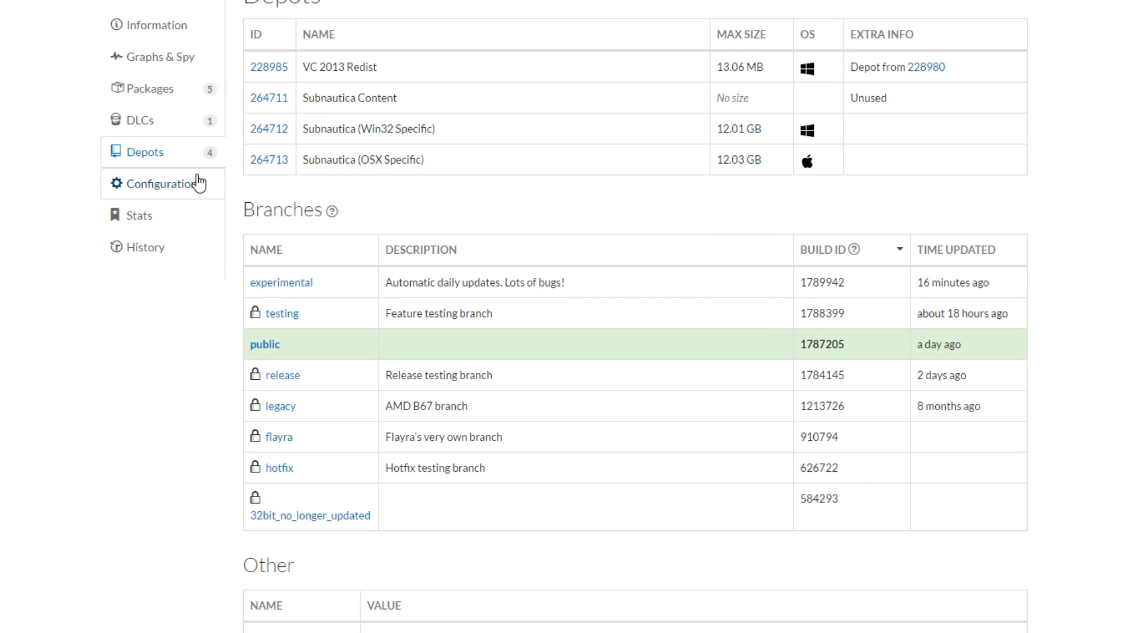
mouse_move(287, 97)
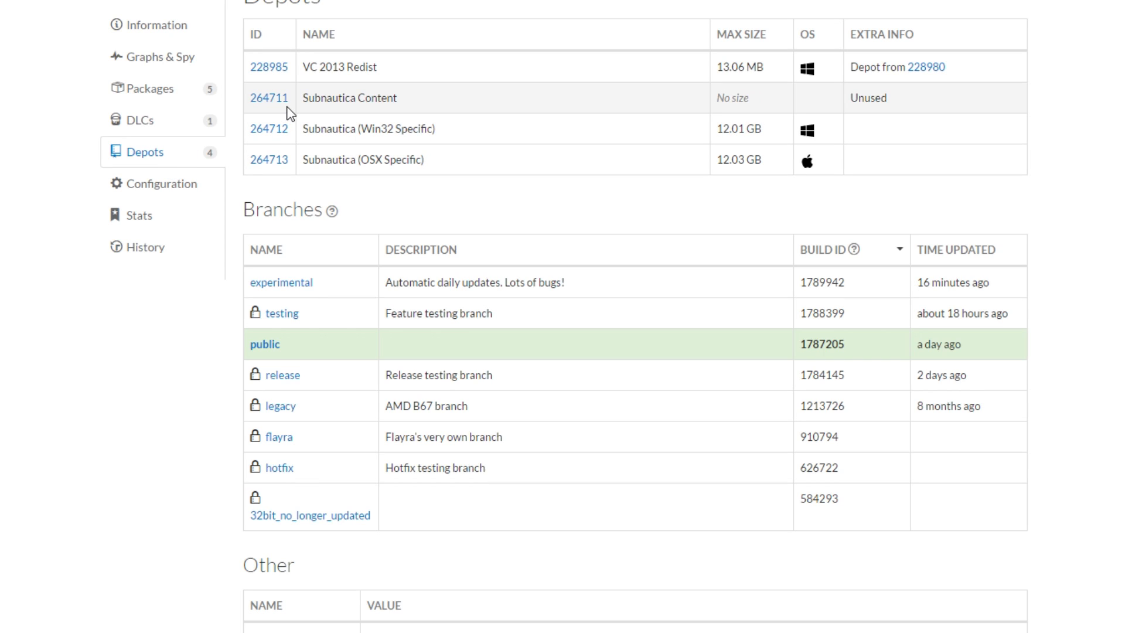
mouse_move(293, 125)
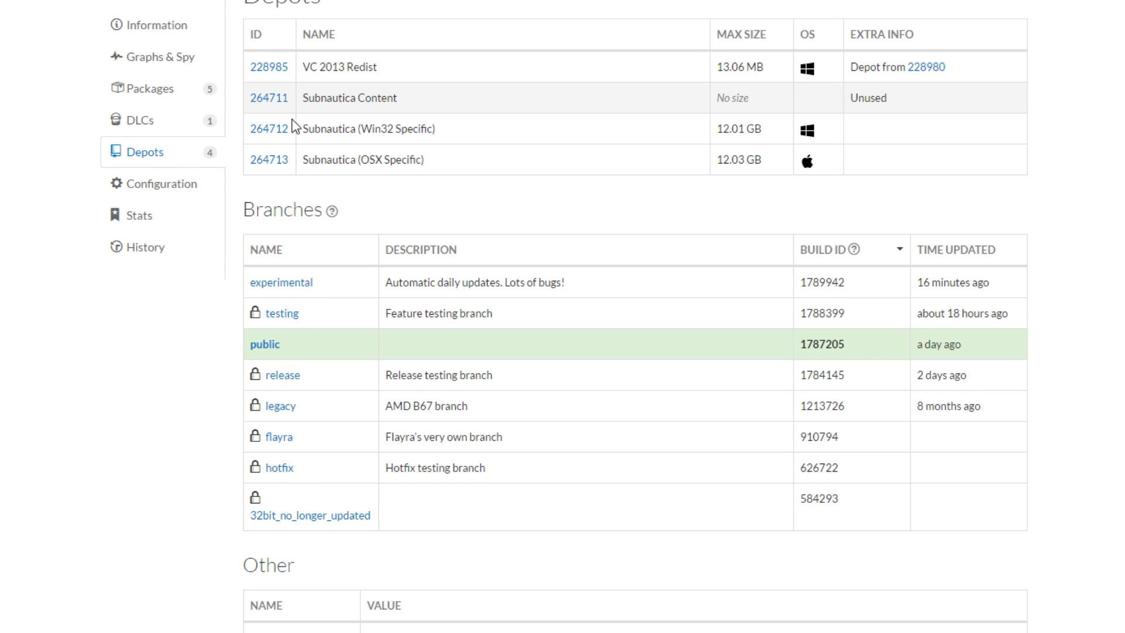
double_click(269, 129)
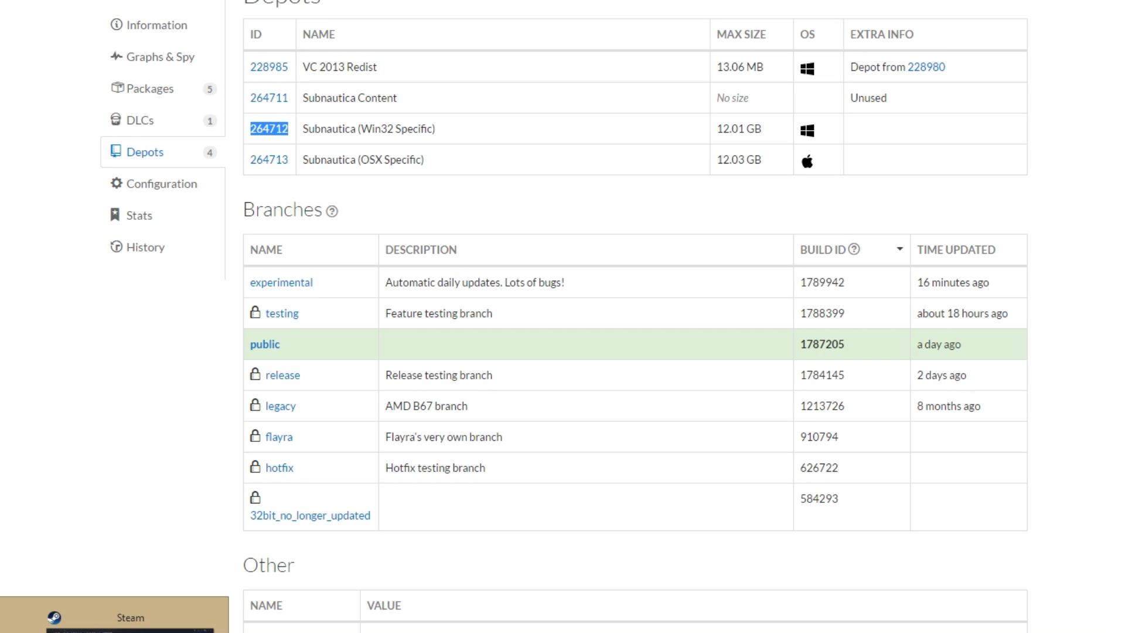
click(269, 128)
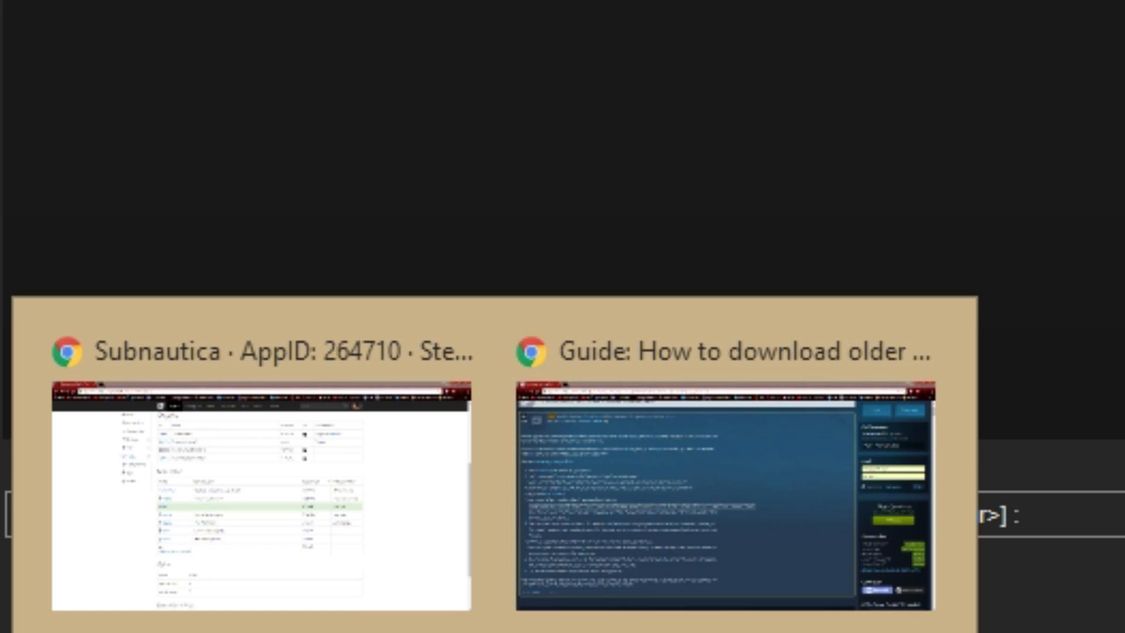
Open depot 264712's previous manifests and select the April 9, 2015 manifest ID.
click(260, 495)
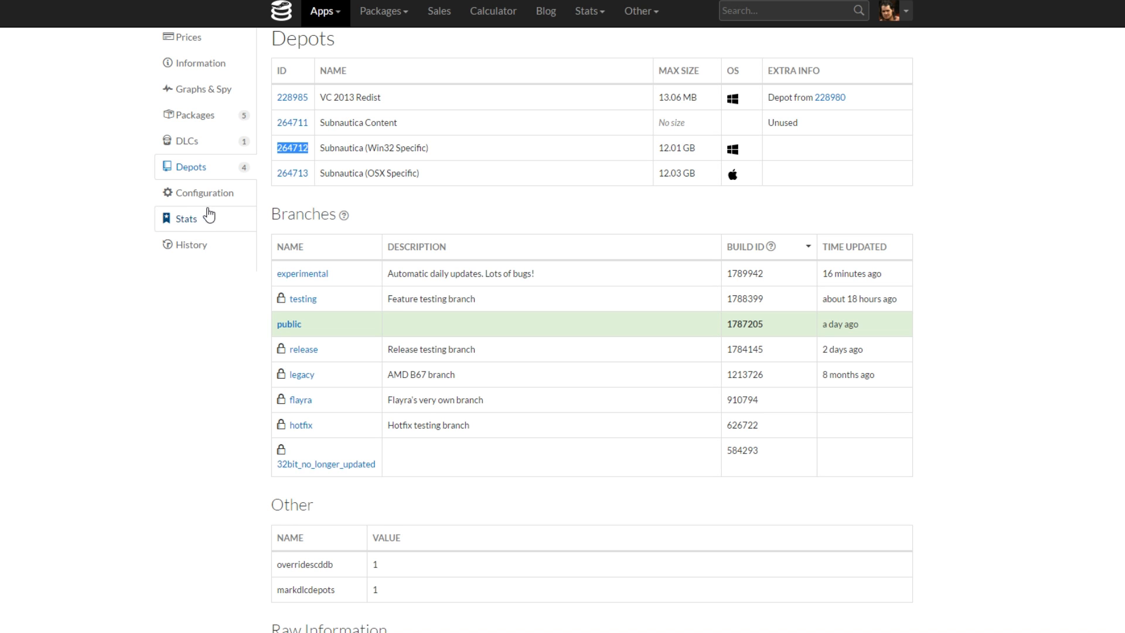
click(291, 147)
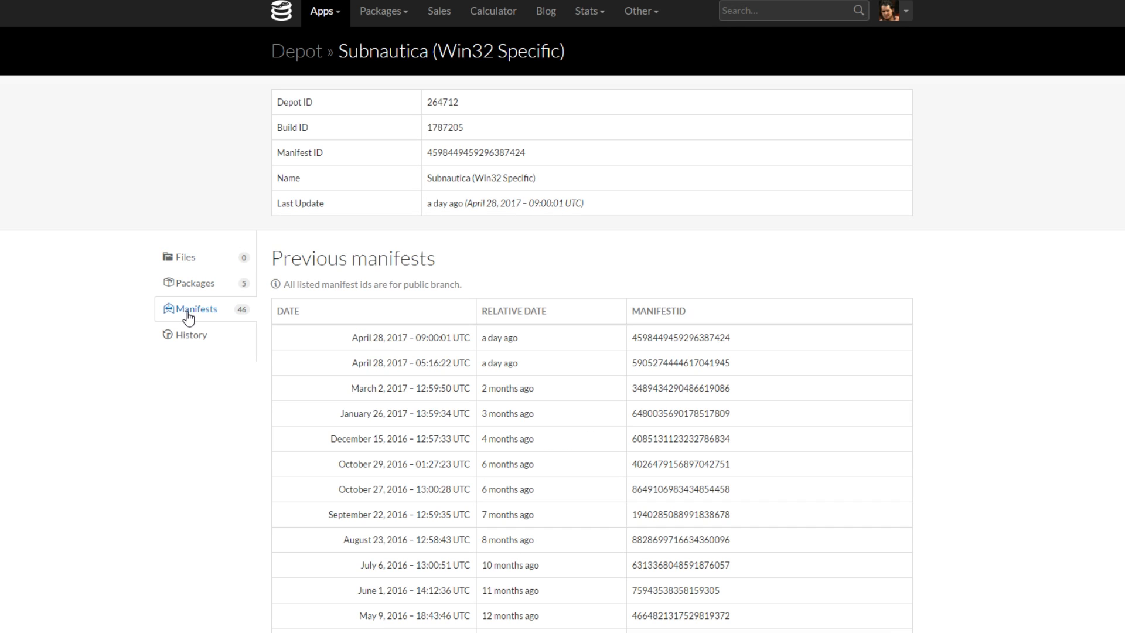
scroll(down, 3)
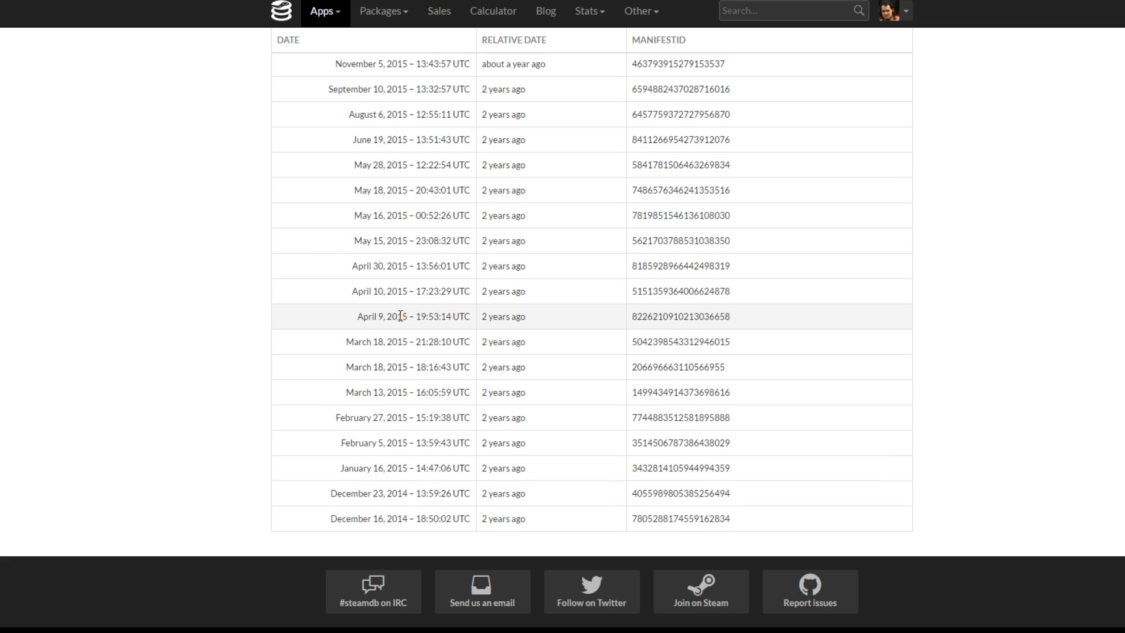
double_click(680, 317)
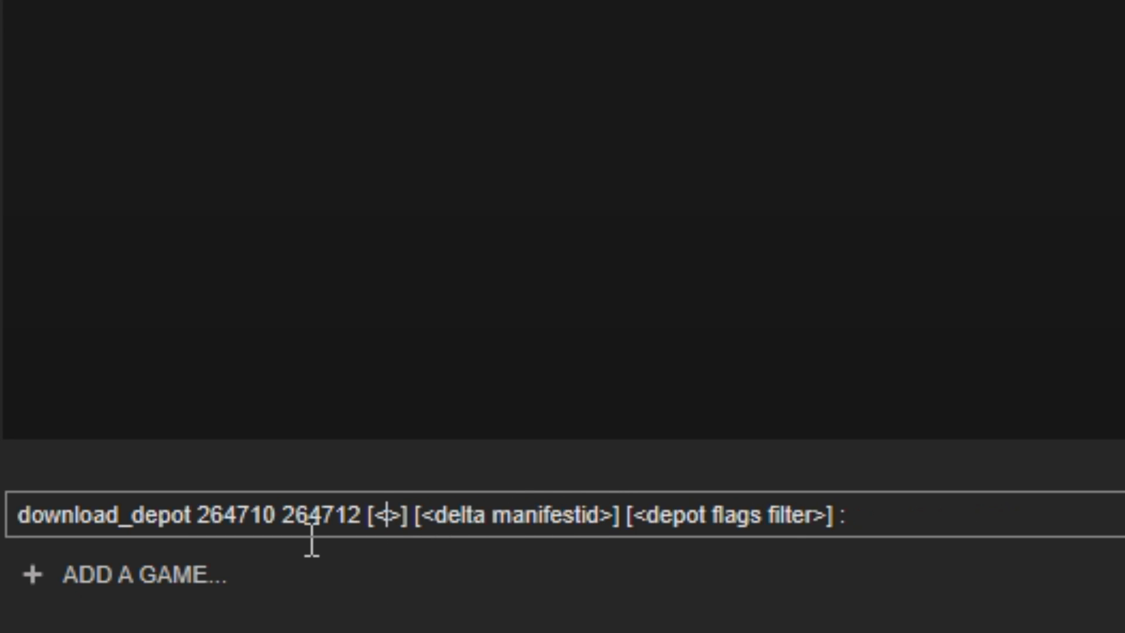
text(8226210910213036658)
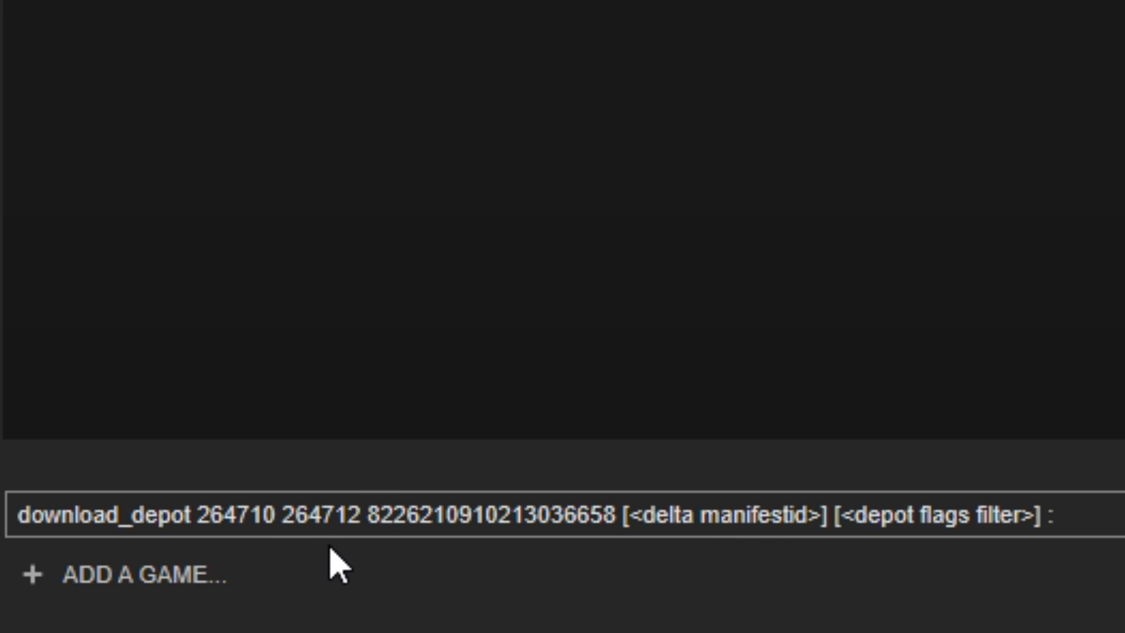
click(621, 513)
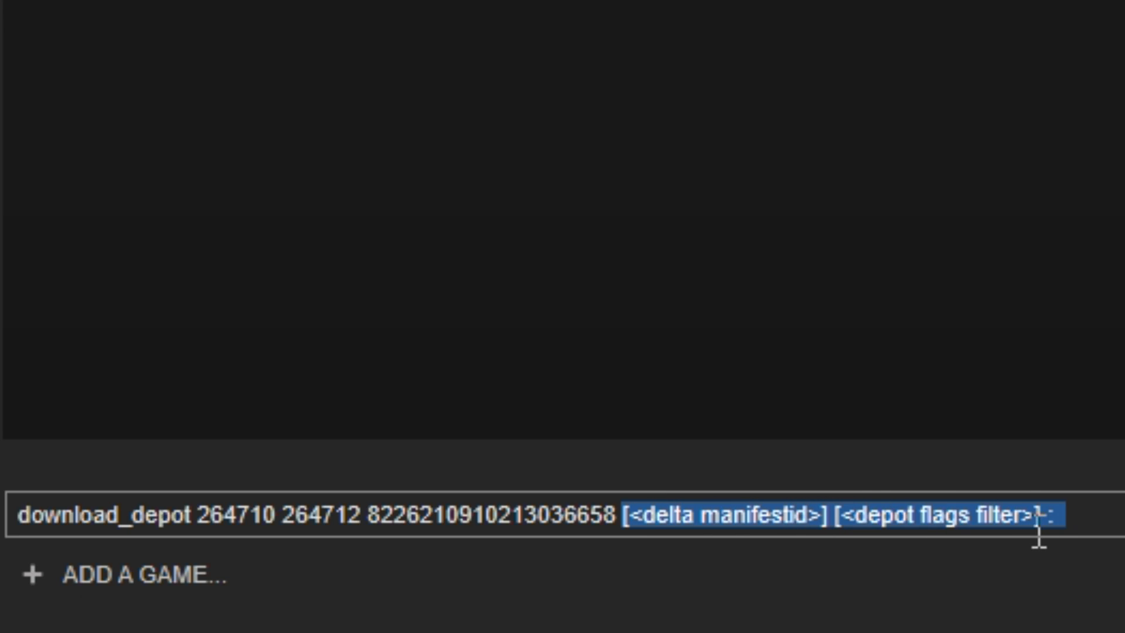
key(Delete)
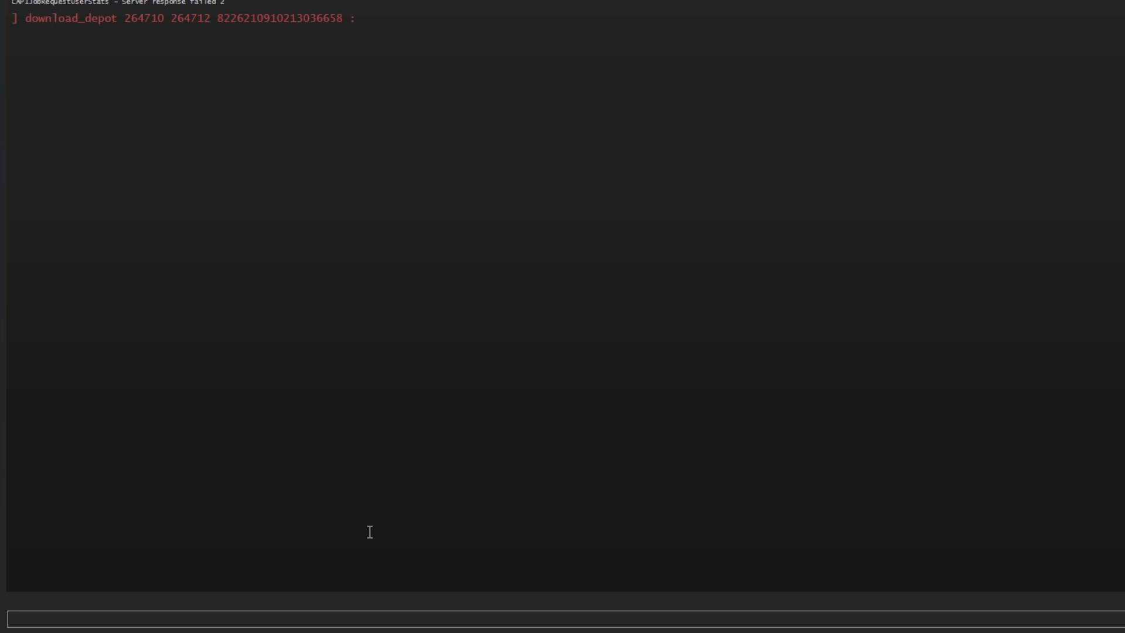
key(Return)
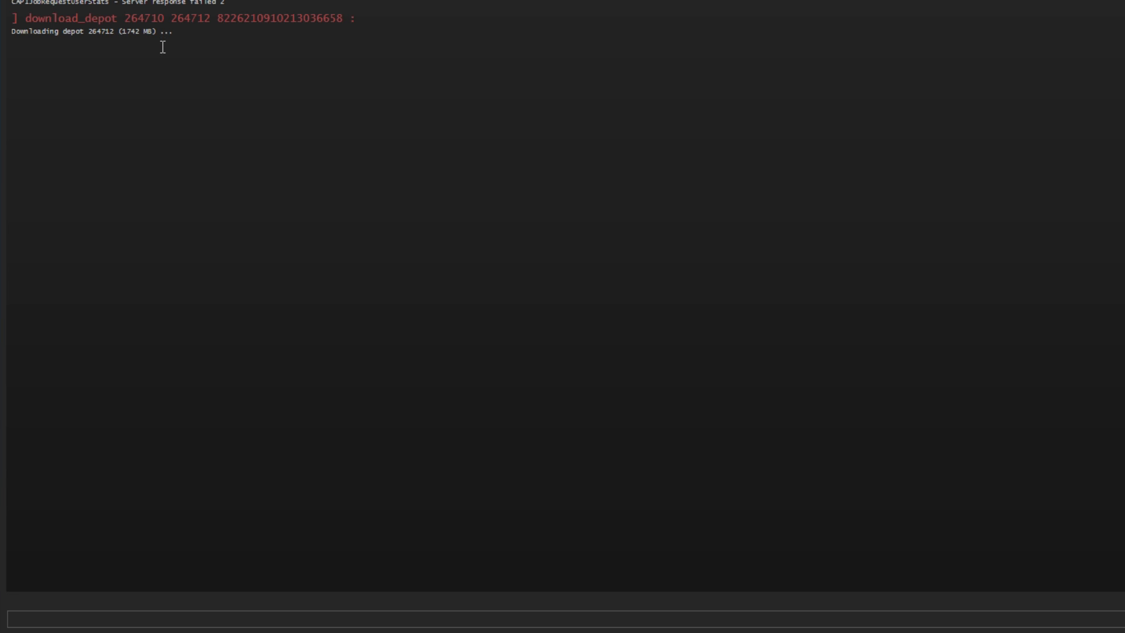
mouse_move(177, 58)
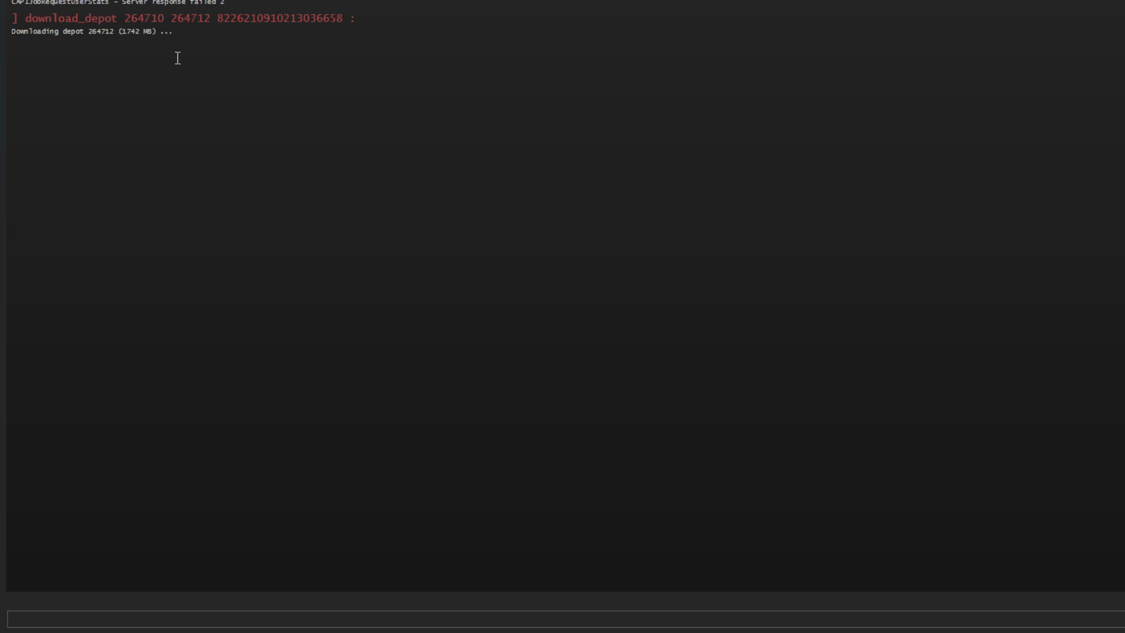
mouse_move(188, 39)
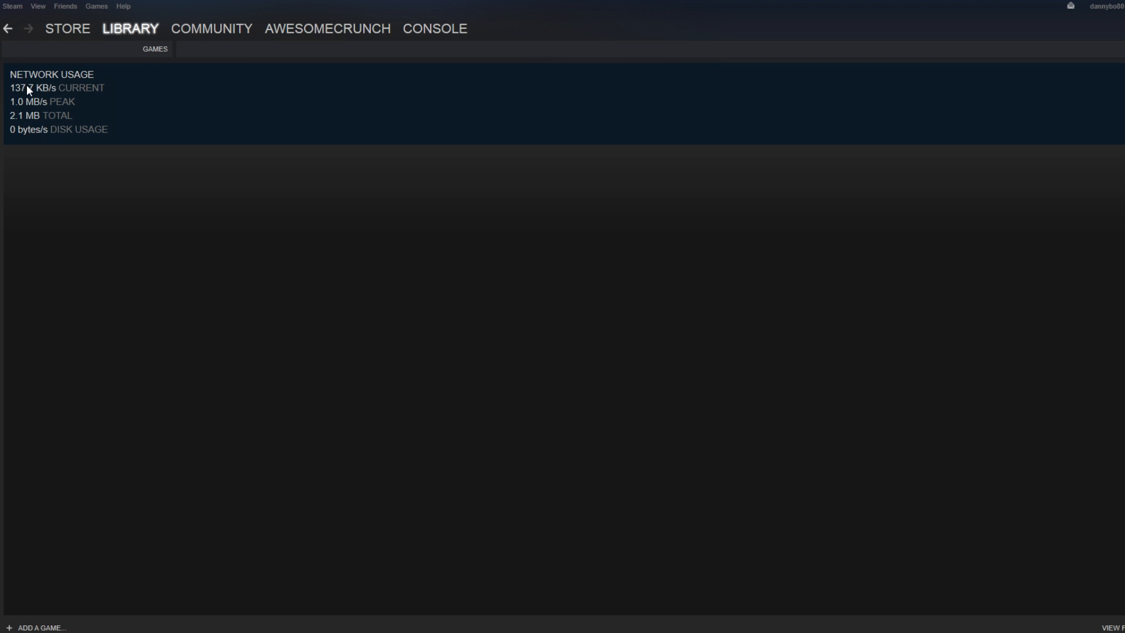
Close the profile menu and return to the console showing depot 264712 downloading.
click(327, 28)
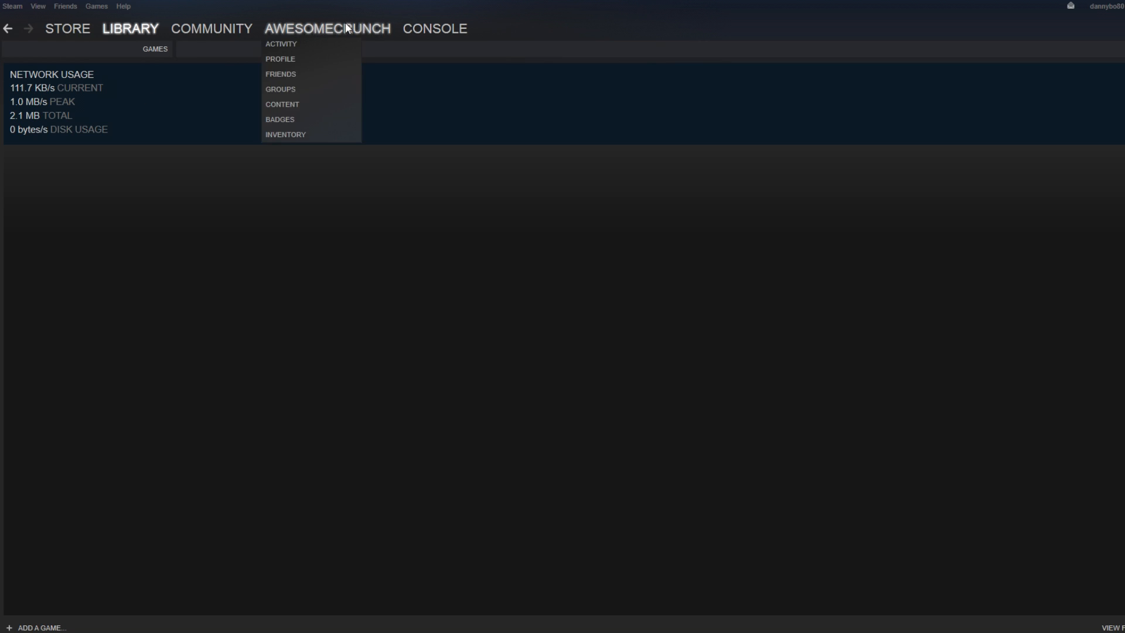
click(436, 52)
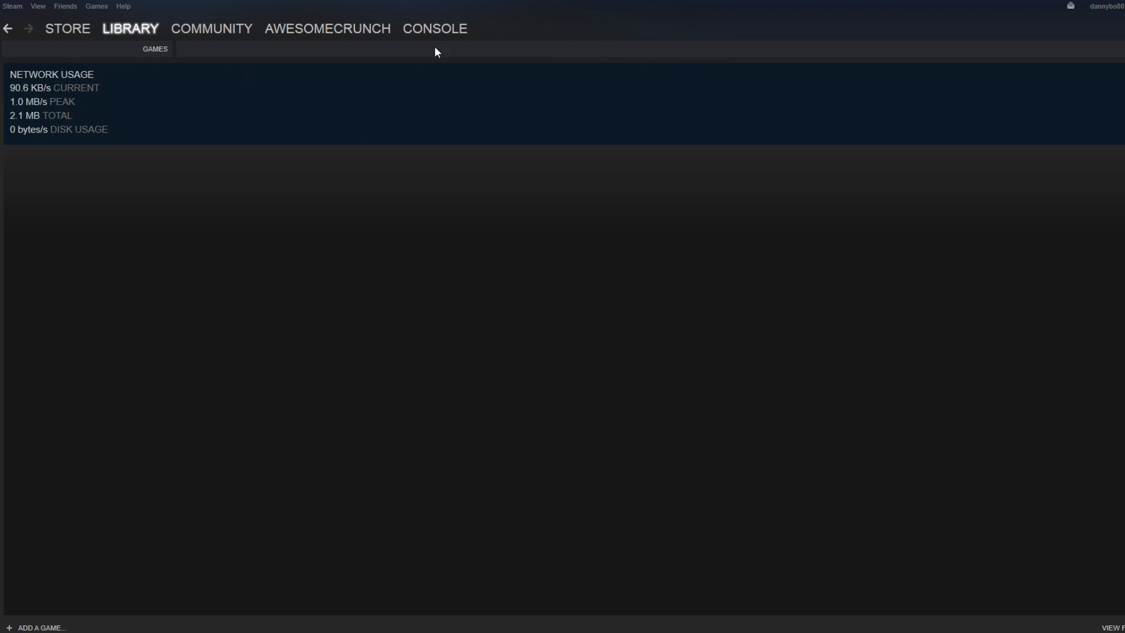
click(434, 29)
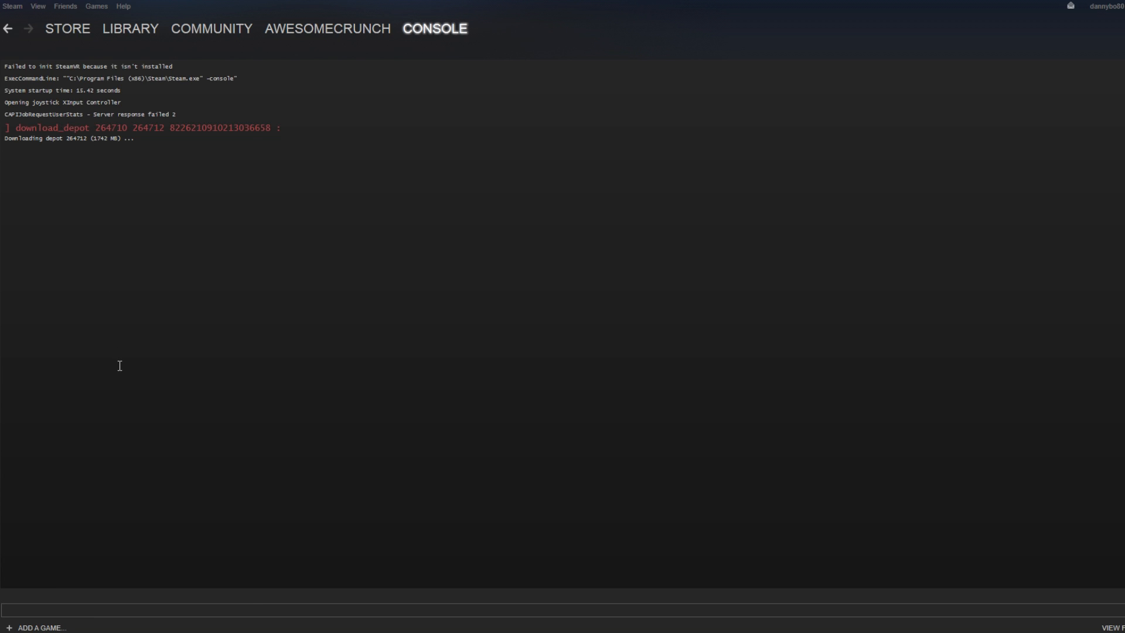
mouse_move(103, 353)
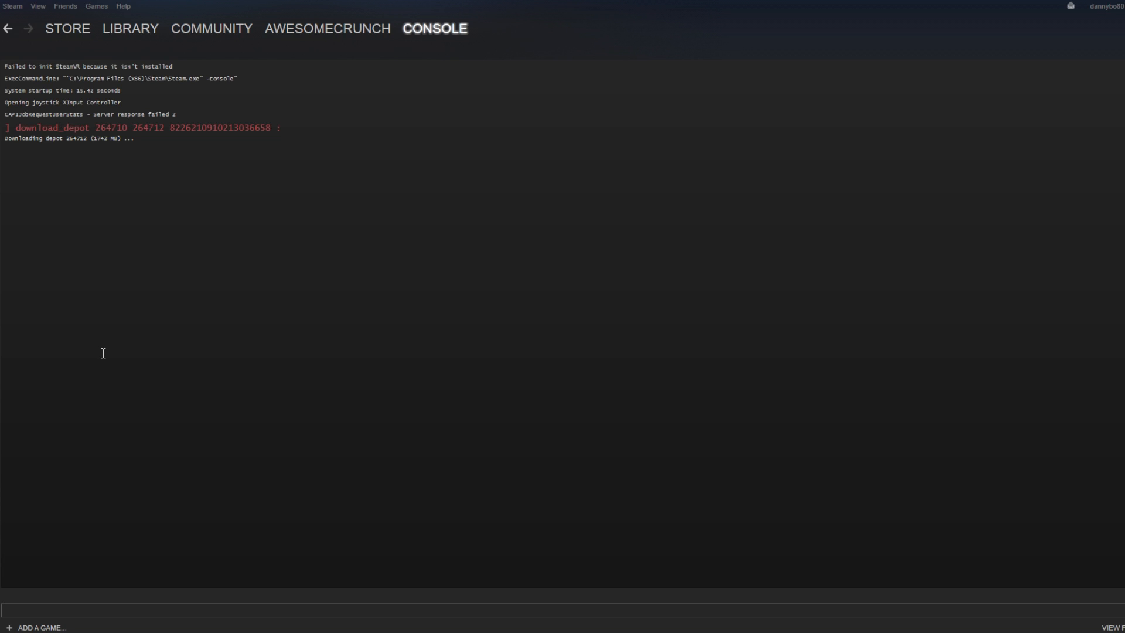
mouse_move(156, 145)
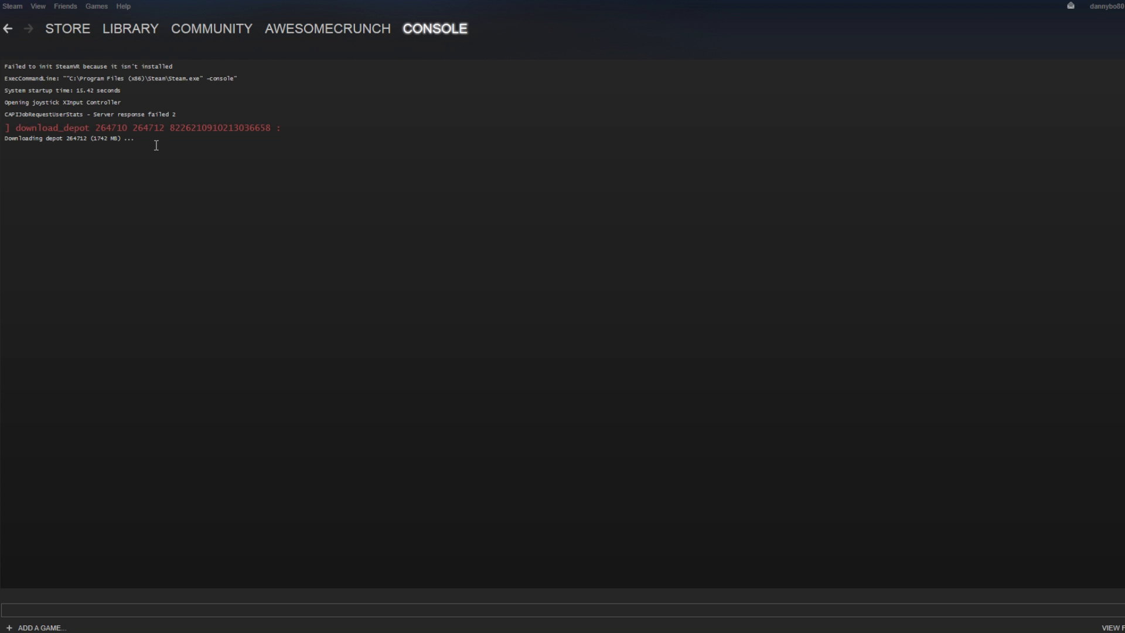
mouse_move(138, 135)
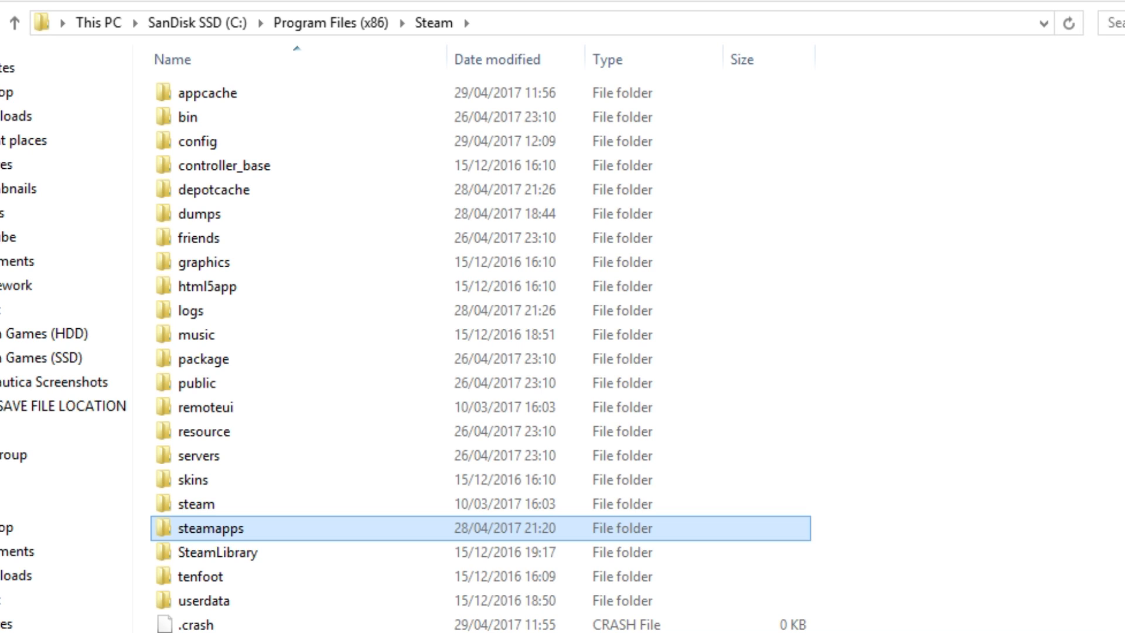
Browse into steamapps\content\app_264710 and select the depot_264712 folder for moving.
click(200, 576)
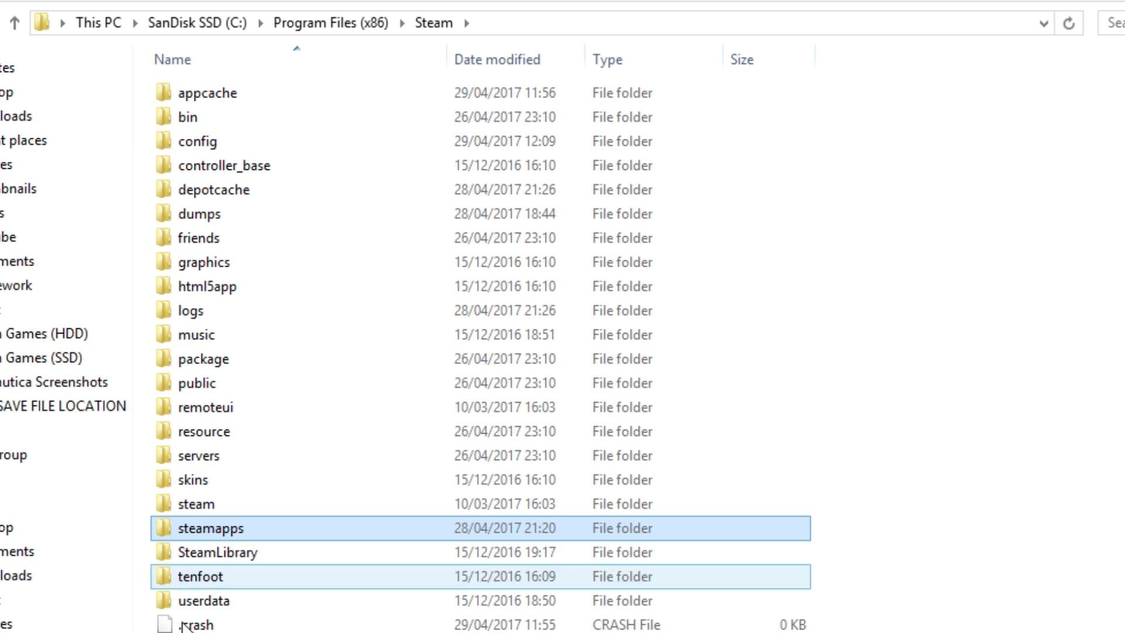
mouse_move(255, 528)
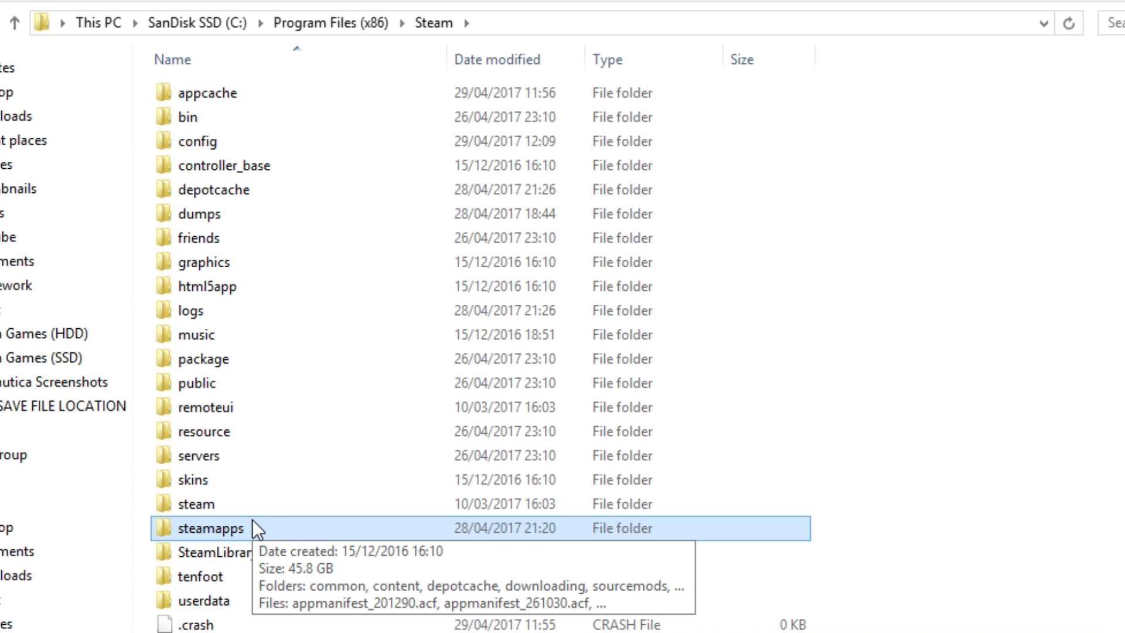
mouse_move(228, 63)
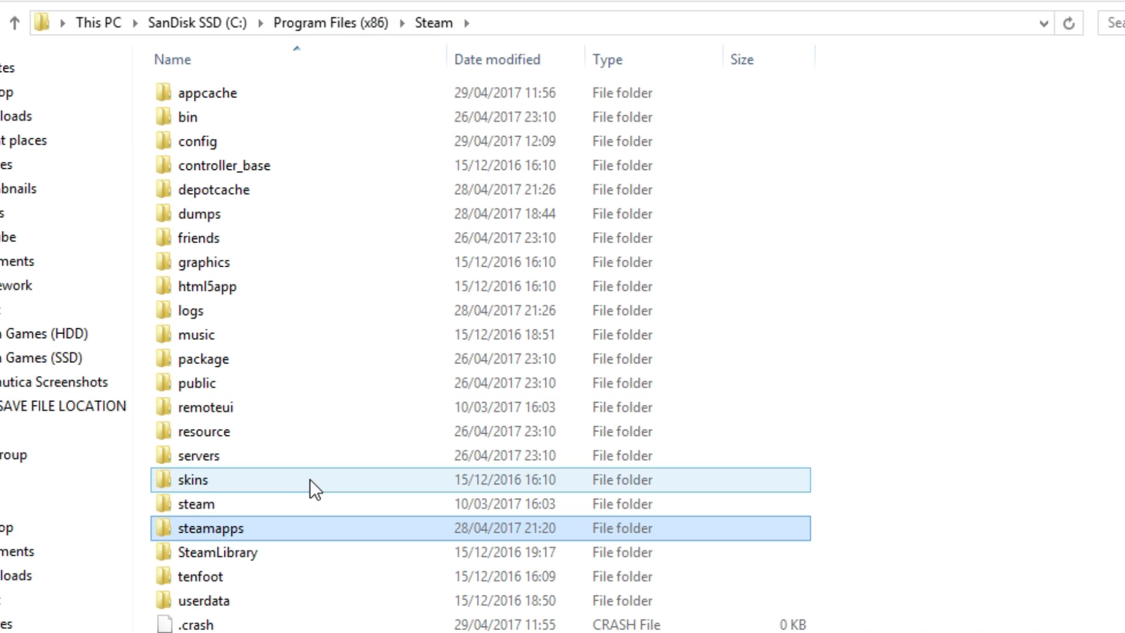
double_click(210, 528)
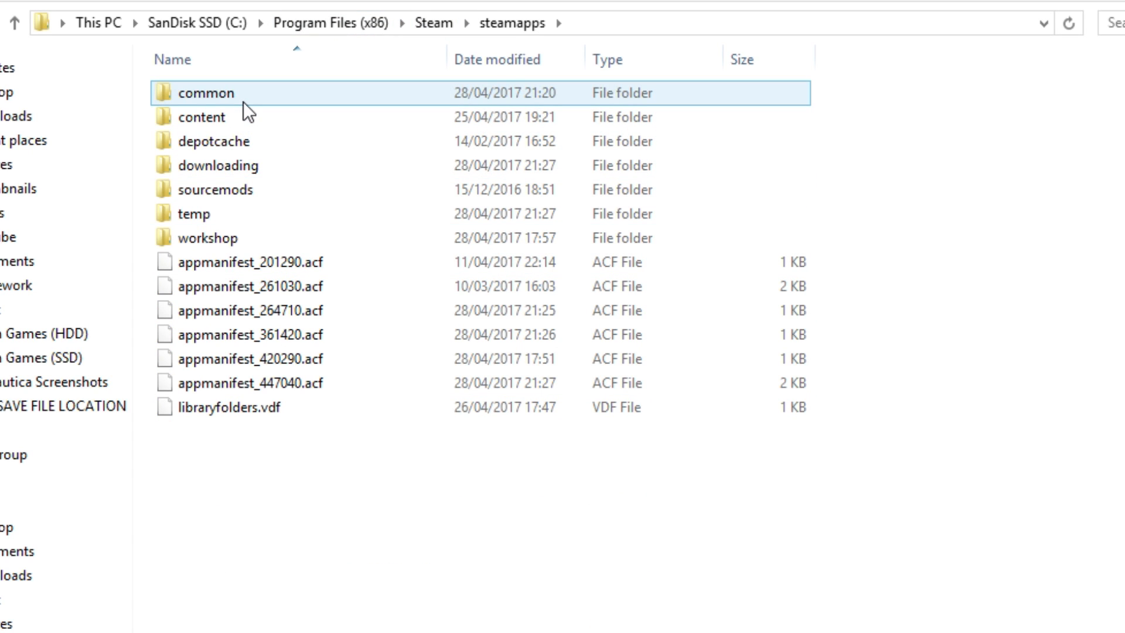
double_click(201, 118)
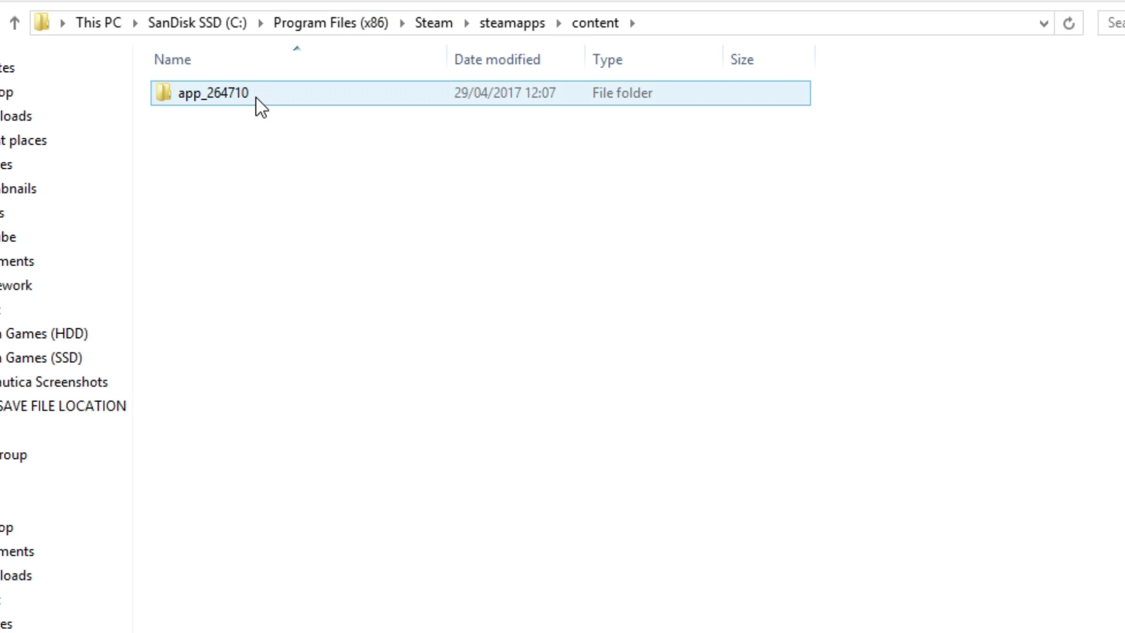
double_click(211, 93)
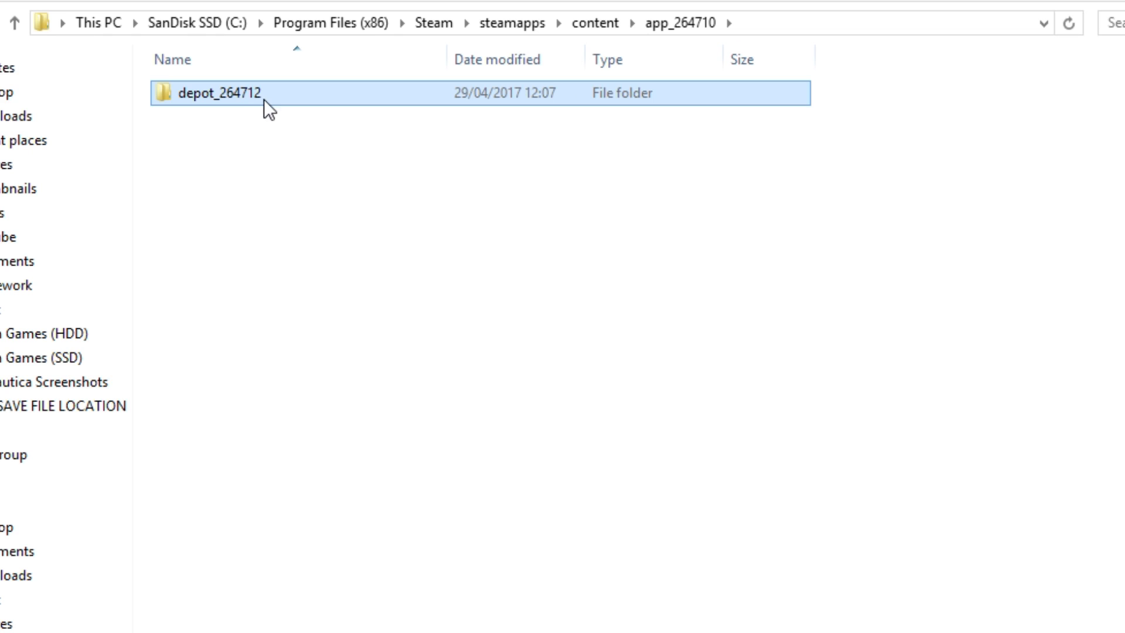
mouse_move(279, 106)
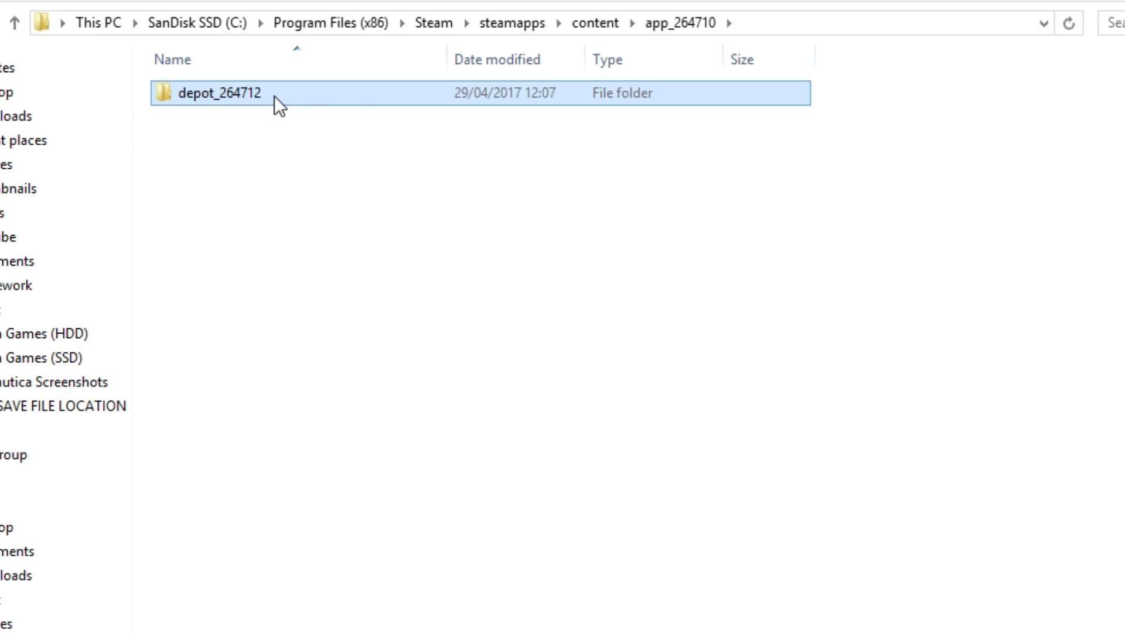
mouse_move(445, 113)
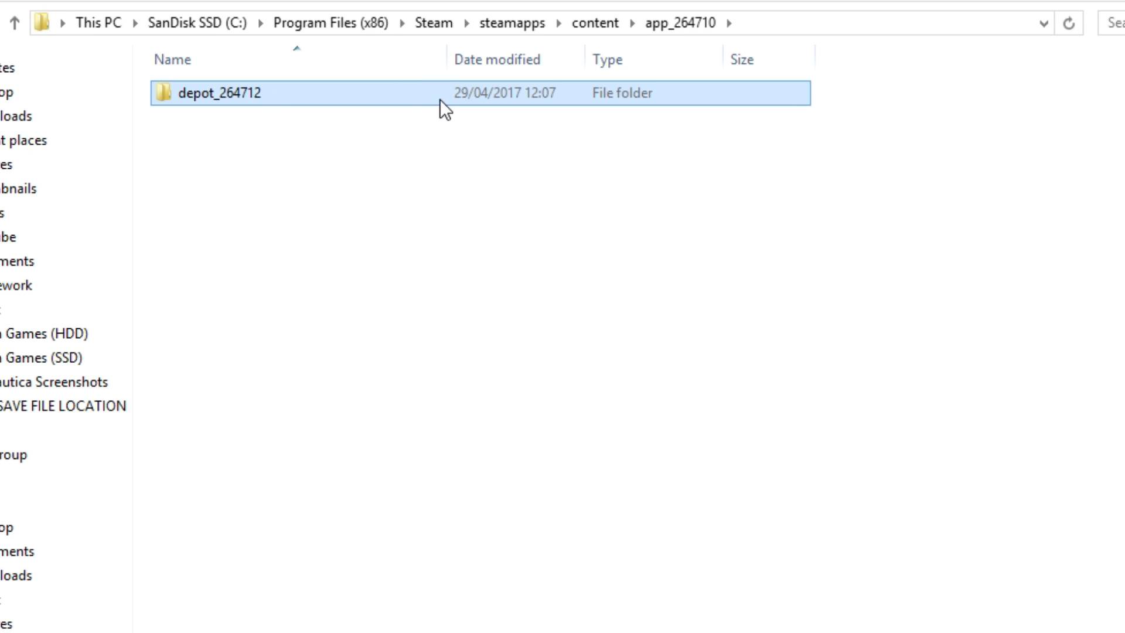
double_click(220, 93)
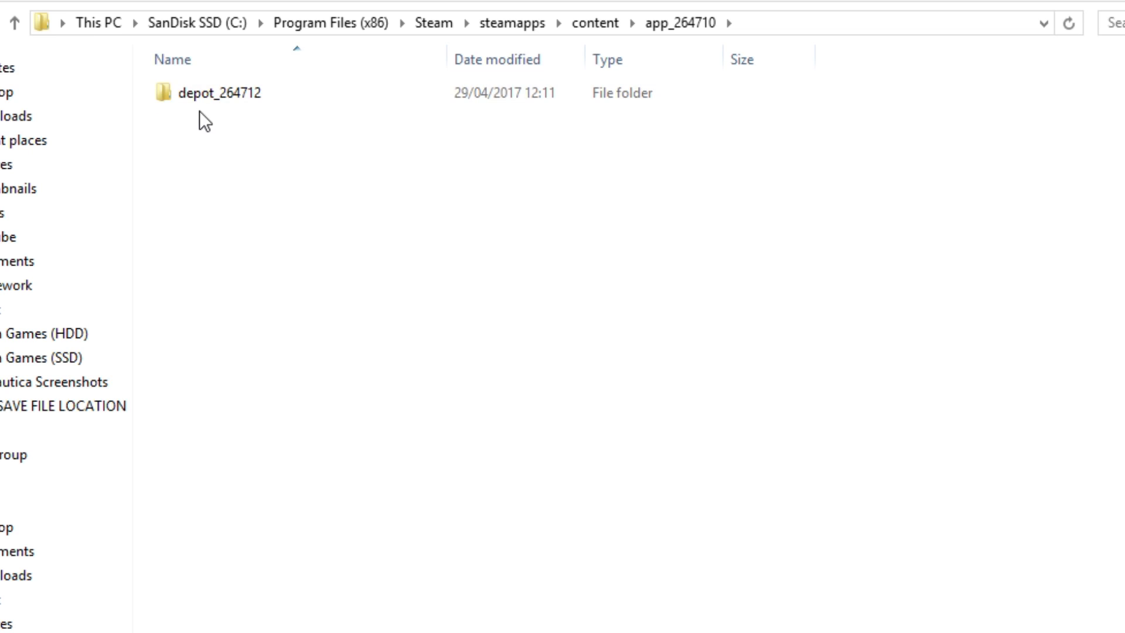
click(223, 93)
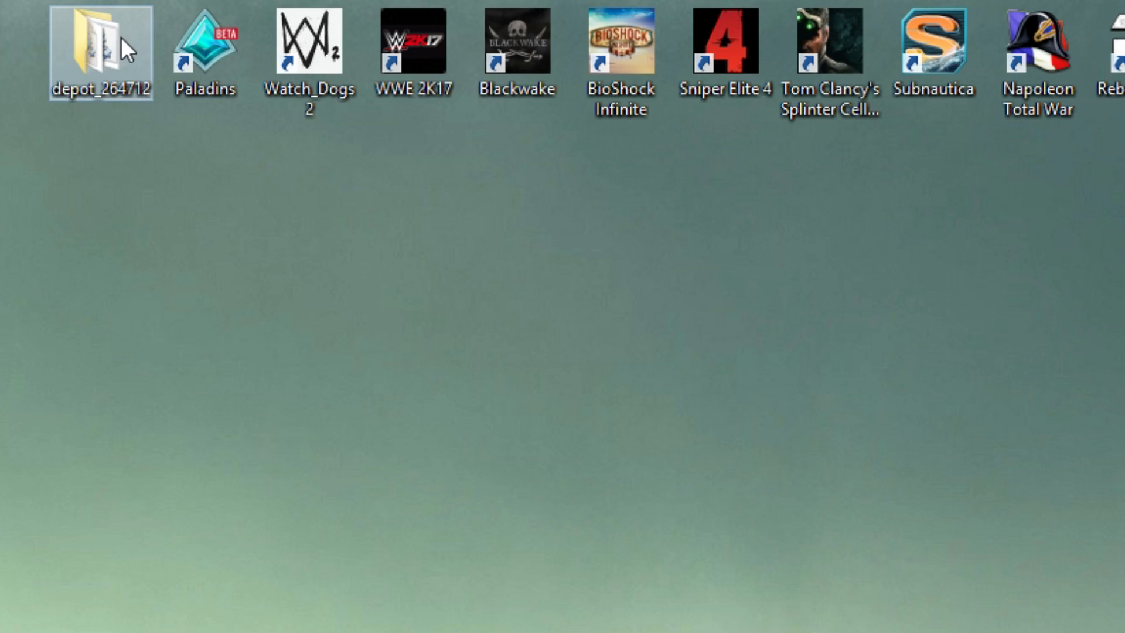
Open depot_264712 on the desktop and launch the Subnautica application, reaching build 16255's menu.
double_click(100, 39)
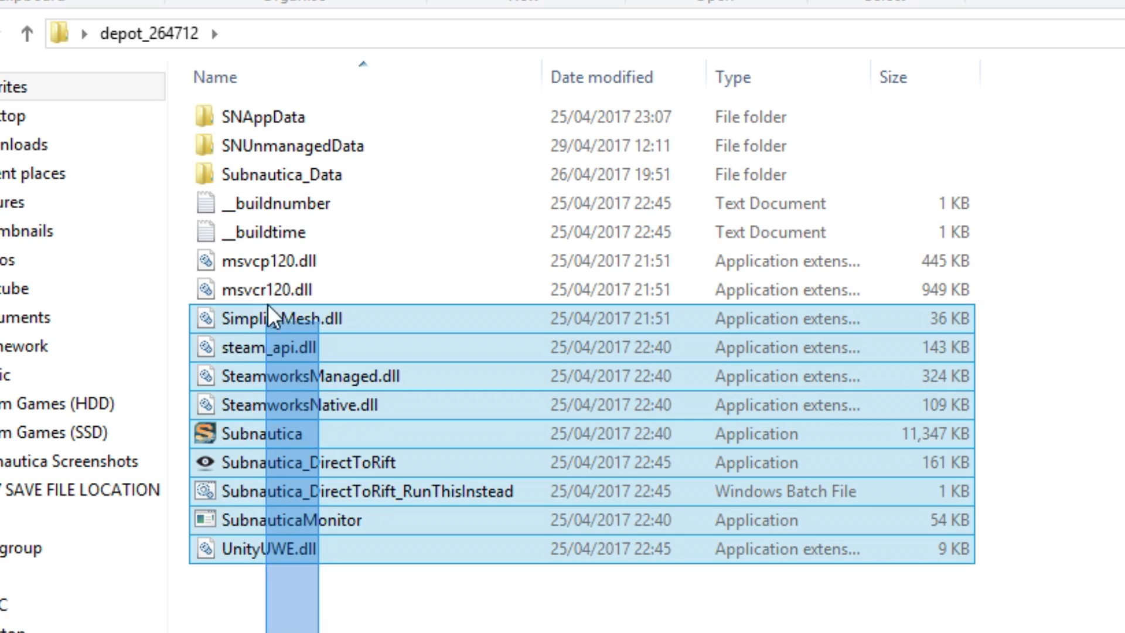
click(345, 100)
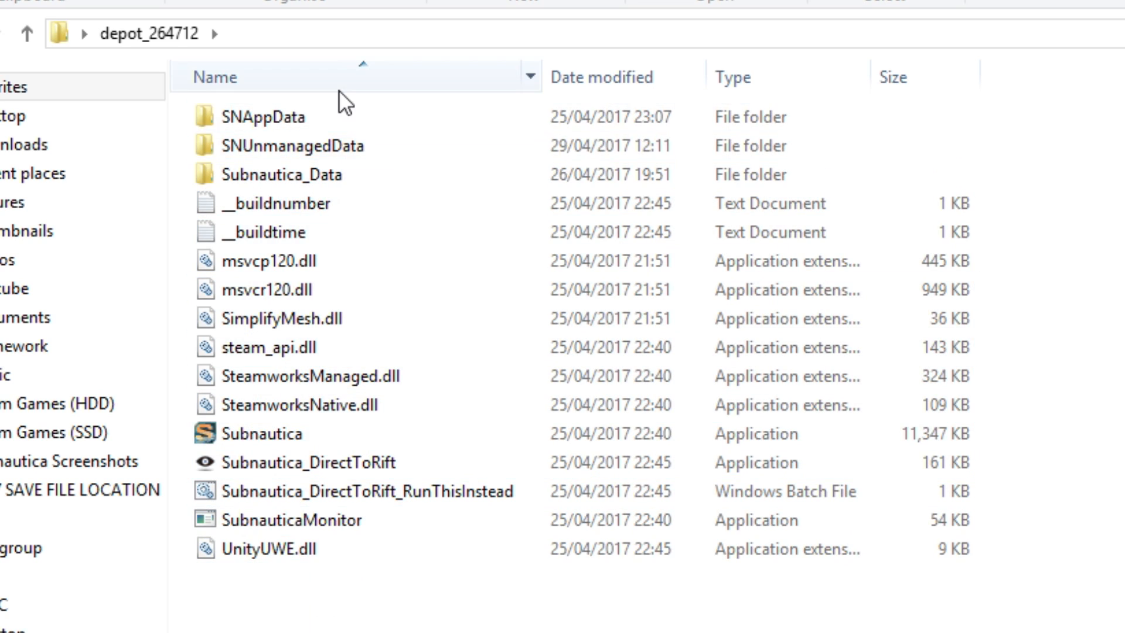
click(262, 434)
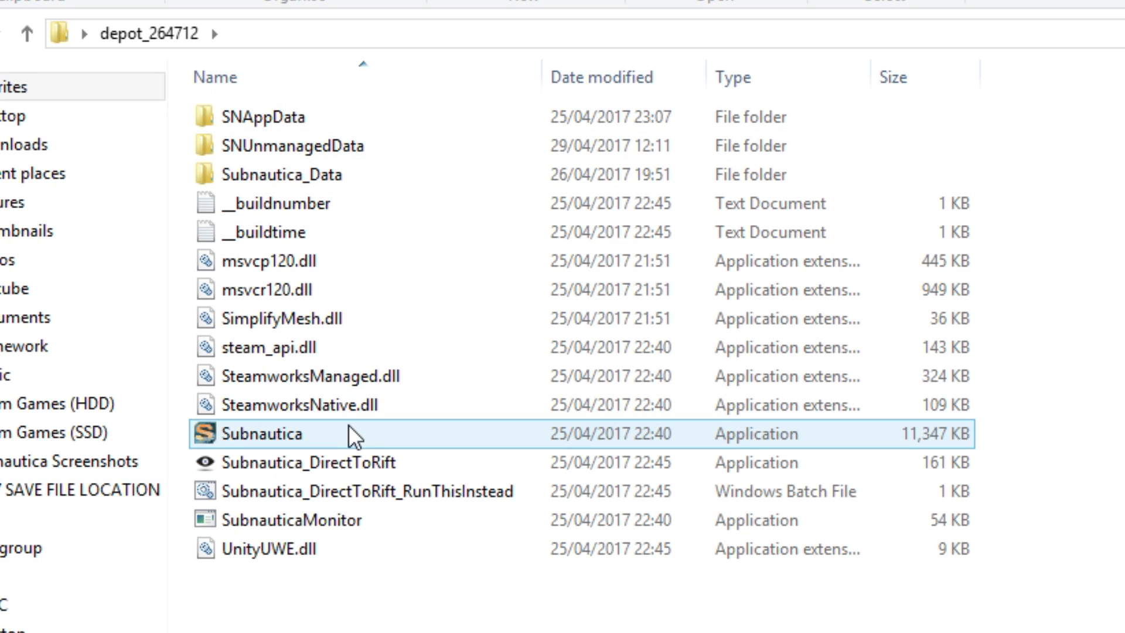
click(301, 405)
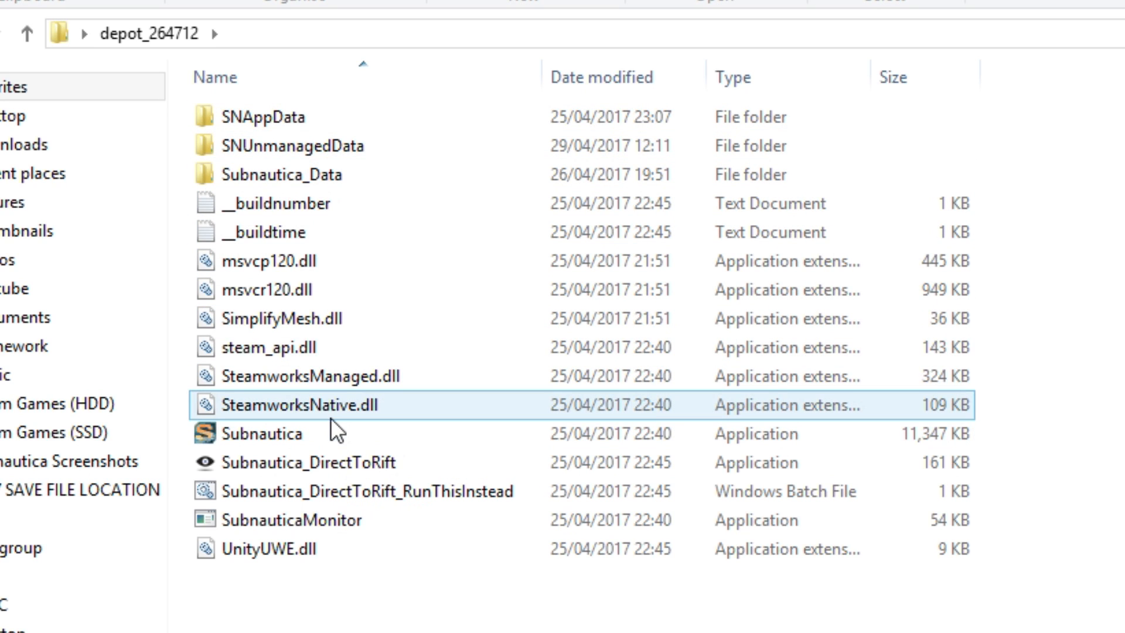
click(266, 434)
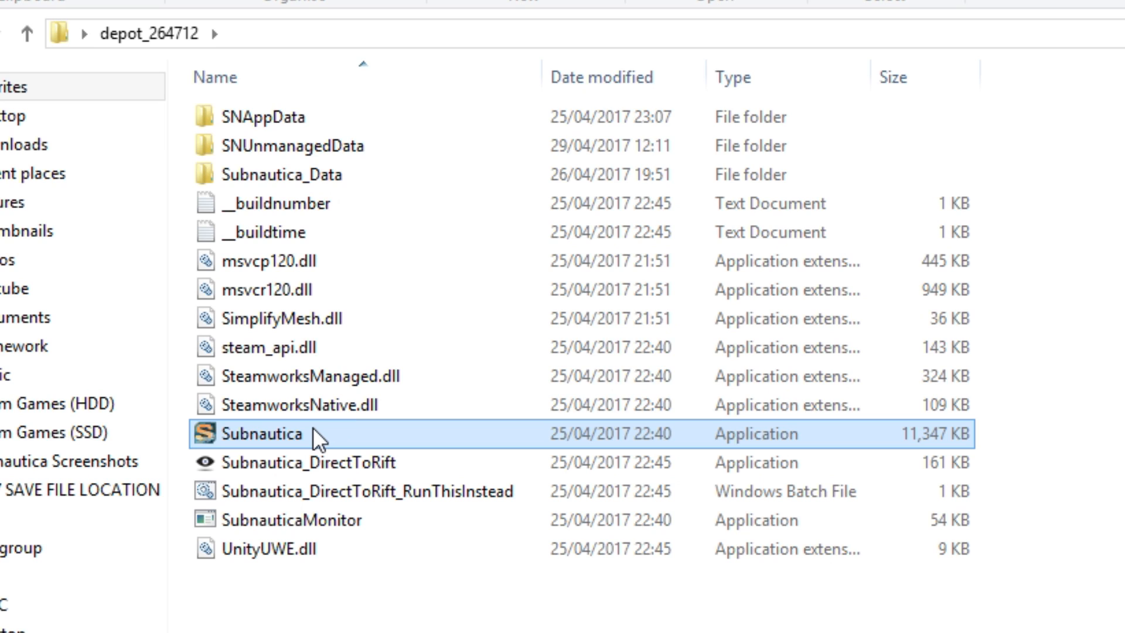
double_click(265, 434)
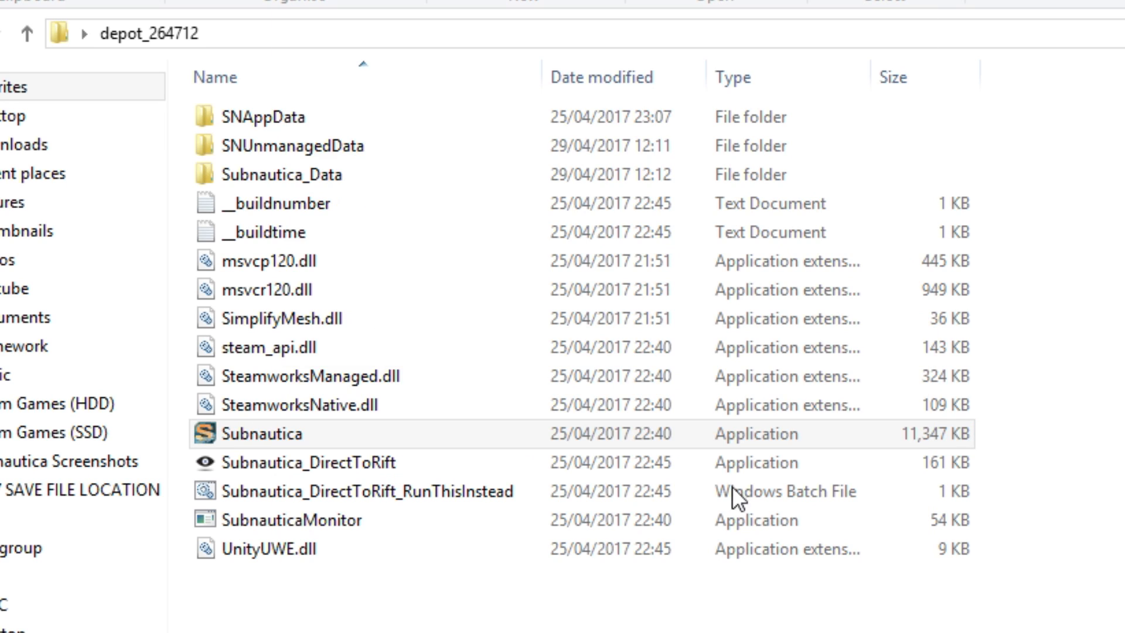
mouse_move(936, 431)
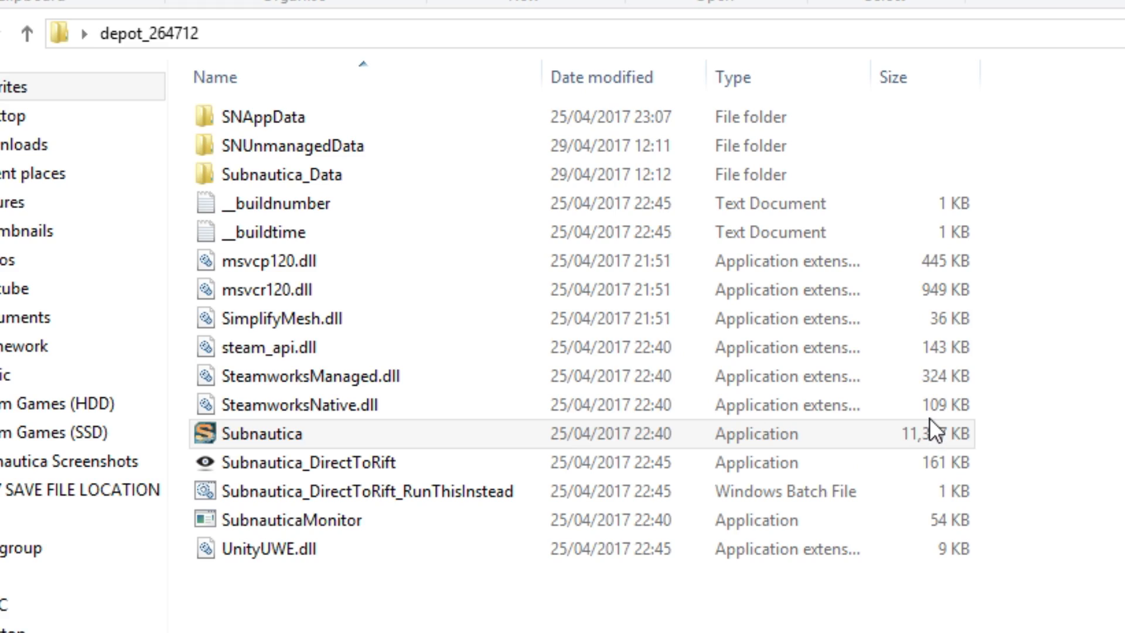
double_click(267, 434)
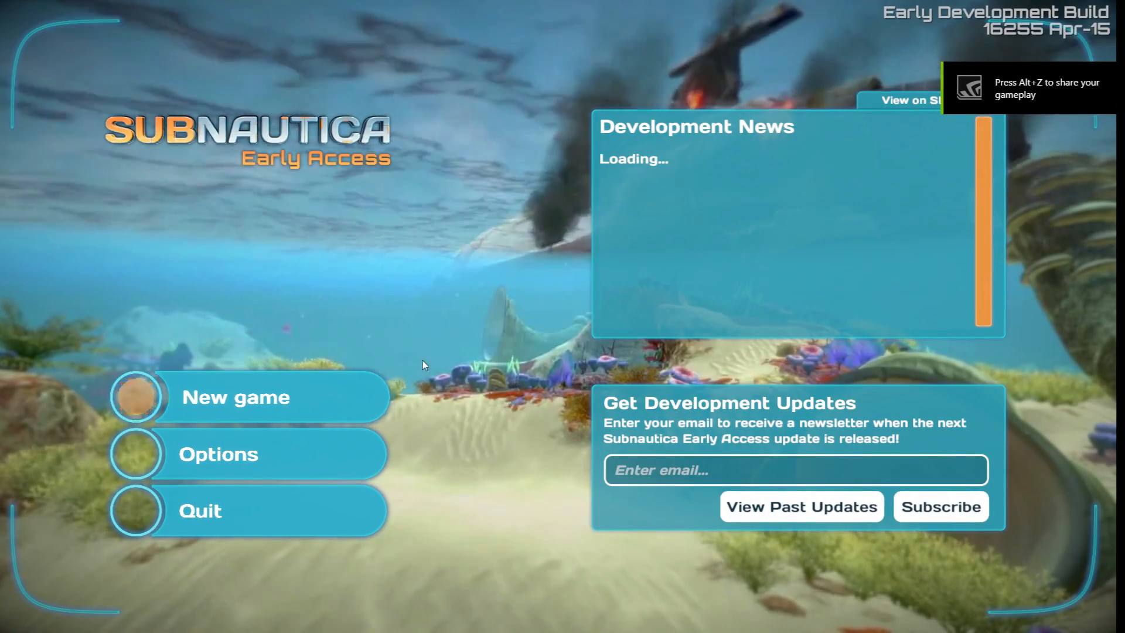
View the Freedom, Survival and Hardcore new-game modes, then return to File Explorer.
click(236, 397)
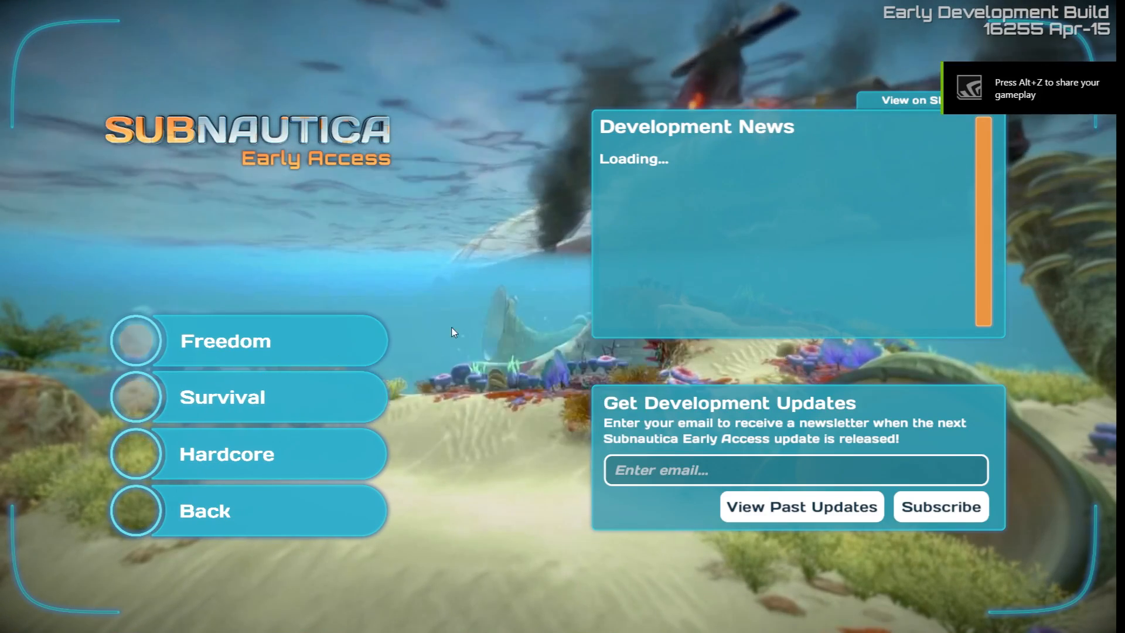
click(204, 511)
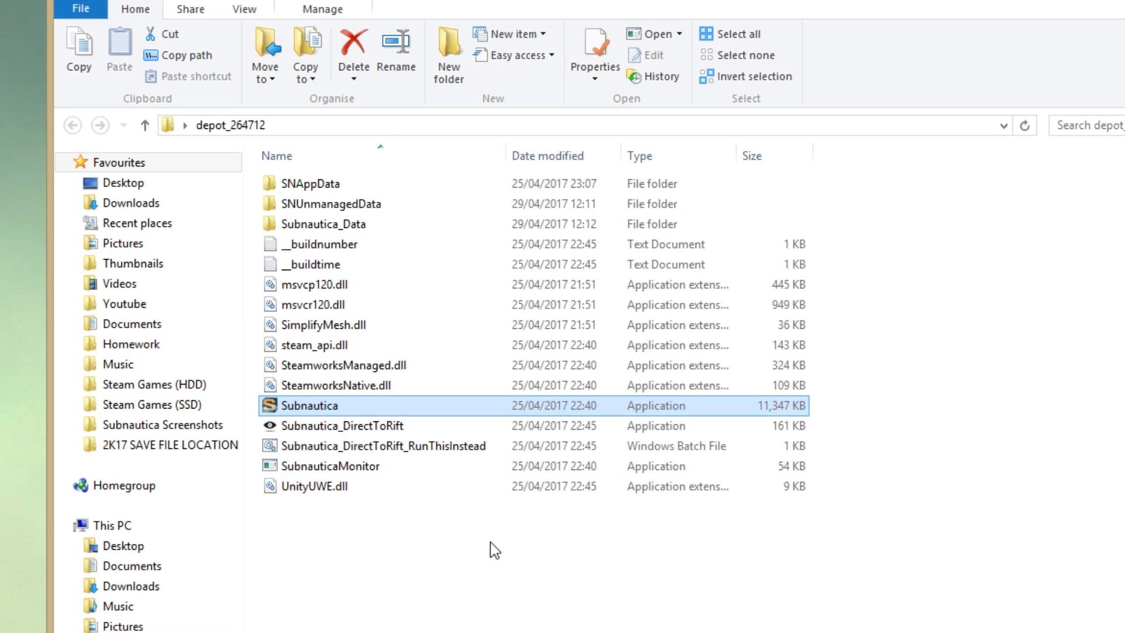
Clear the file selection in the depot_264712 folder window.
click(330, 203)
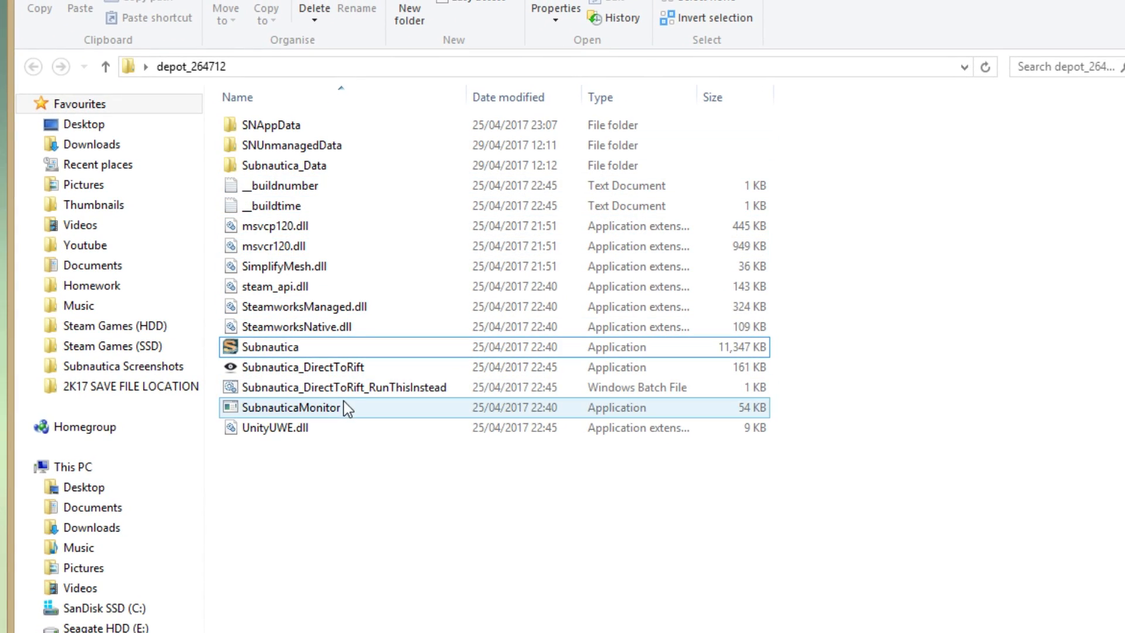
mouse_move(342, 262)
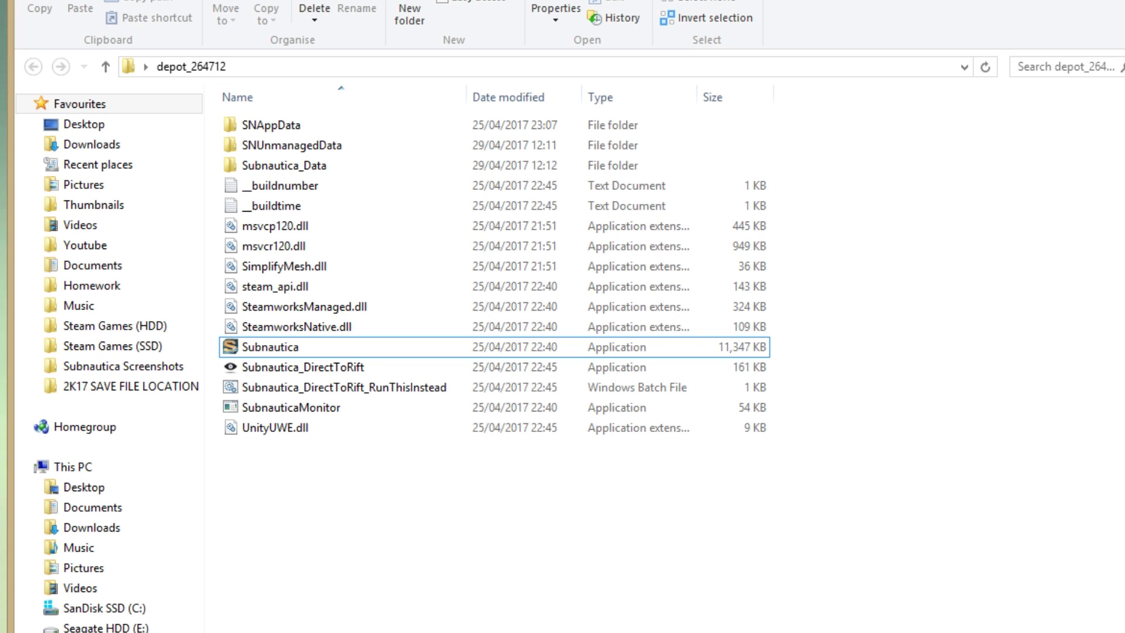
mouse_move(245, 592)
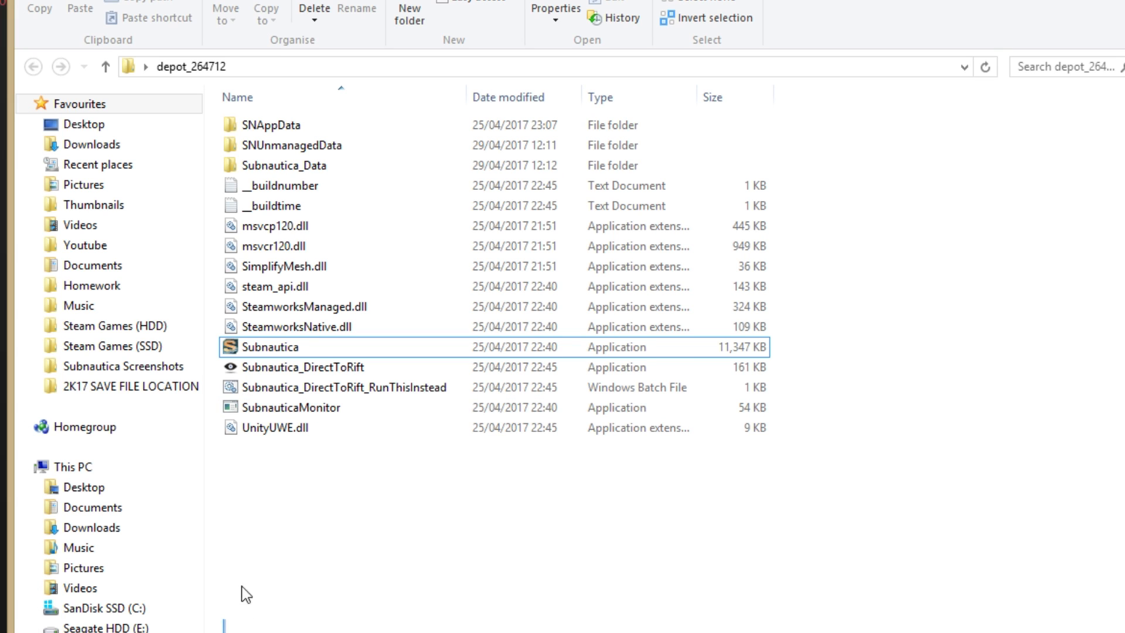
mouse_move(416, 519)
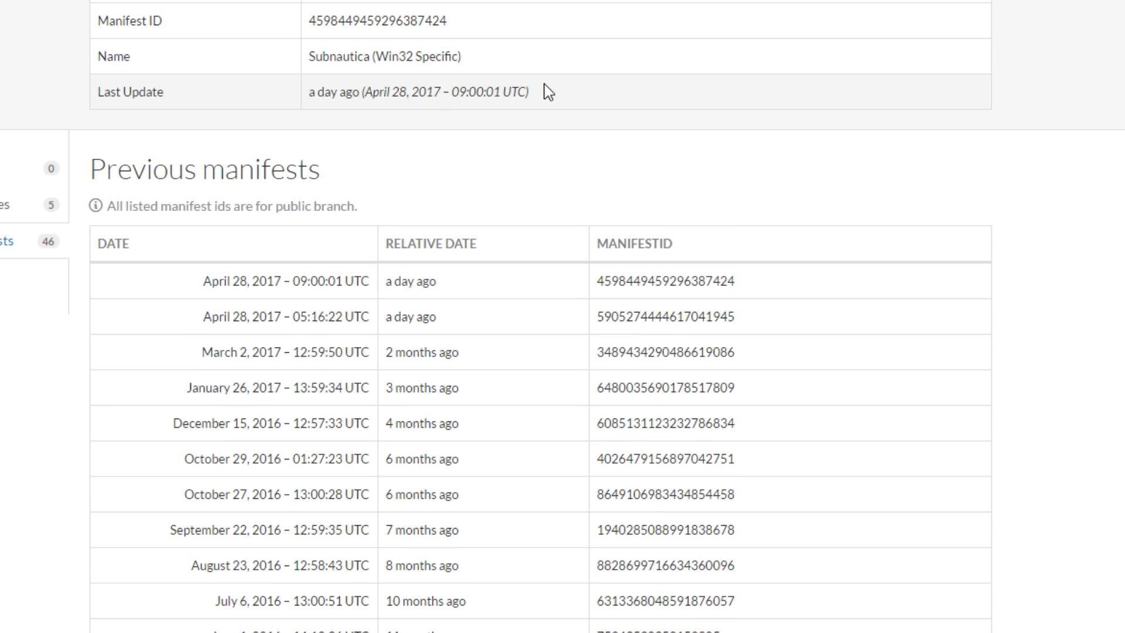
scroll(down, 3)
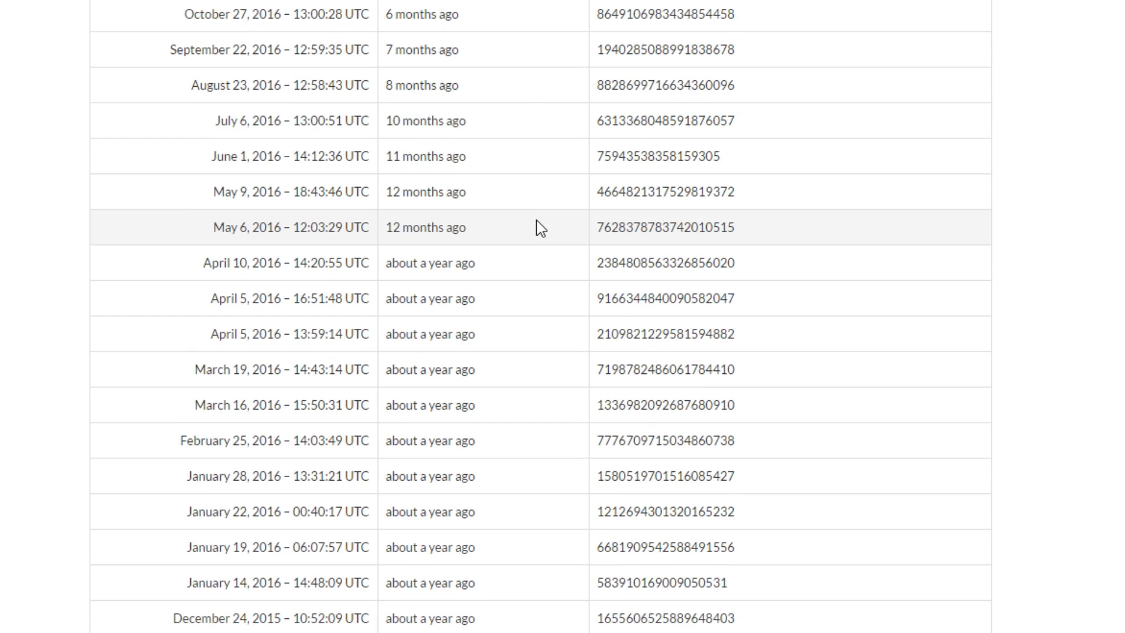
scroll(down, 3)
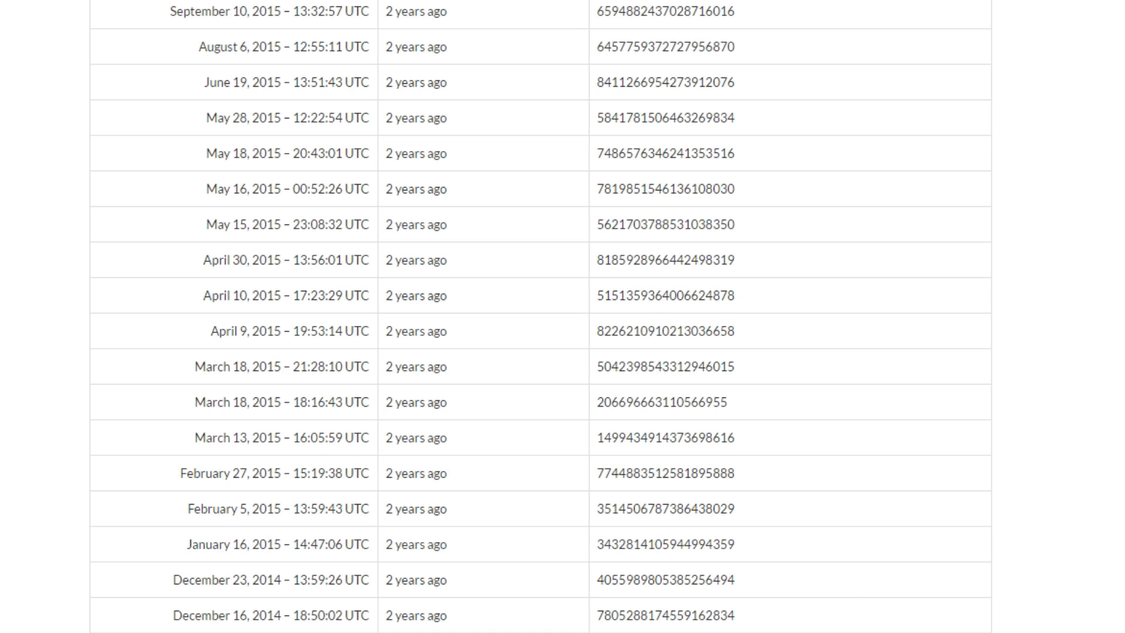
scroll(up, 3)
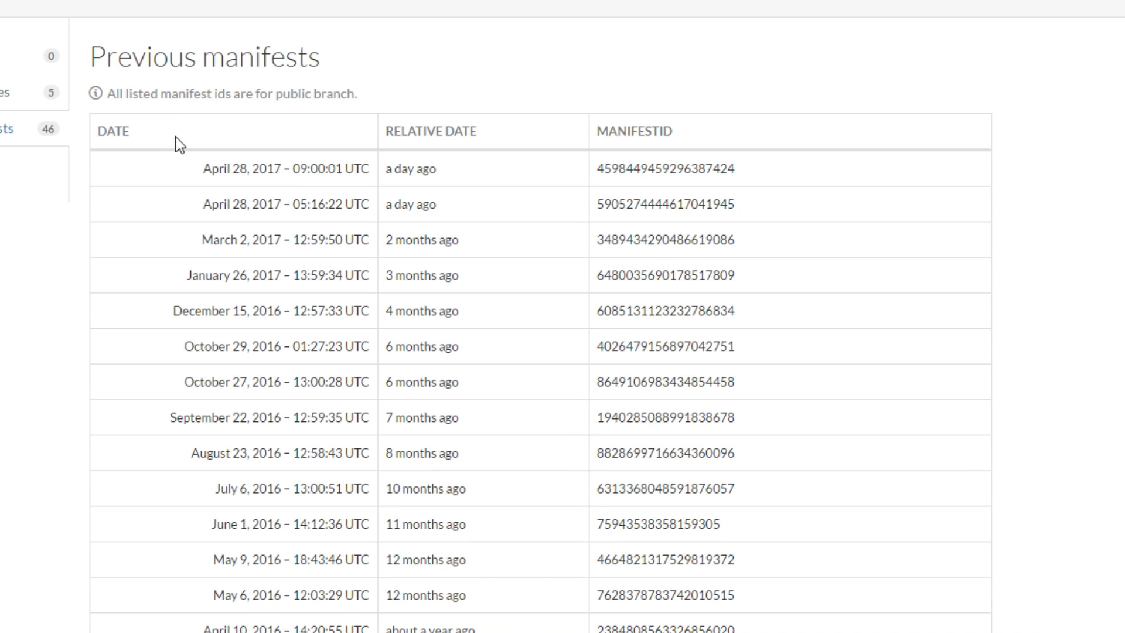
double_click(301, 168)
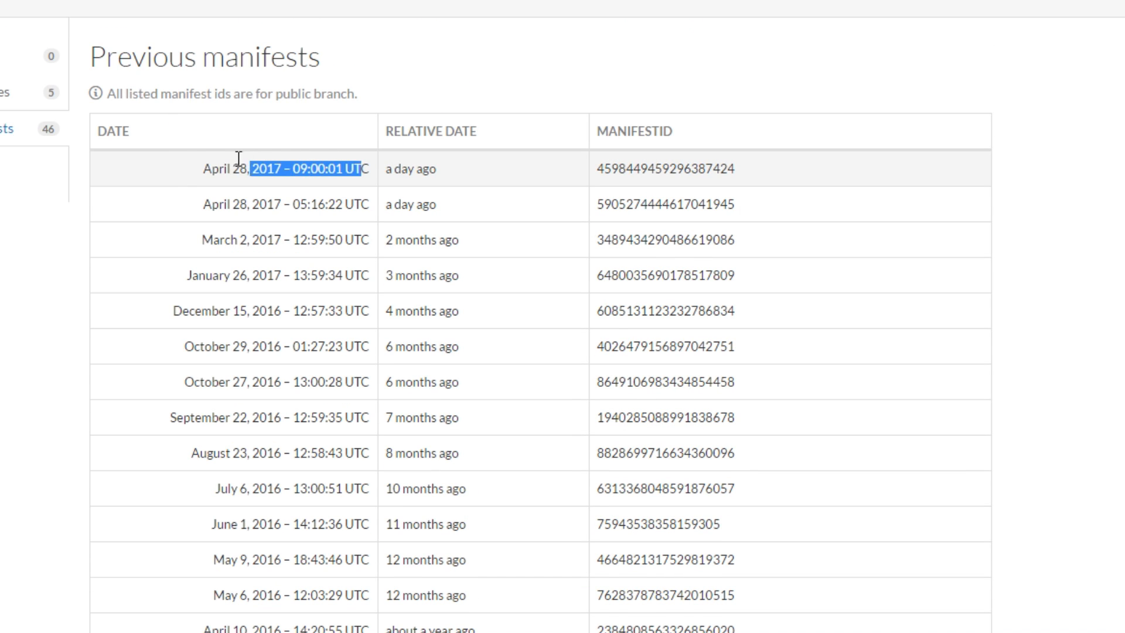
click(205, 168)
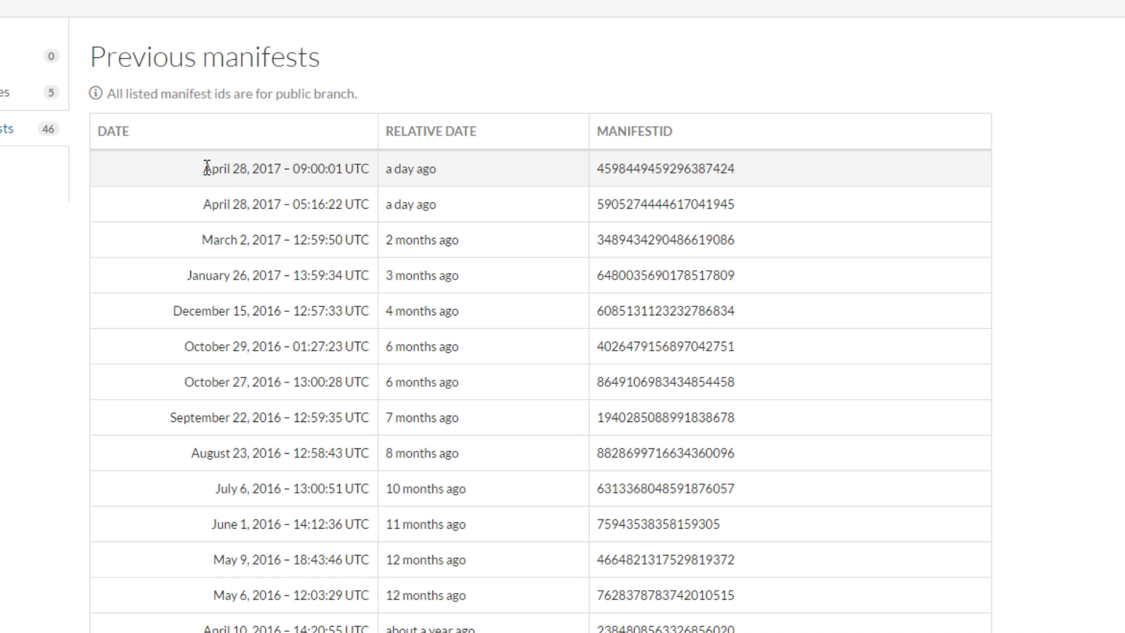
mouse_move(649, 212)
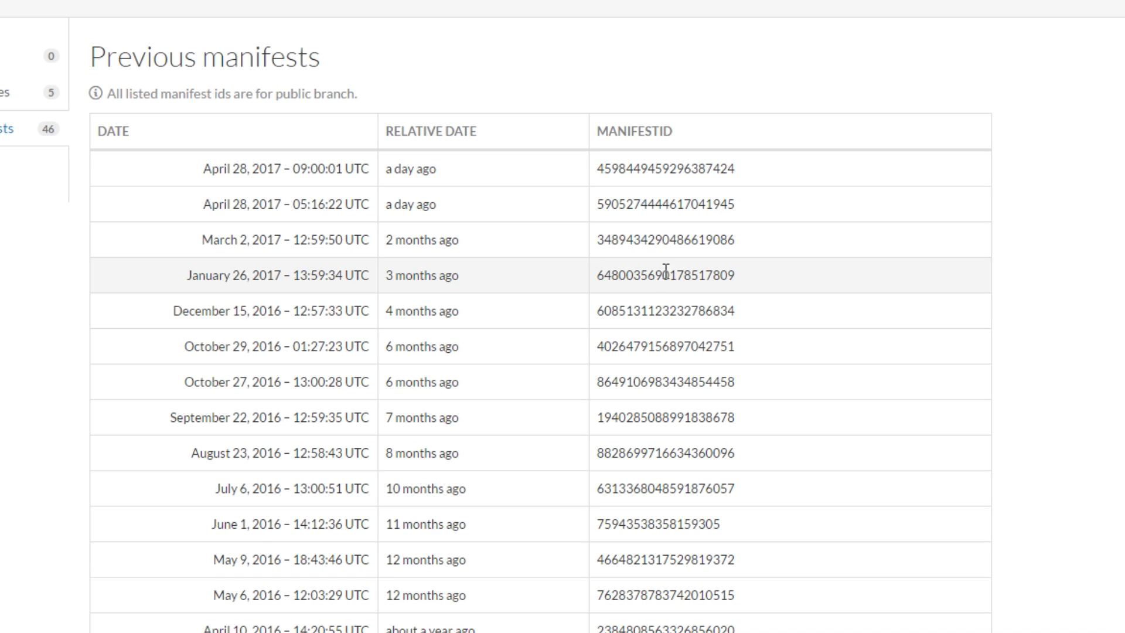
mouse_move(748, 310)
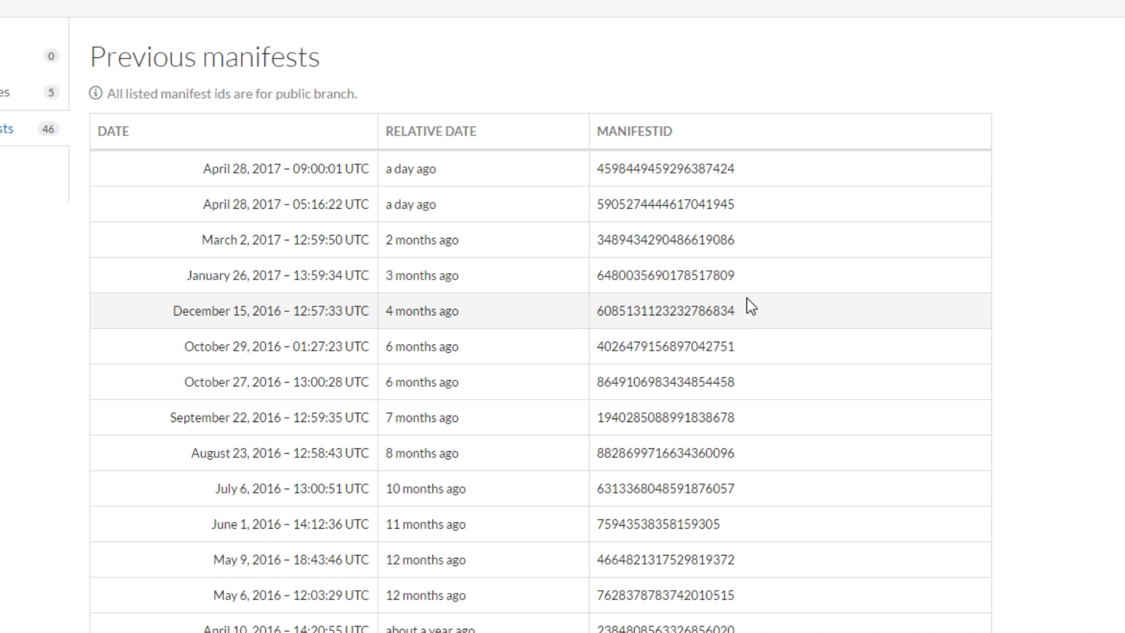